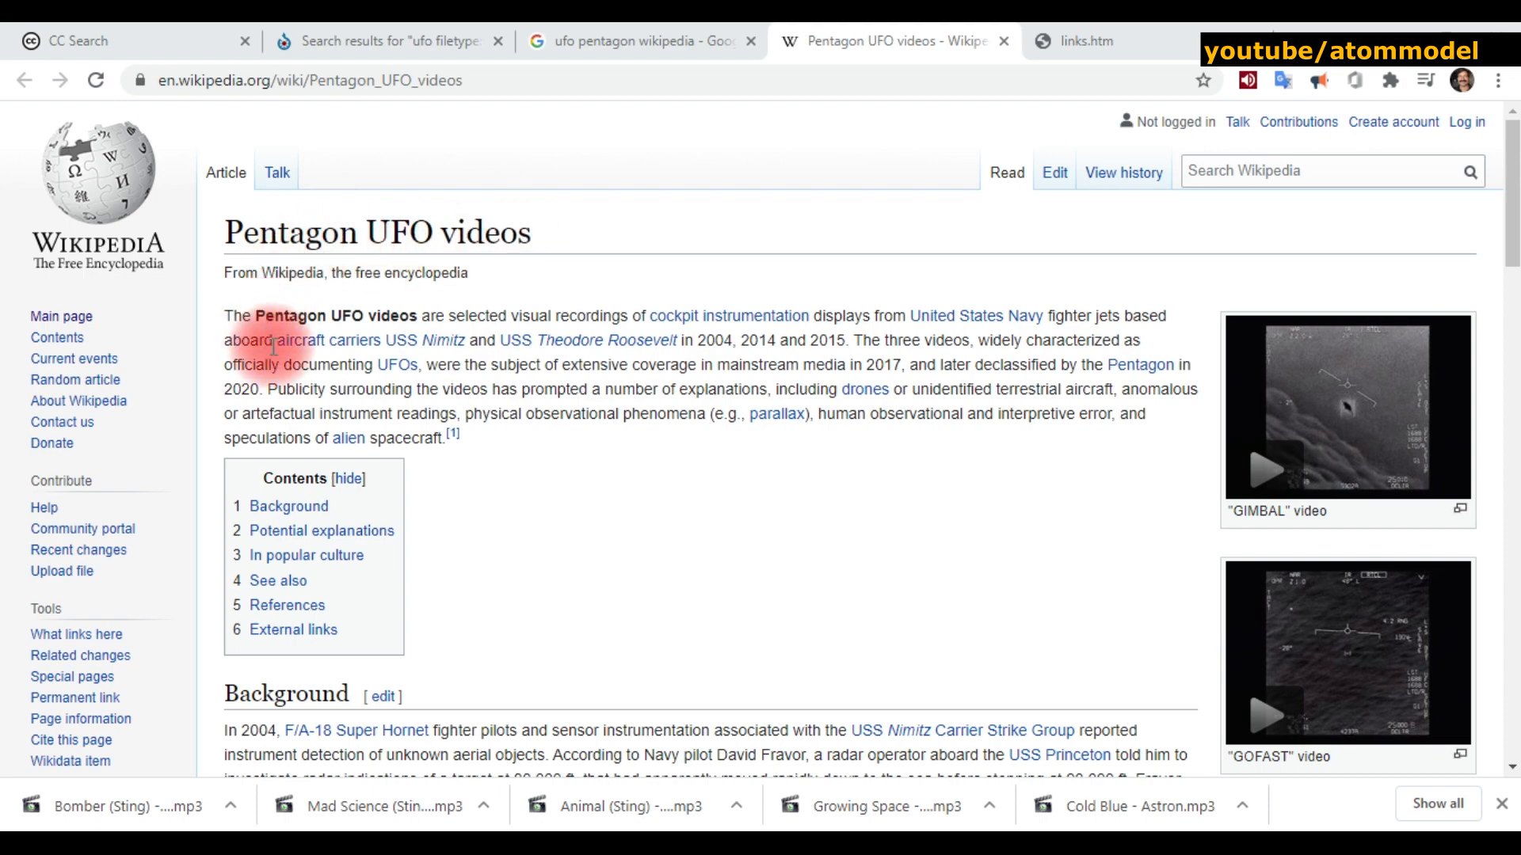
mouse_move(1169, 454)
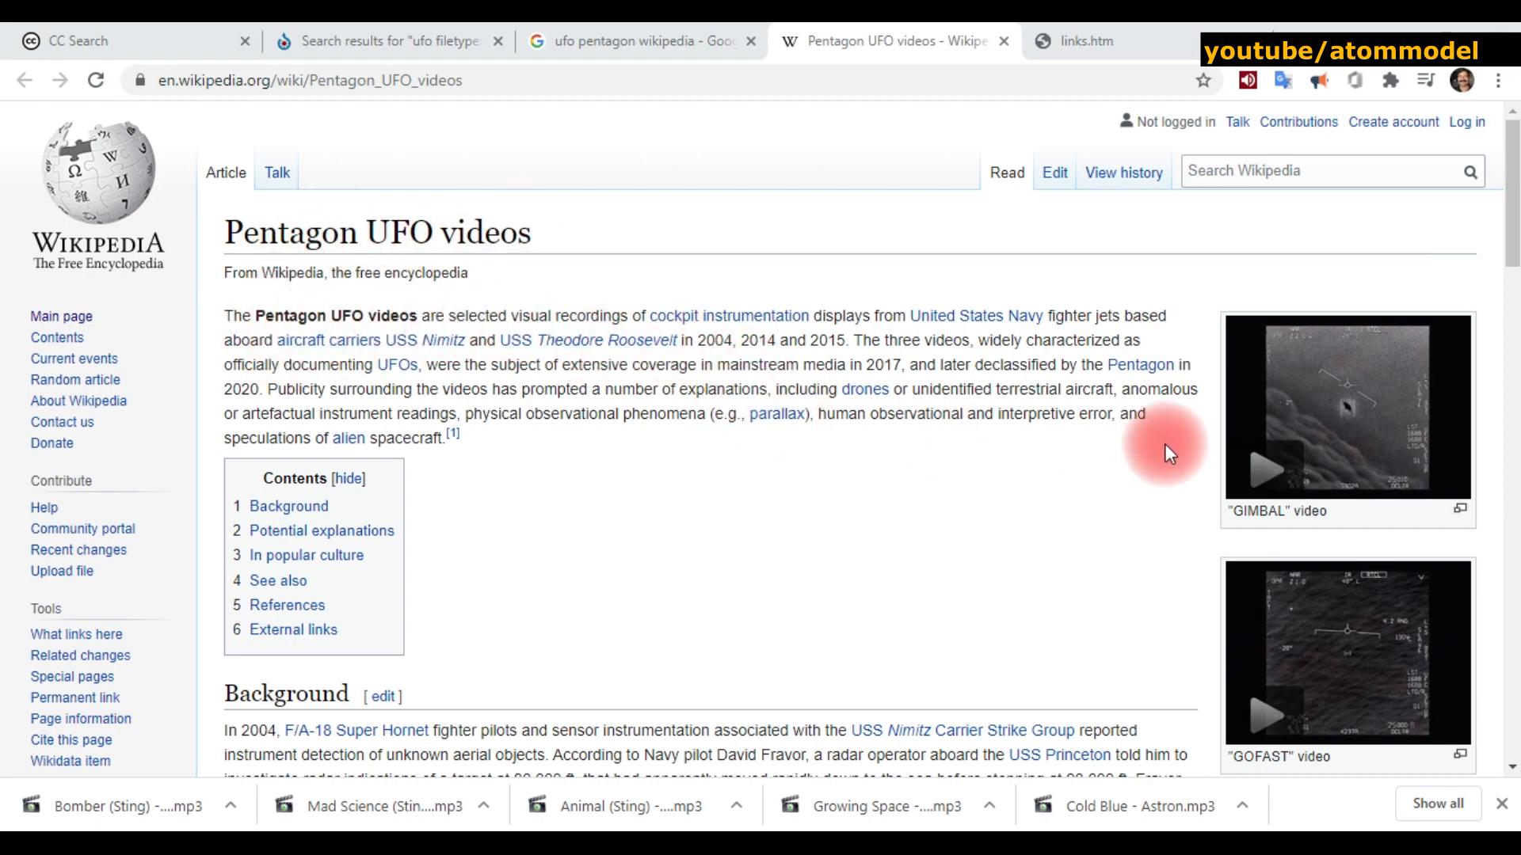
- Scroll through the Vimana article and switch to the List of reported UFO sightings tab
scroll(down, 3)
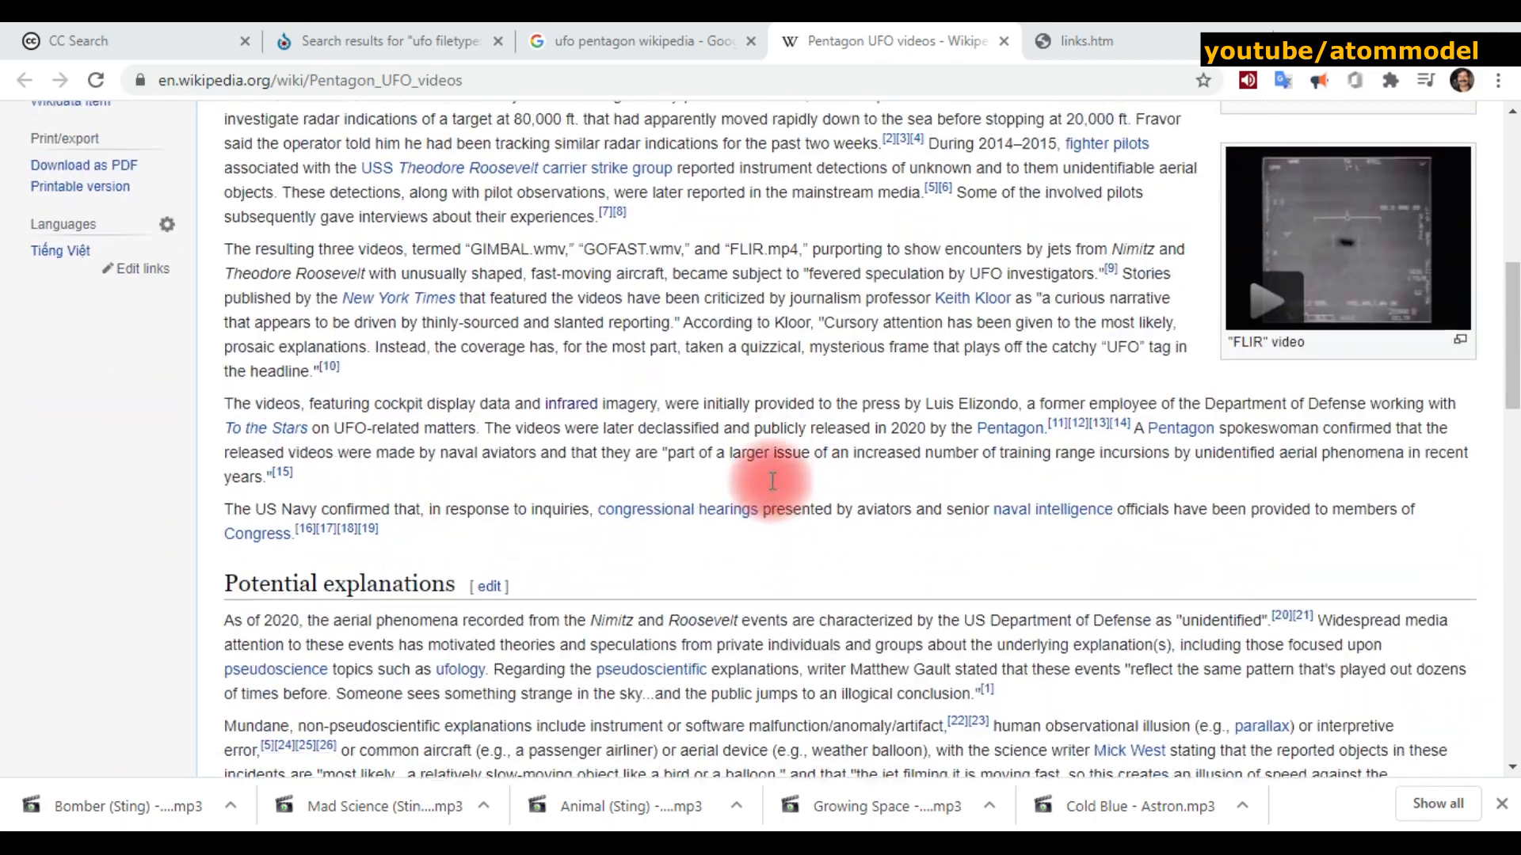
scroll(down, 3)
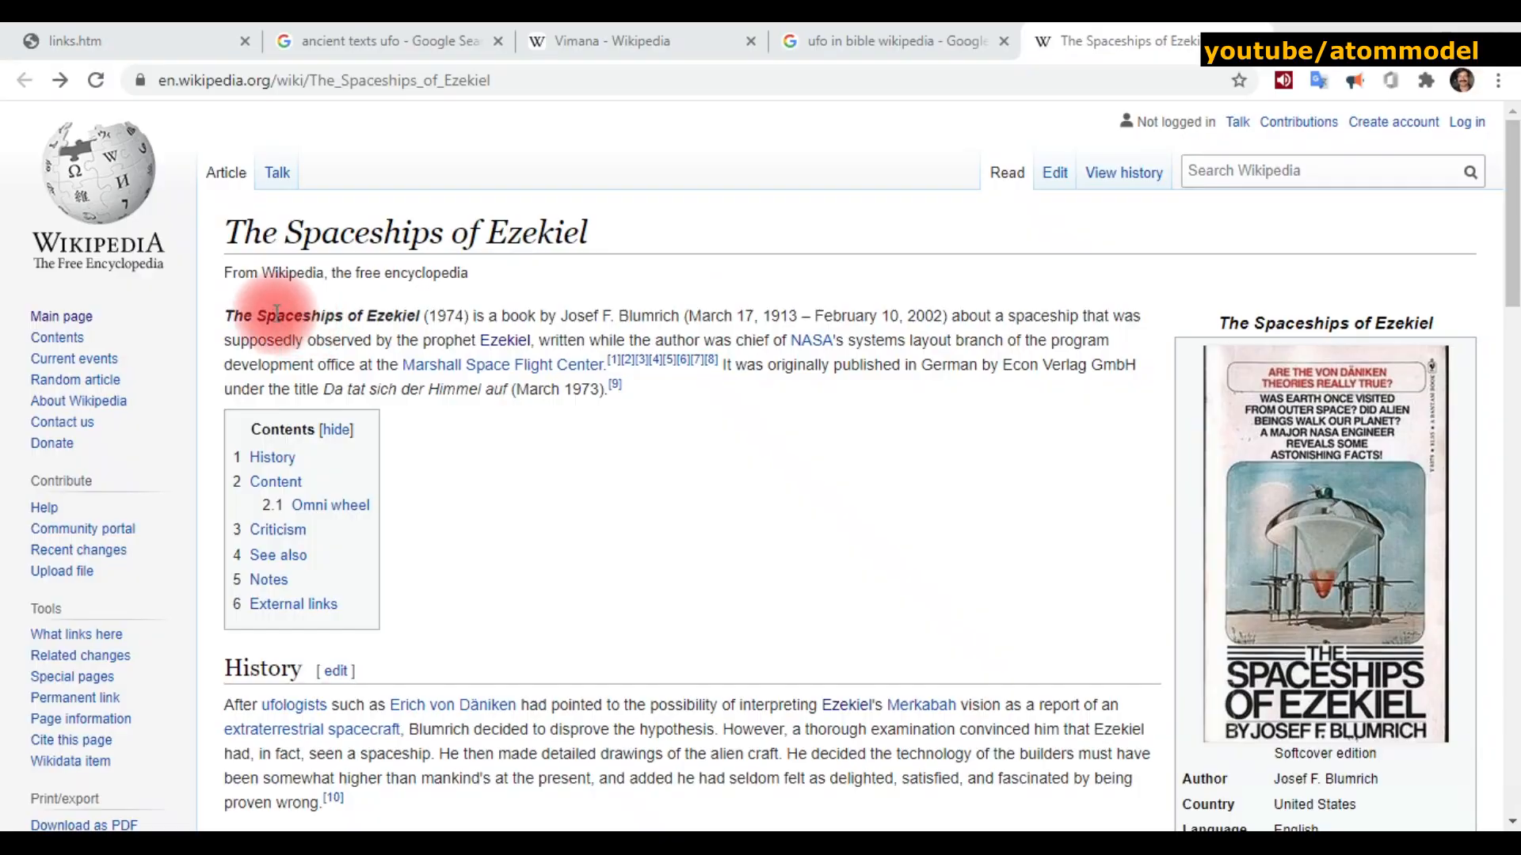
scroll(down, 3)
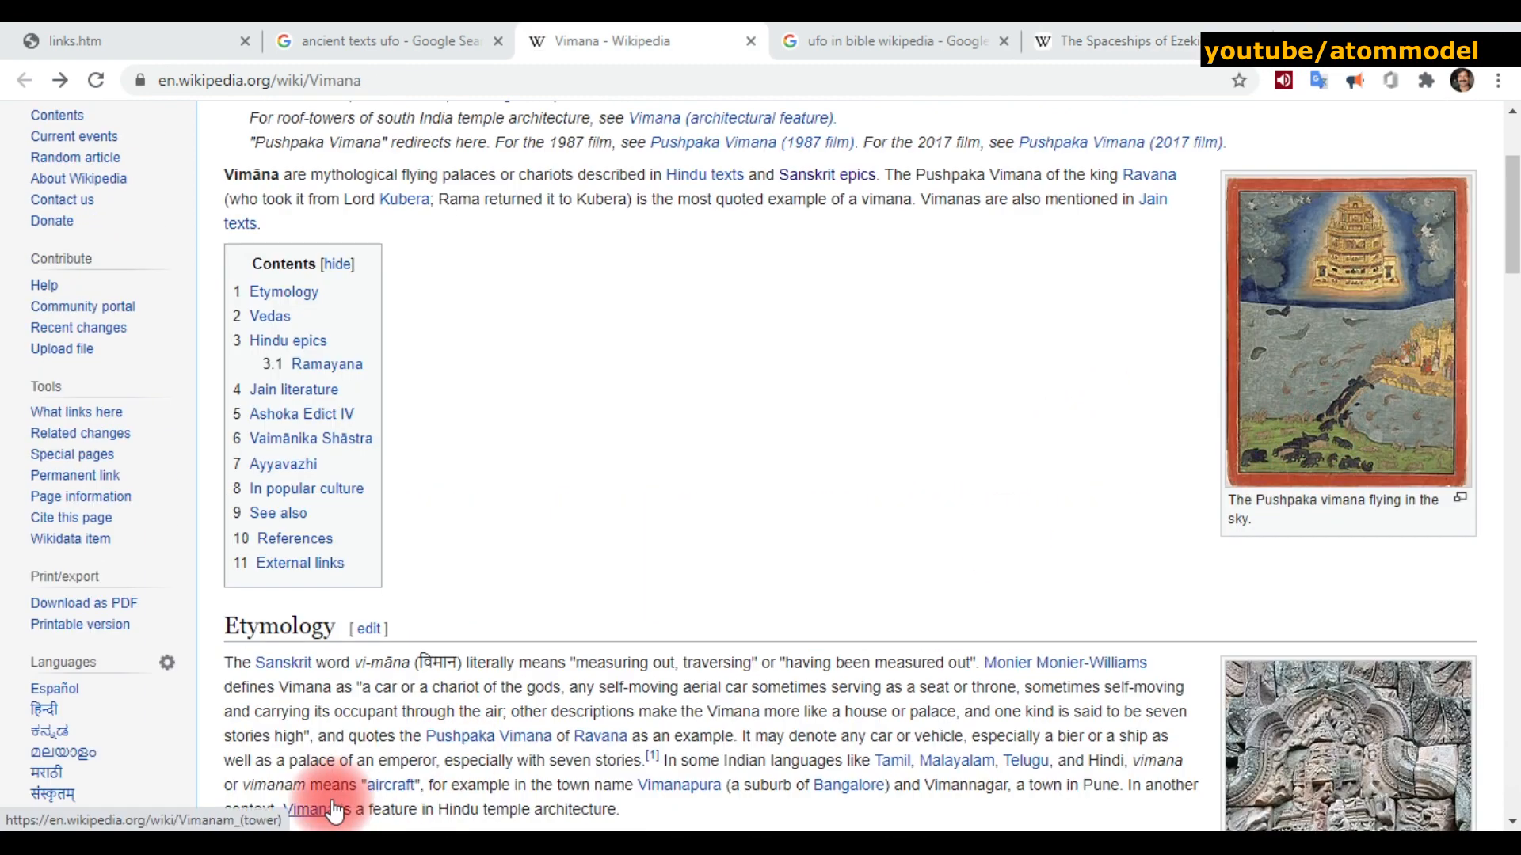
click(955, 41)
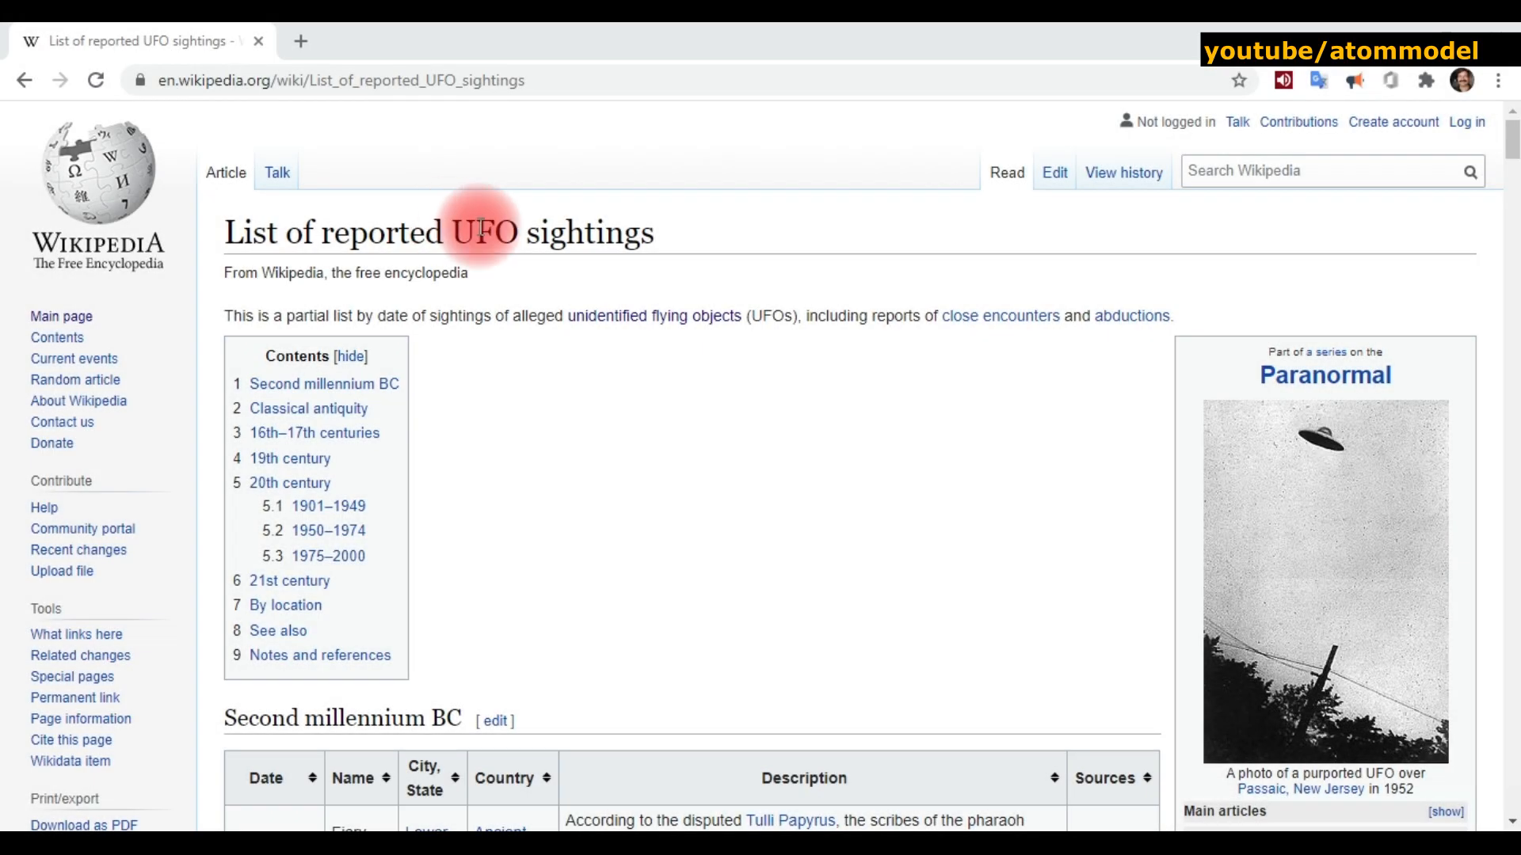
scroll(down, 3)
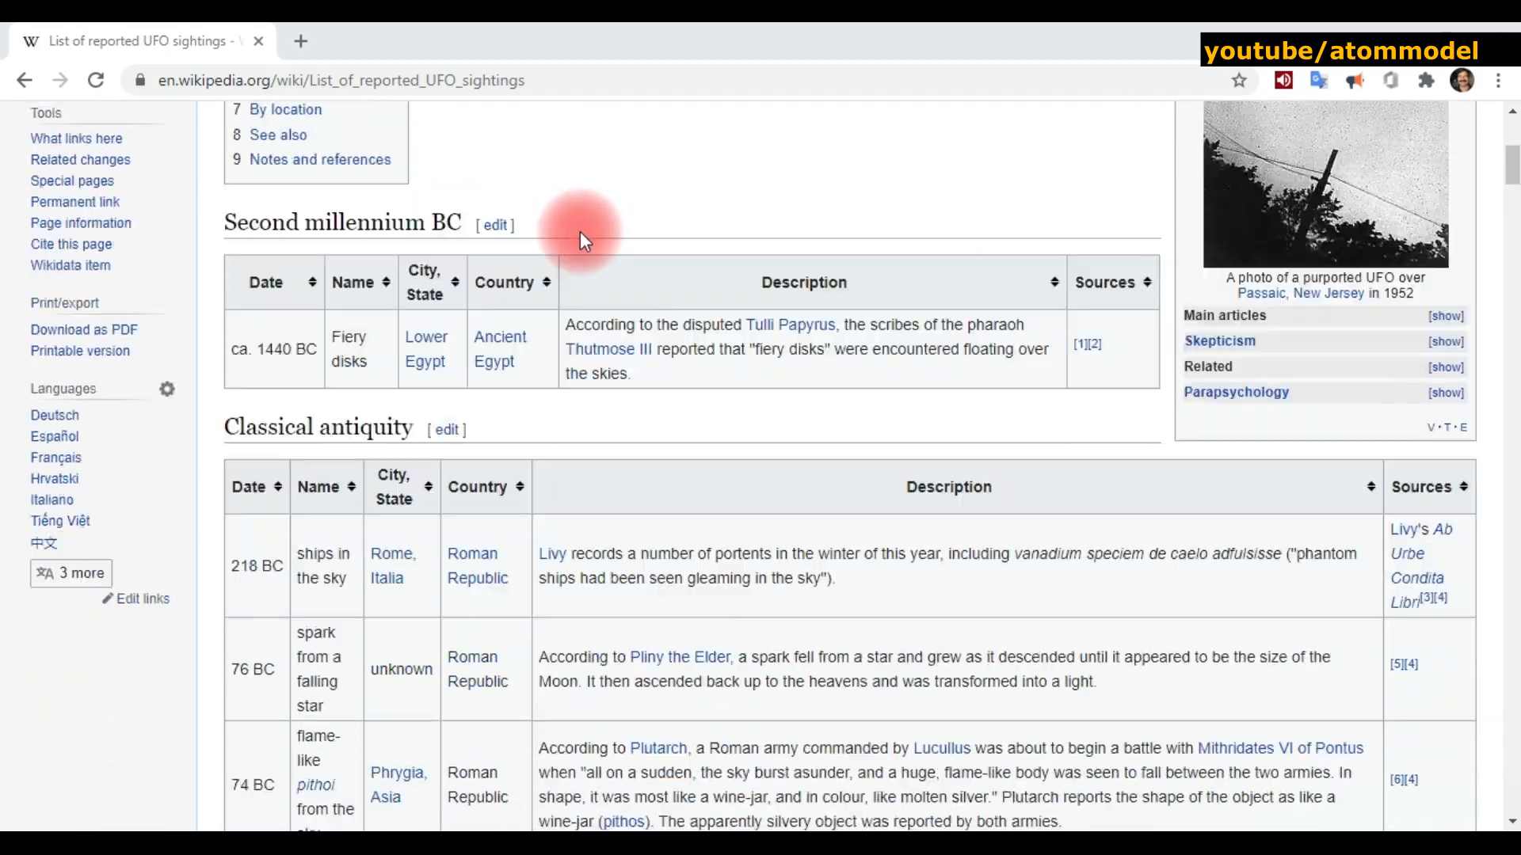
scroll(down, 3)
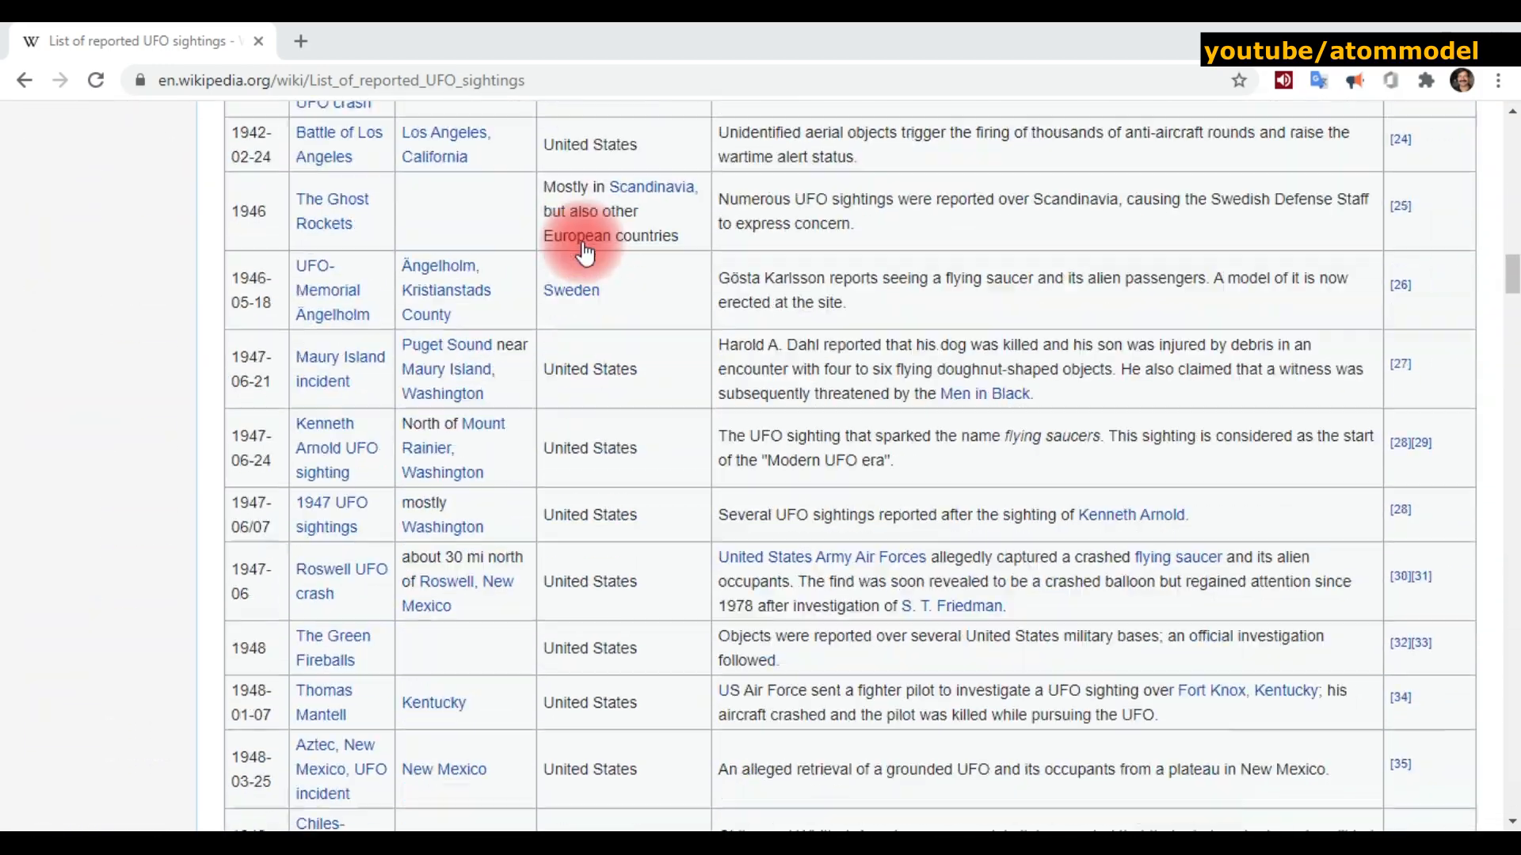
click(24, 81)
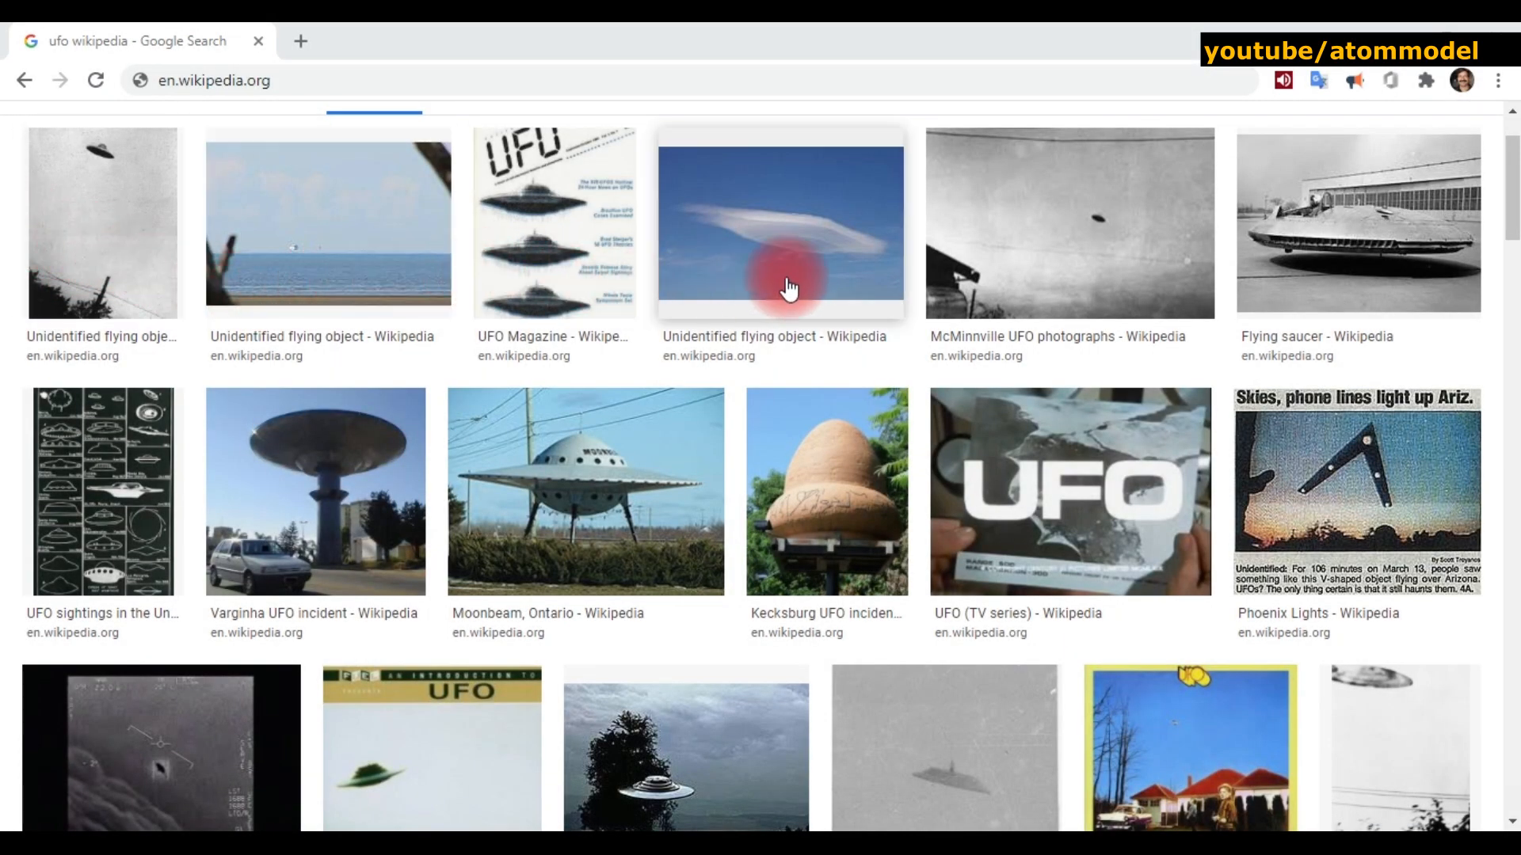
mouse_move(306, 512)
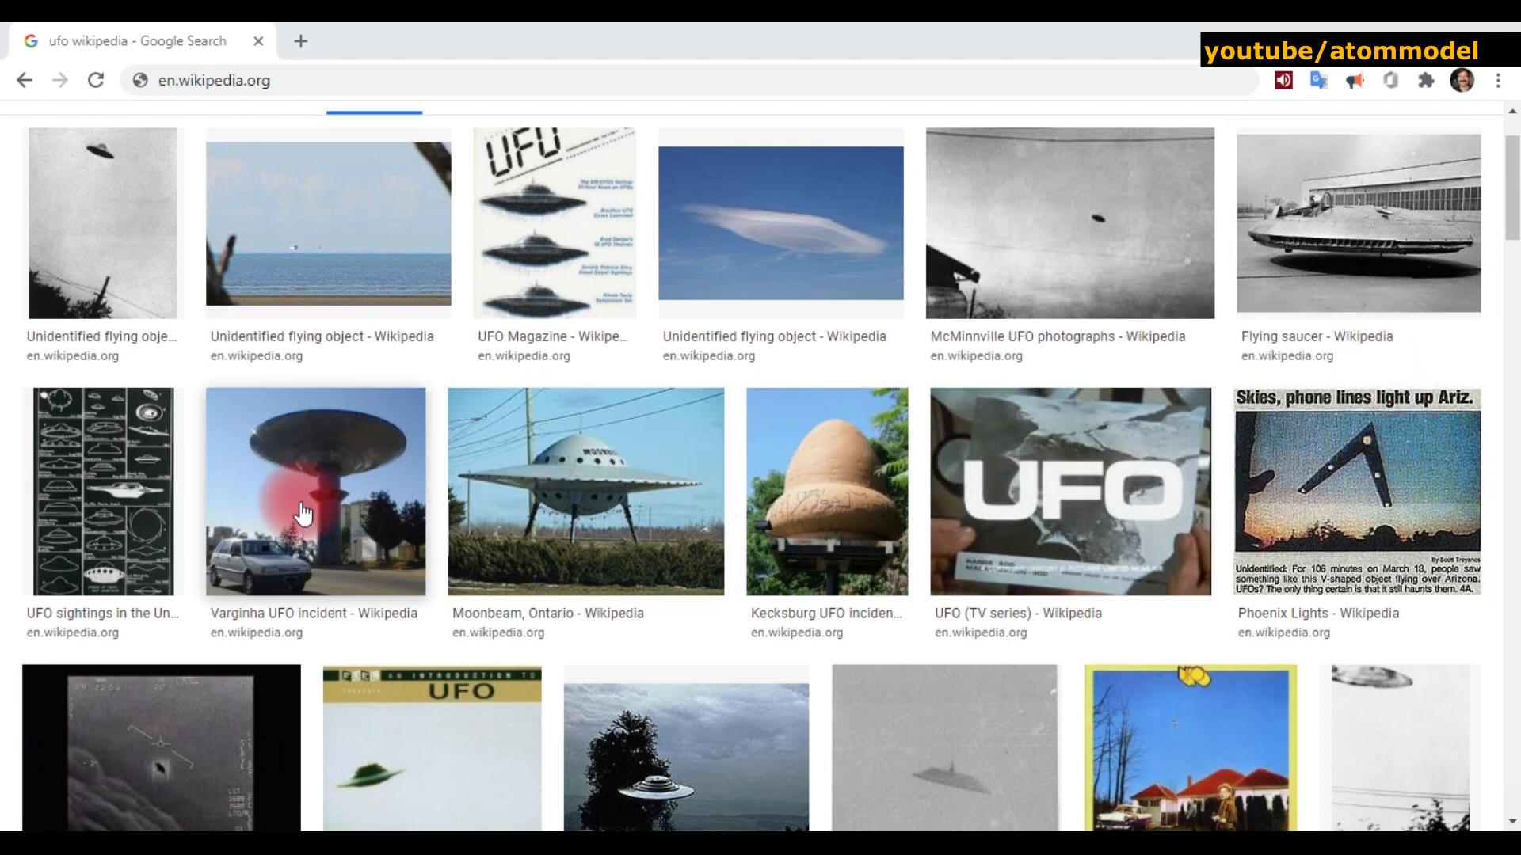
scroll(down, 3)
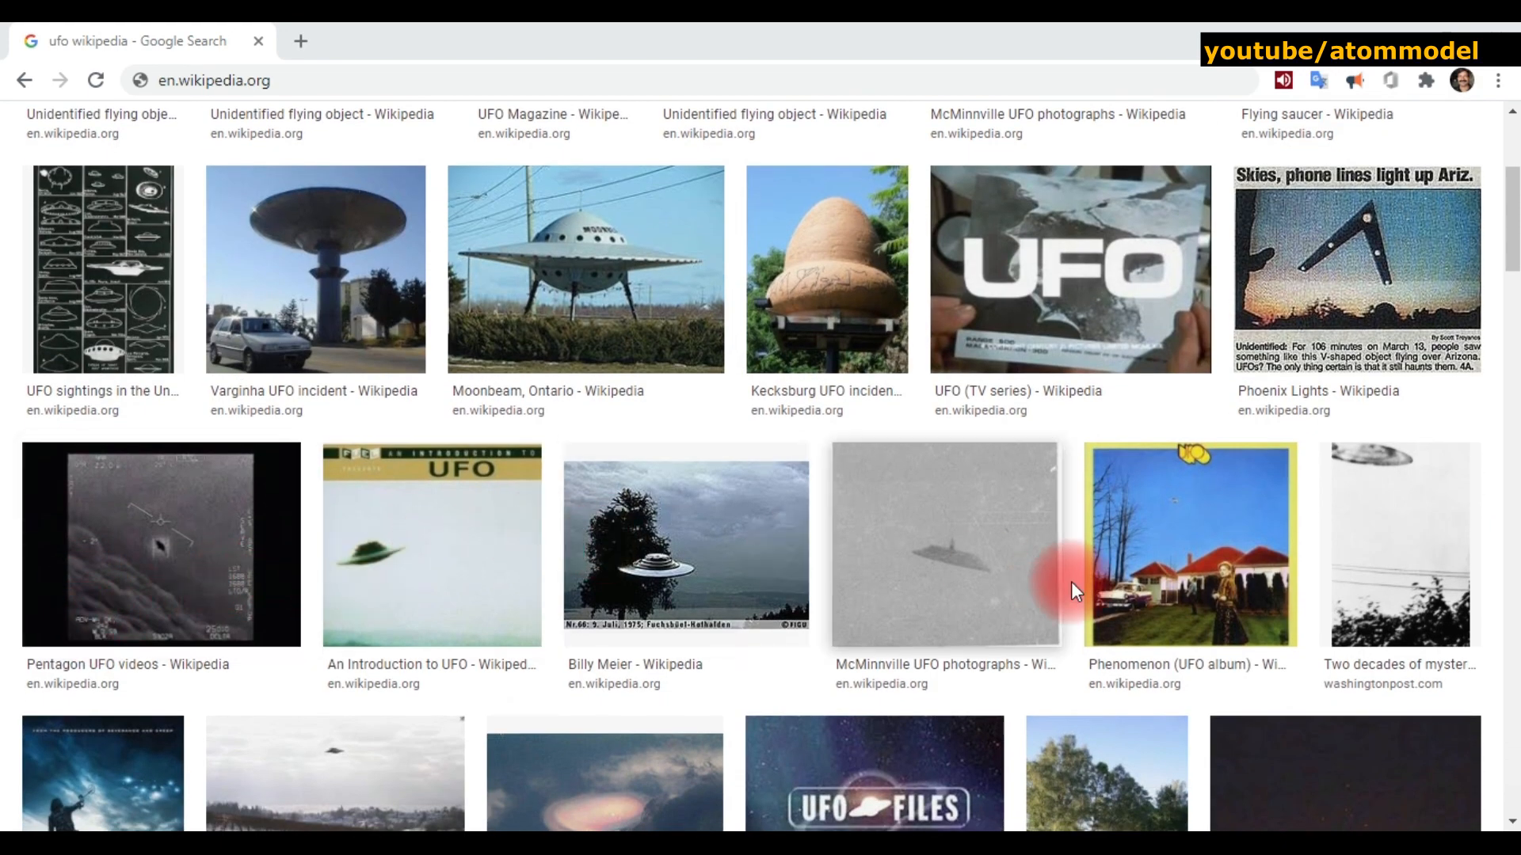
scroll(down, 3)
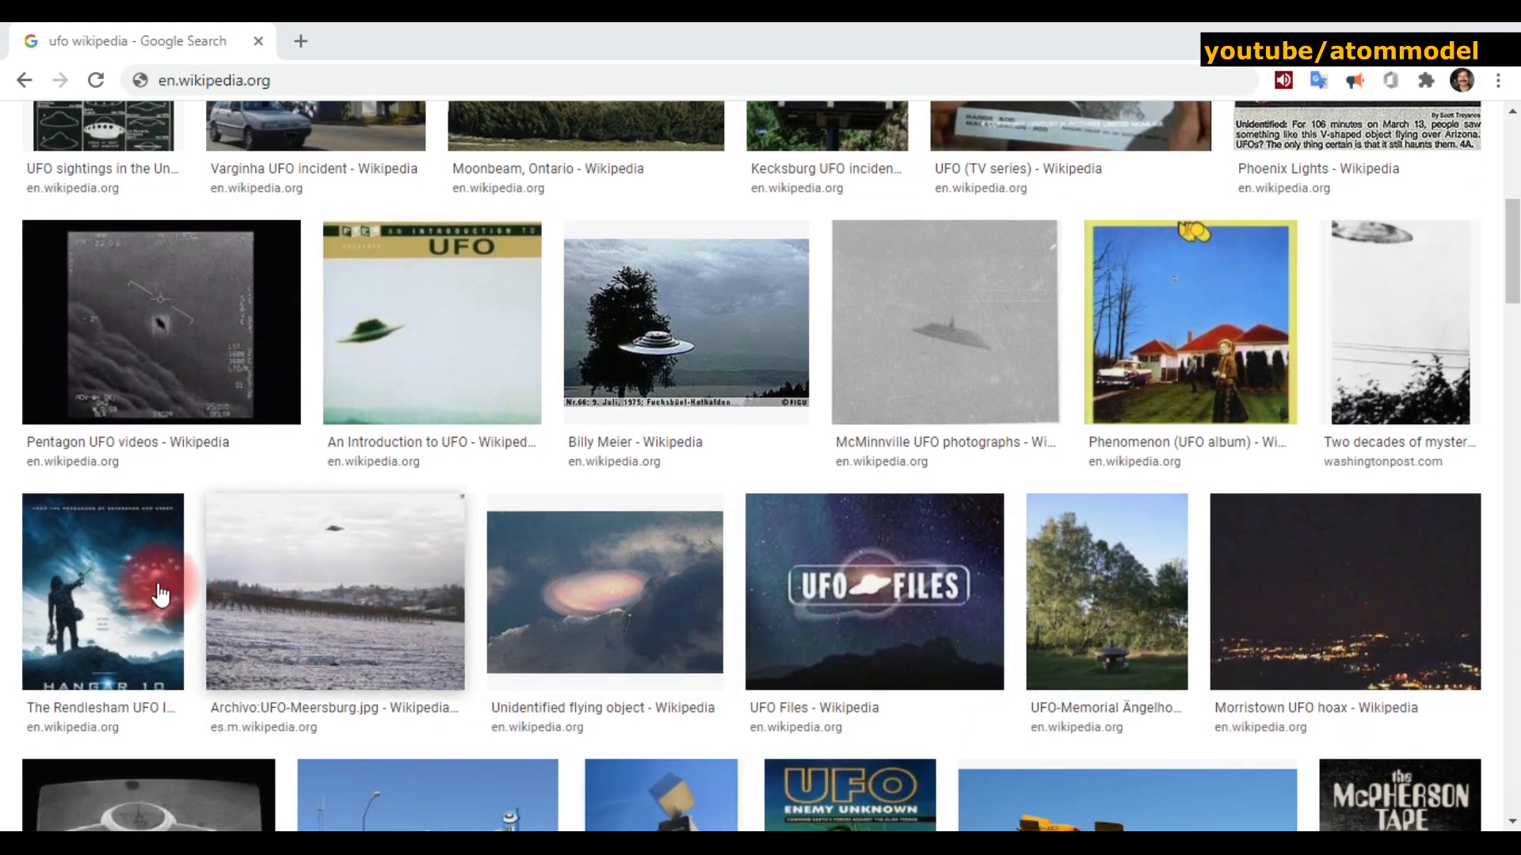
scroll(down, 3)
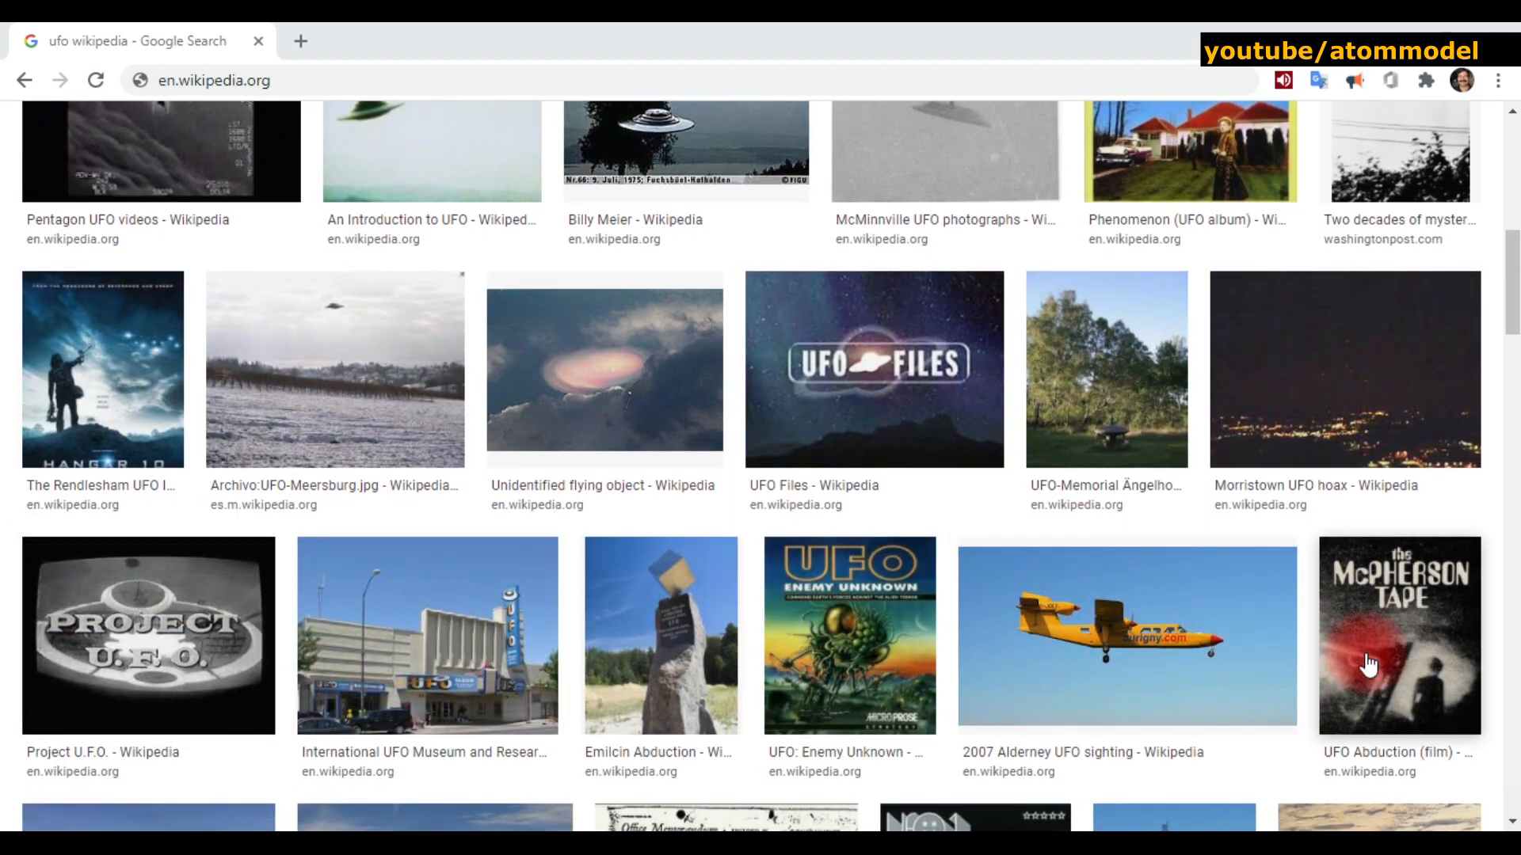
scroll(down, 3)
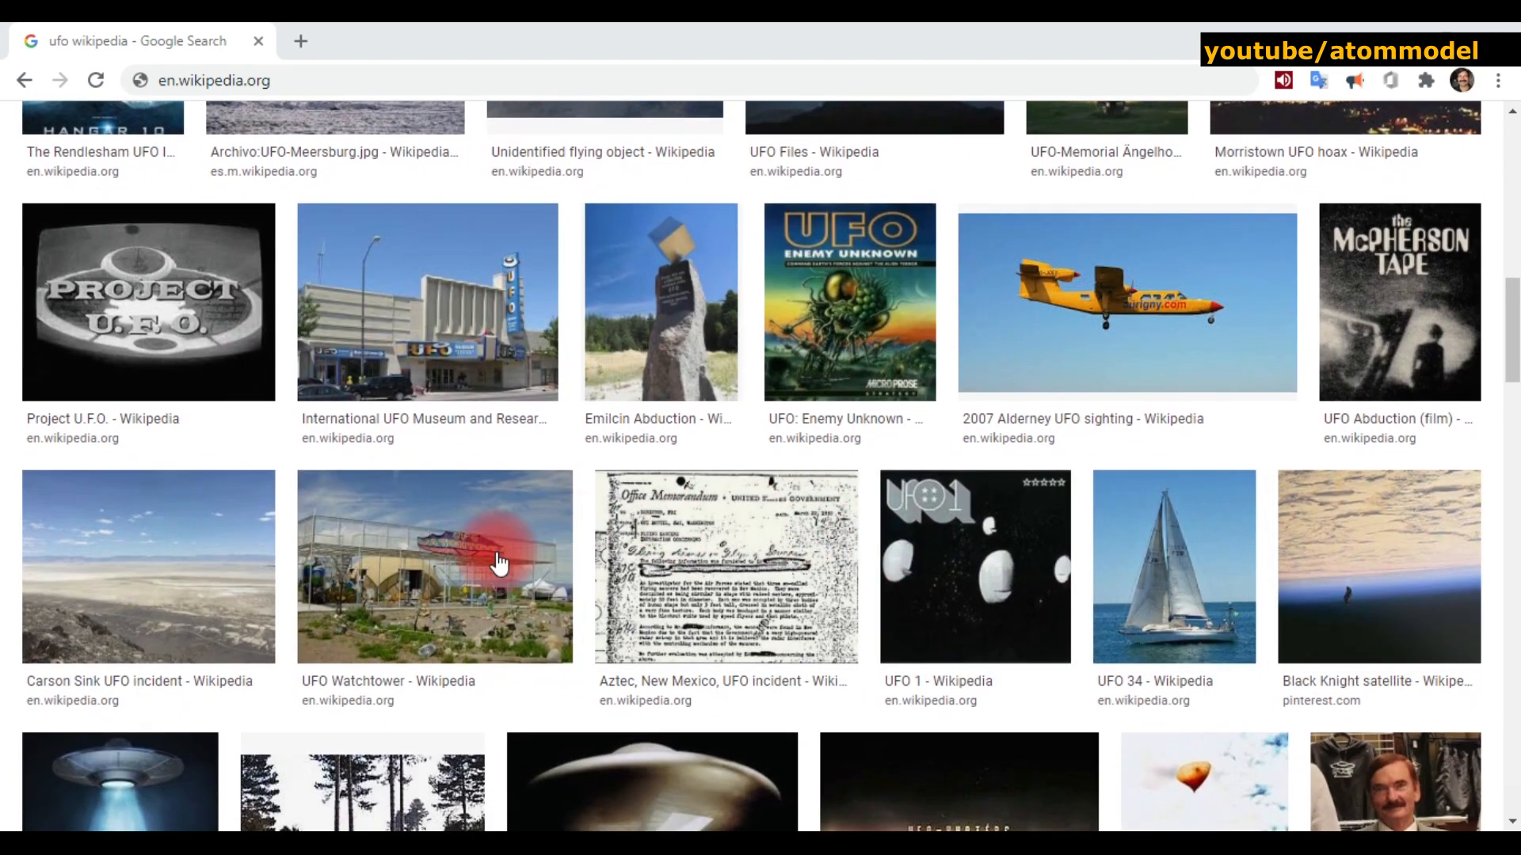
scroll(down, 3)
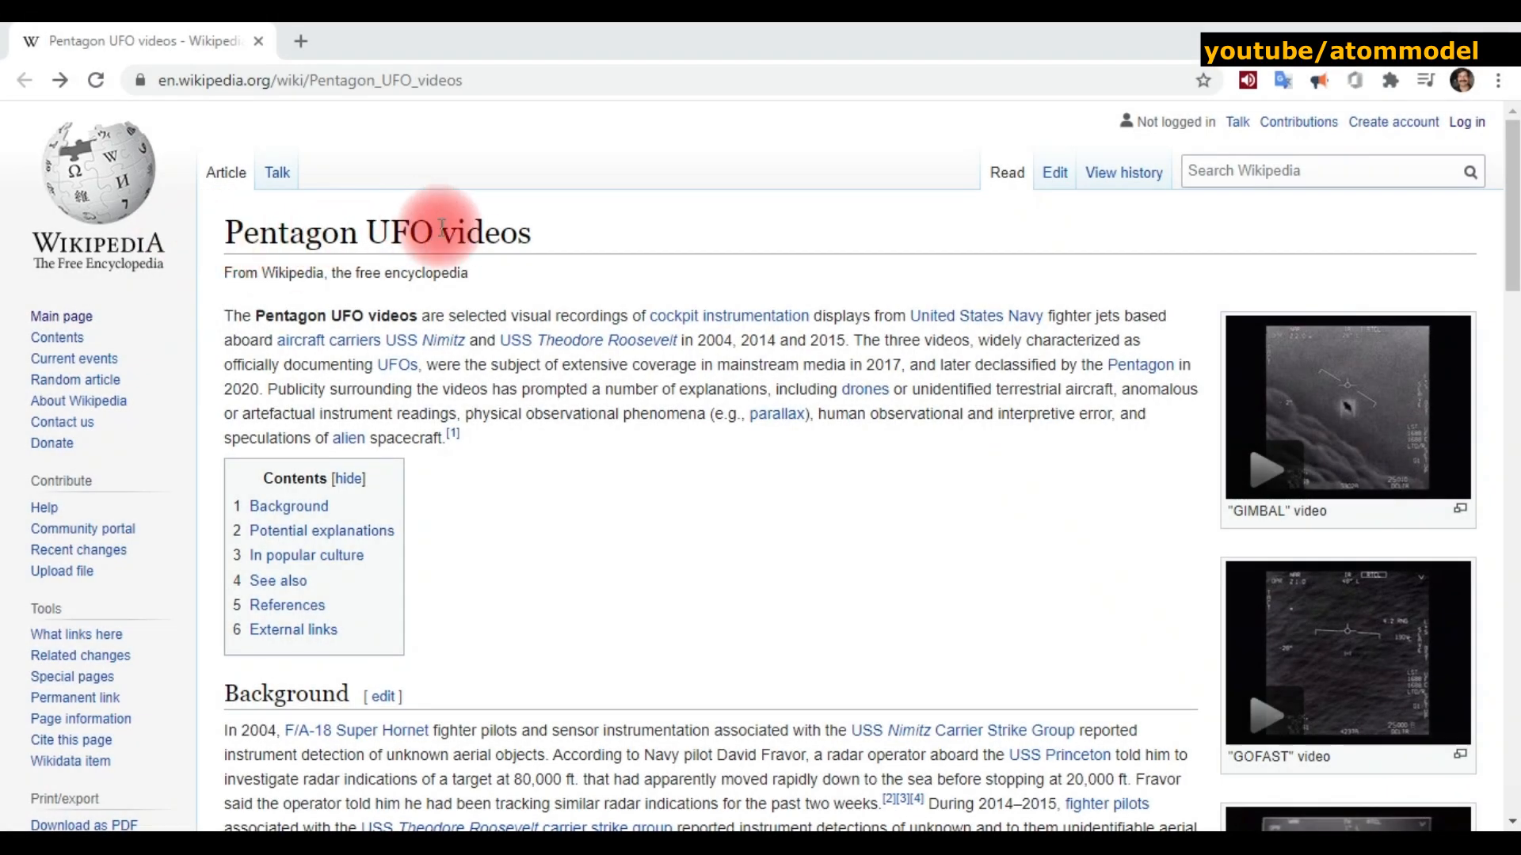
mouse_move(854, 400)
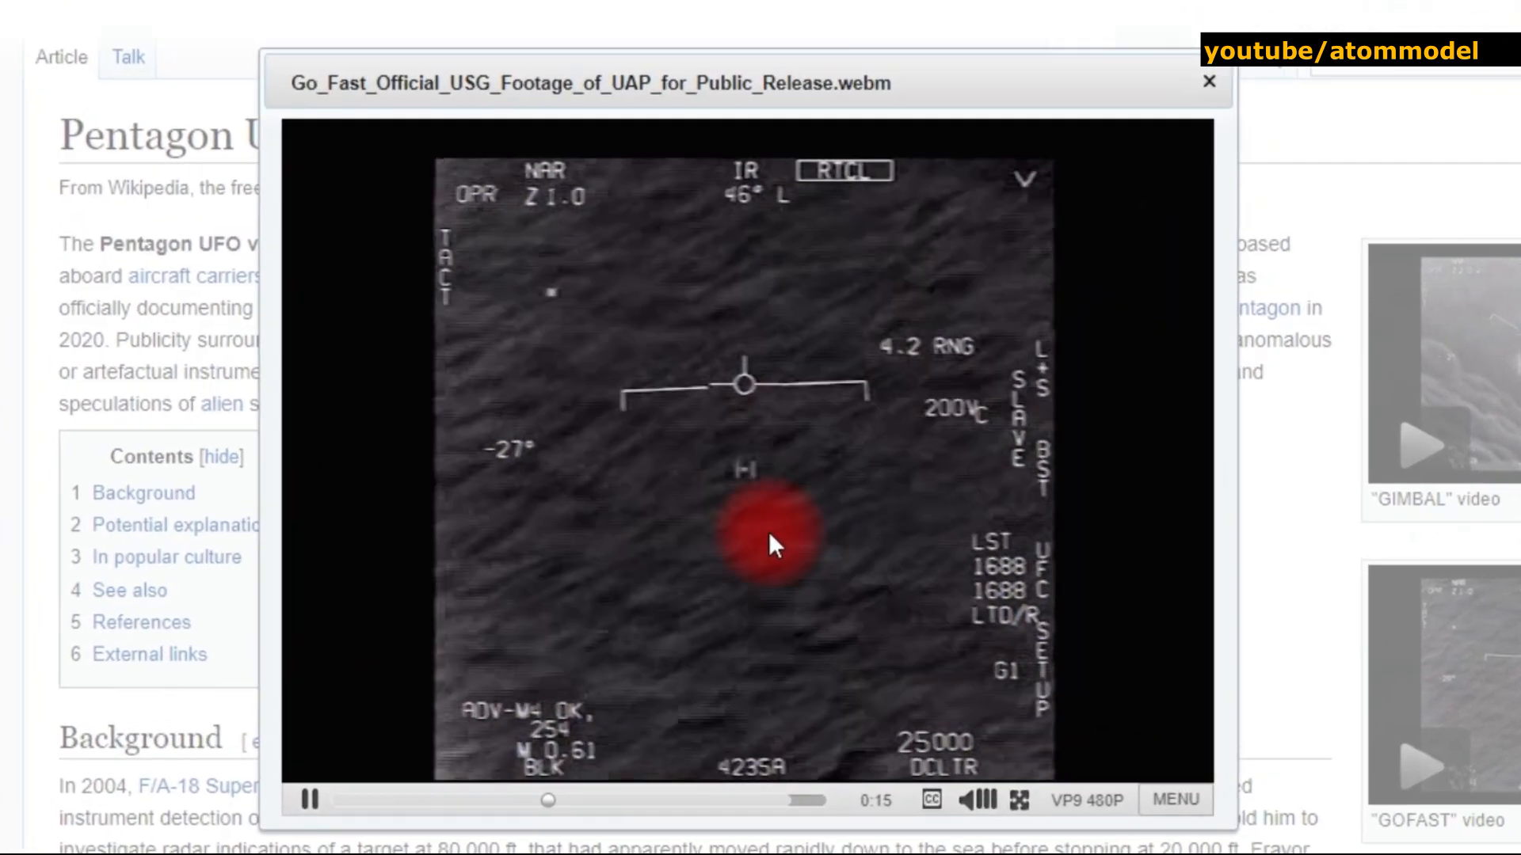
- Pause the GOFAST footage and follow the Mass–energy equivalence main-article link from Special relativity
click(1209, 81)
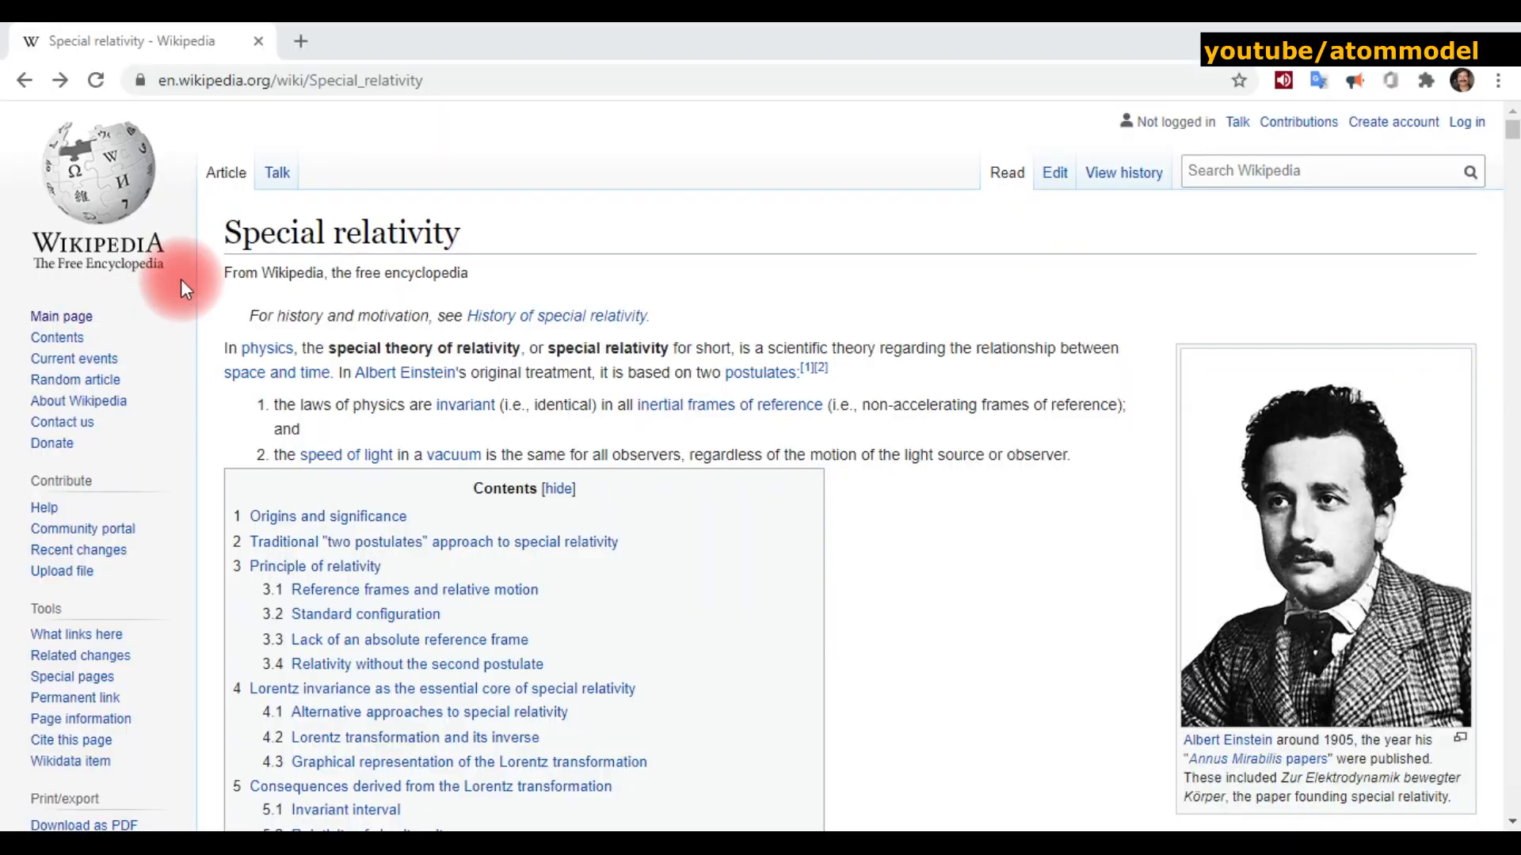
mouse_move(844, 445)
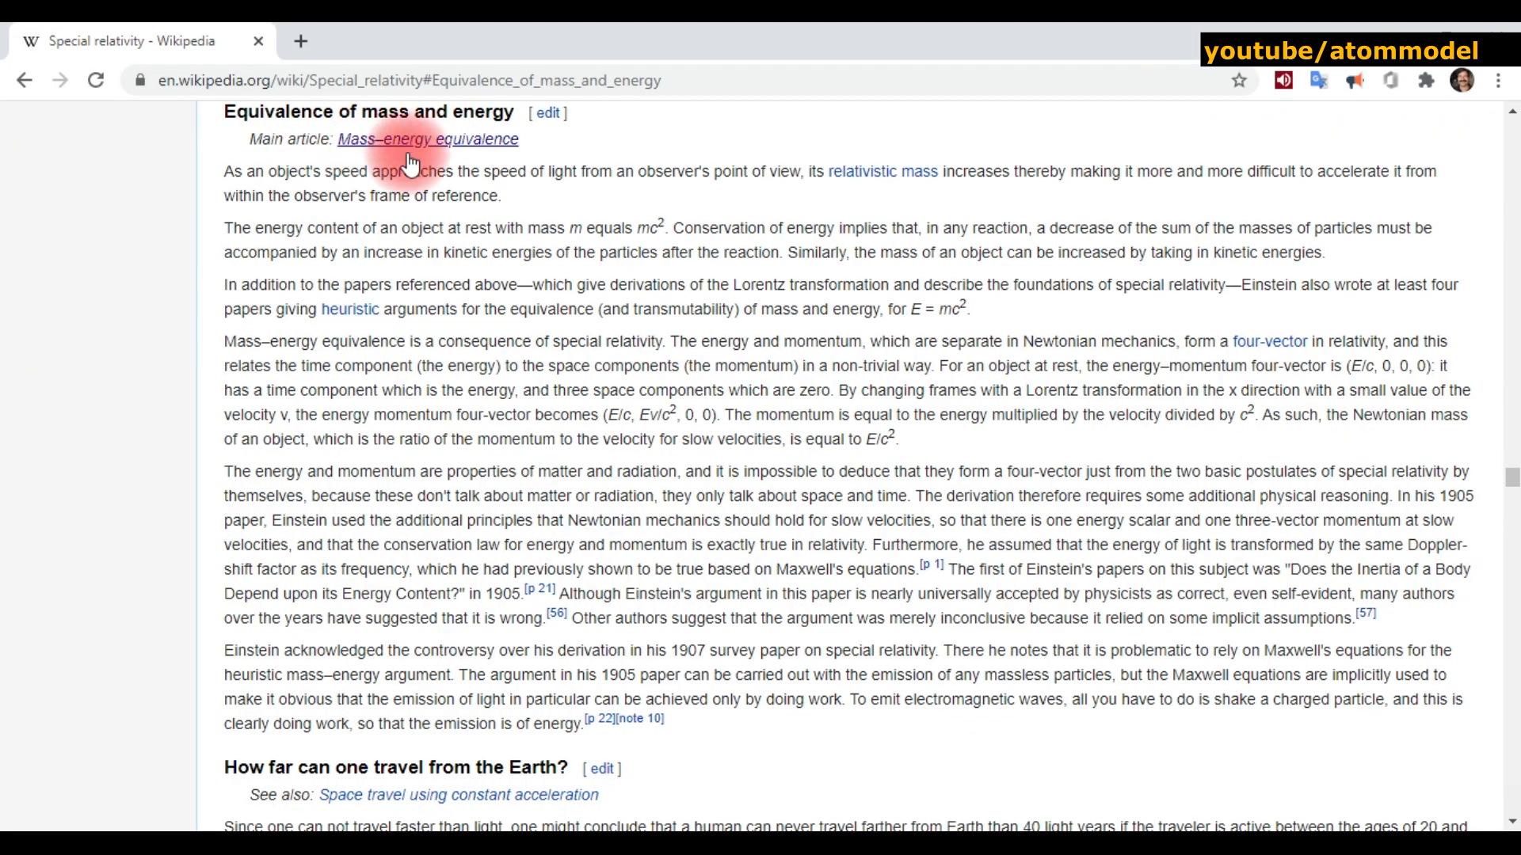
click(426, 139)
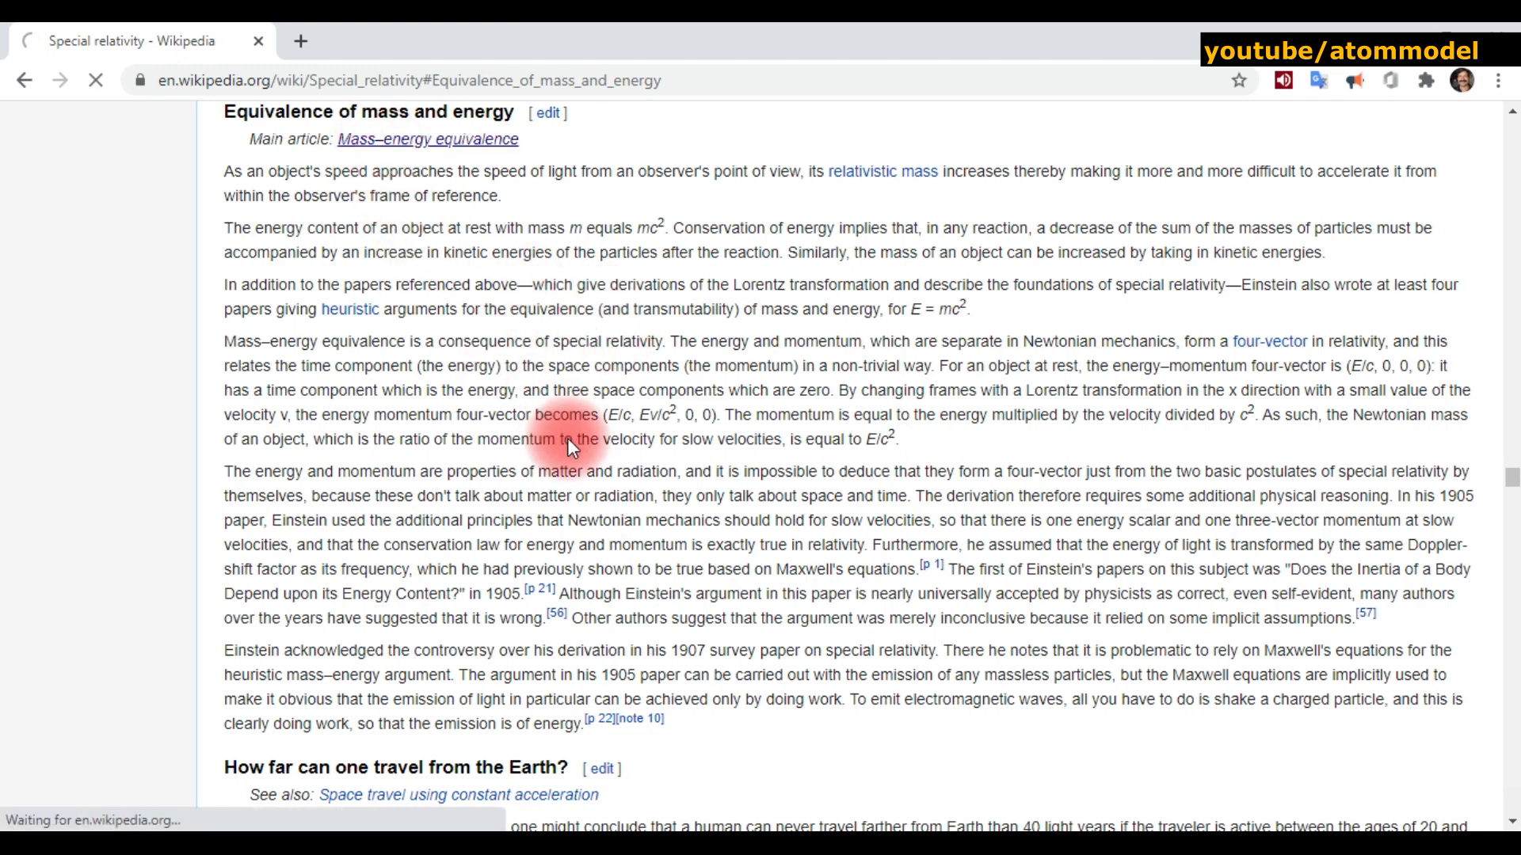
- Read down the Mass–energy equivalence article through Nomenclature and conservation to Composite systems
click(428, 140)
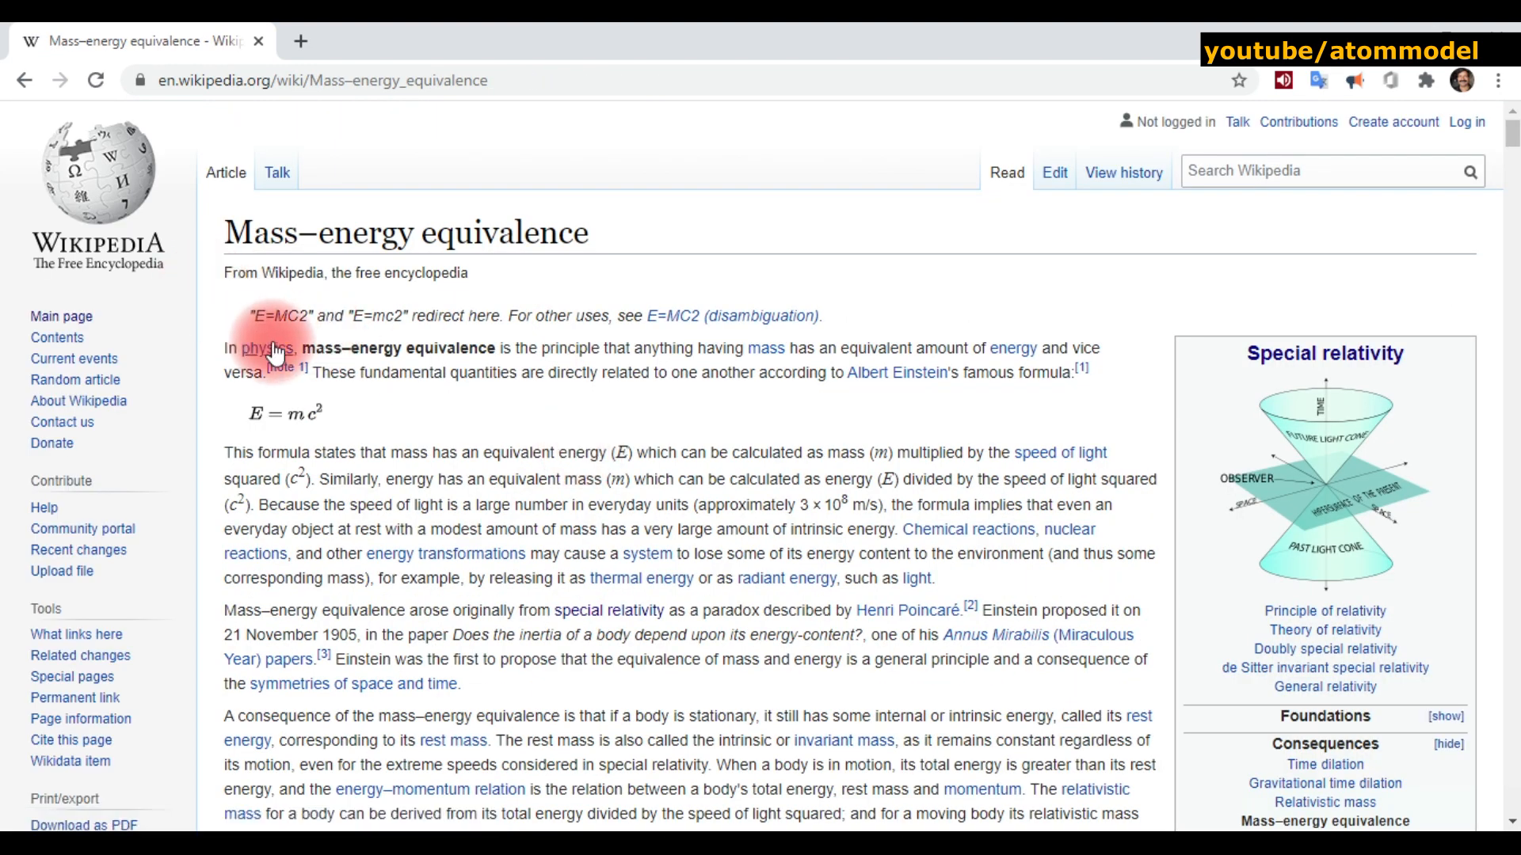
mouse_move(270, 402)
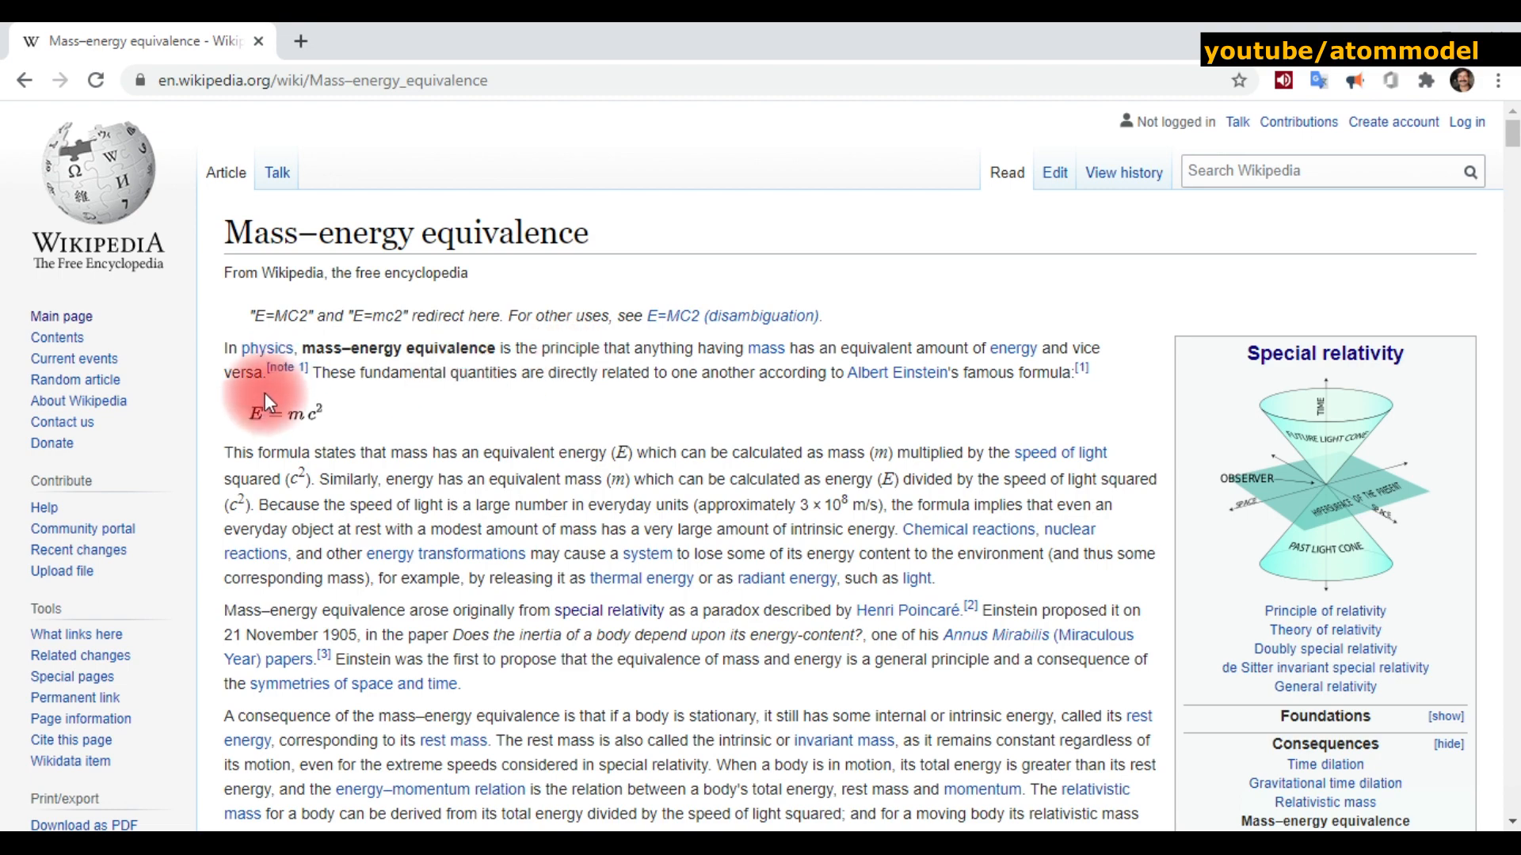
scroll(down, 3)
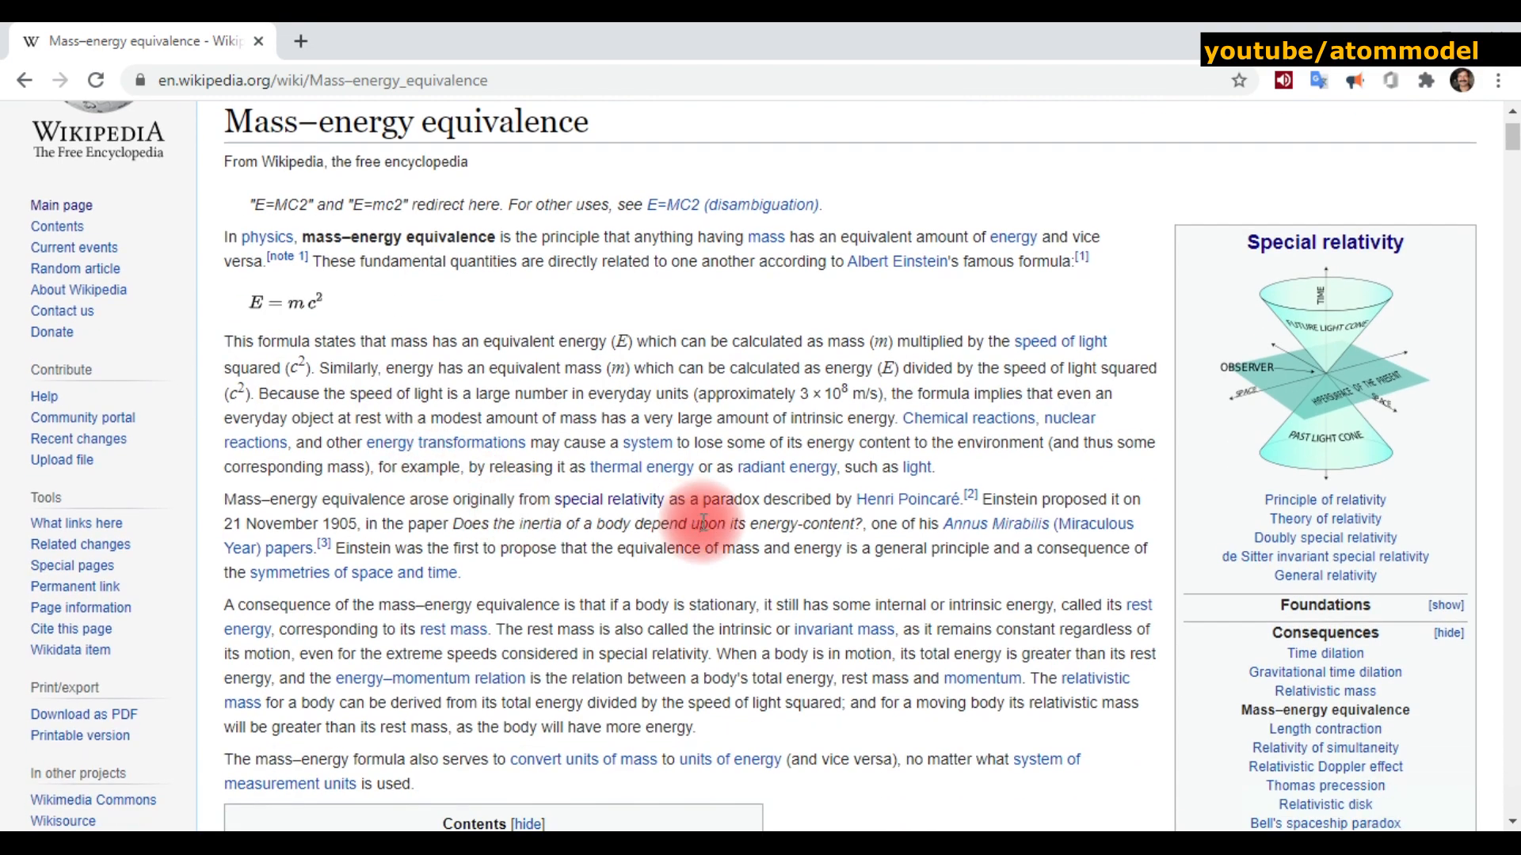
scroll(down, 3)
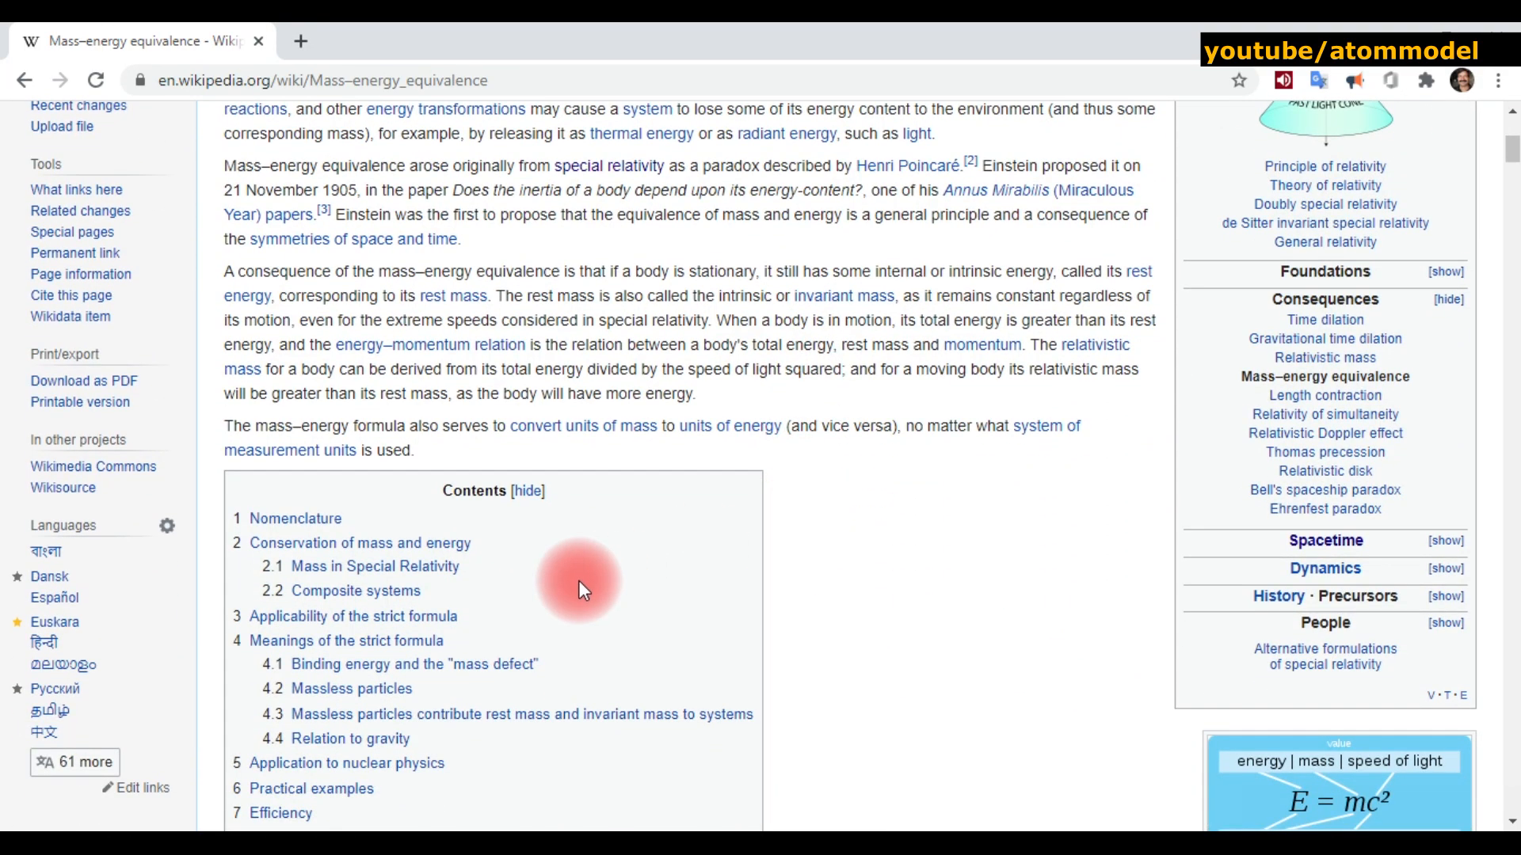
scroll(down, 3)
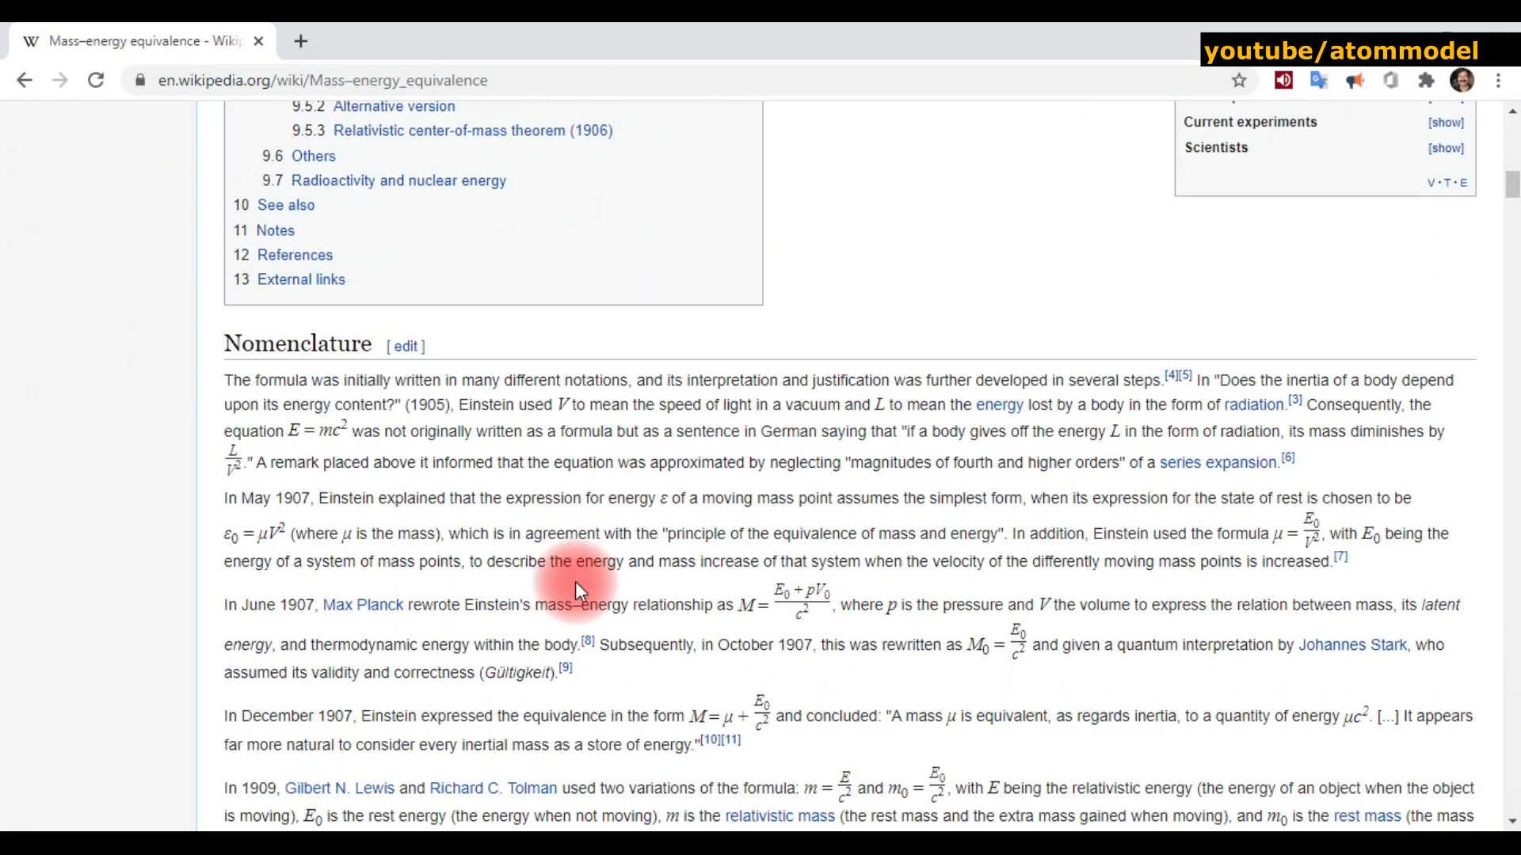
scroll(down, 3)
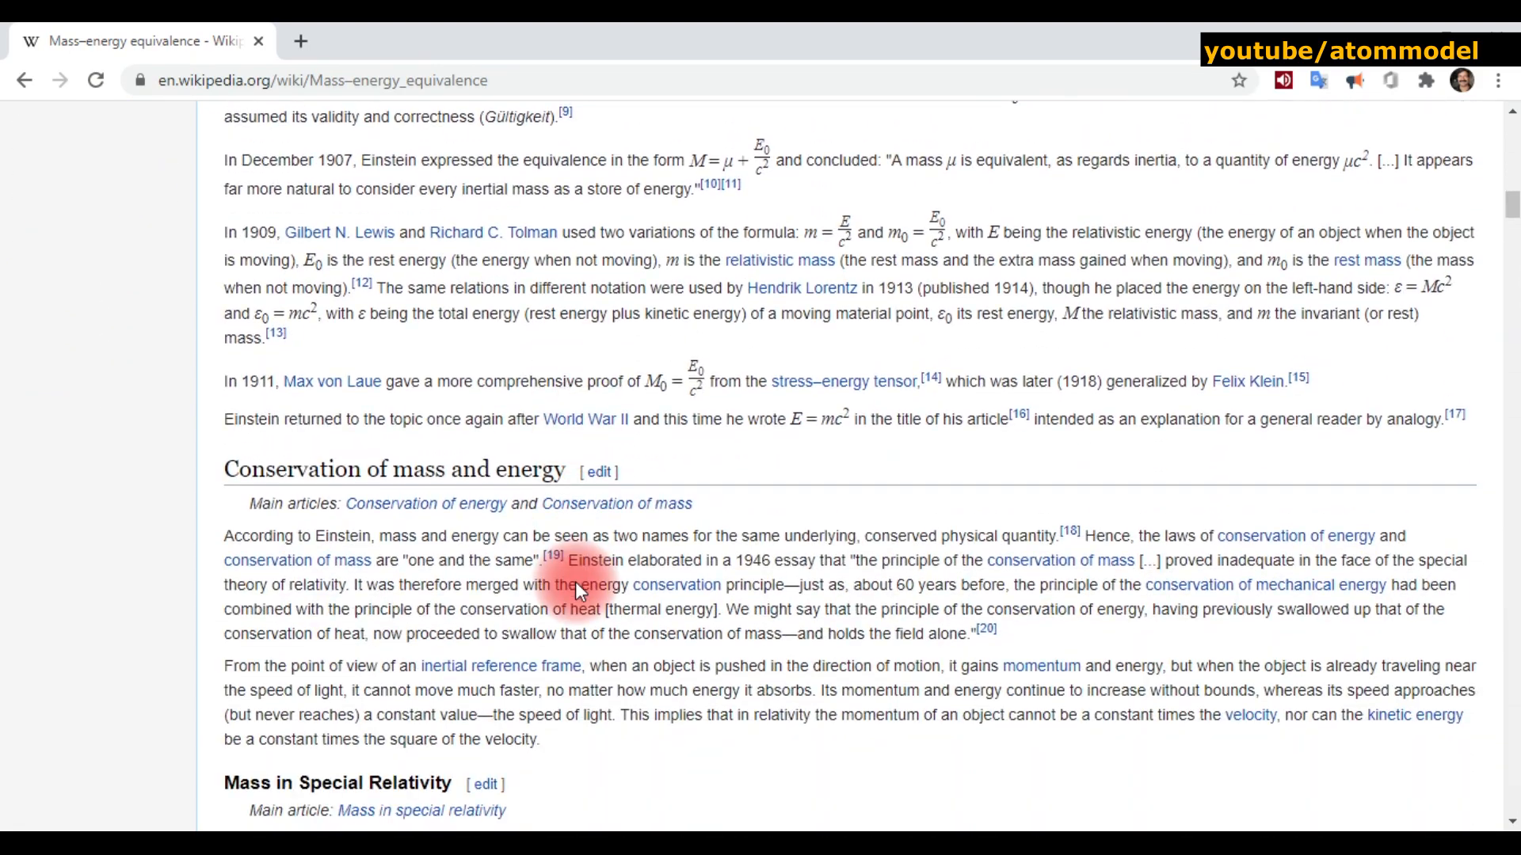
scroll(down, 3)
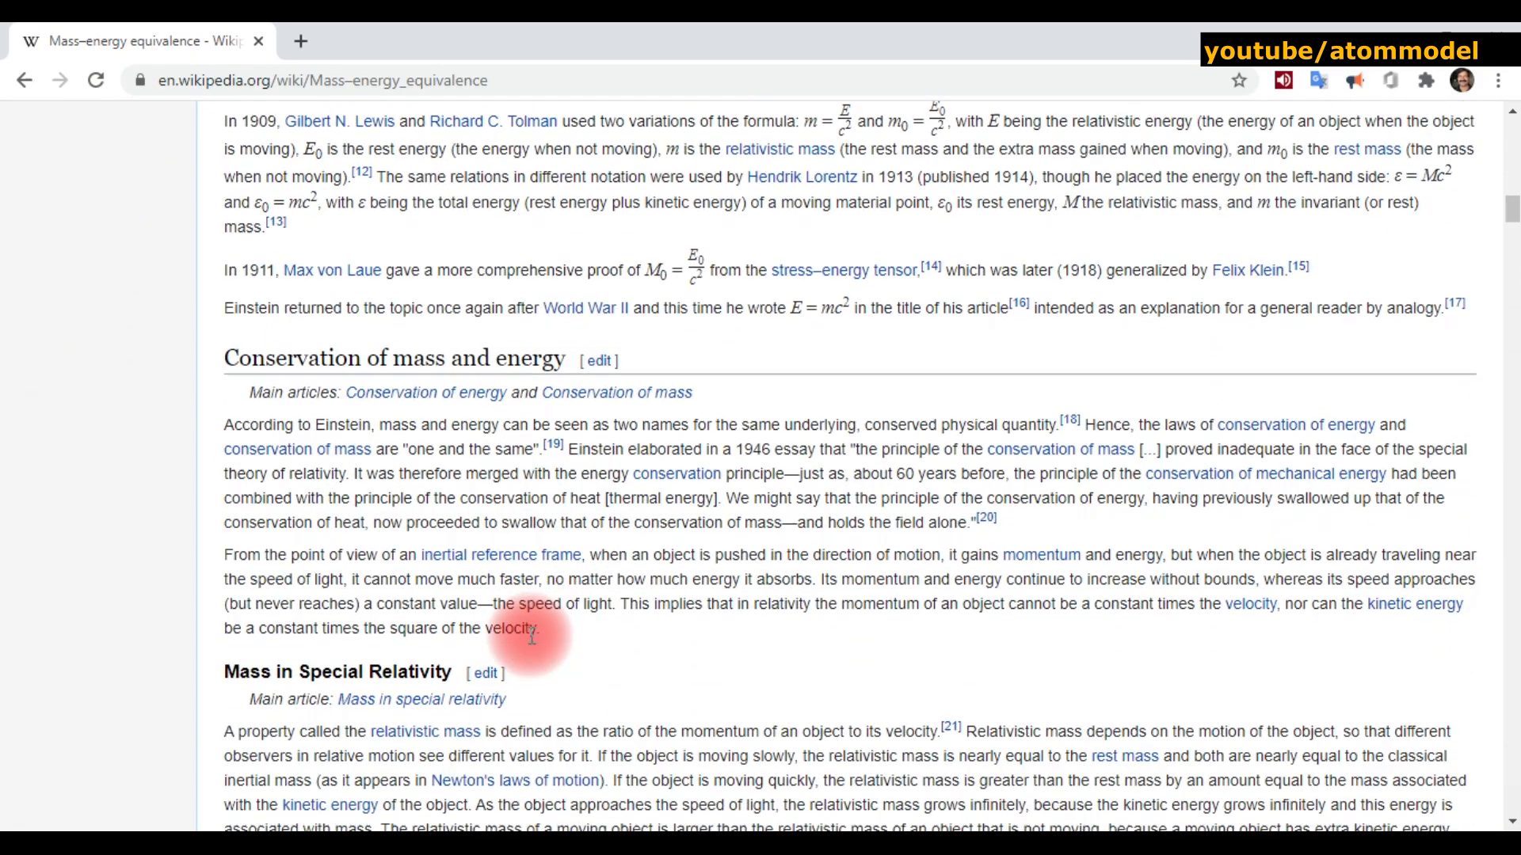
mouse_move(762, 591)
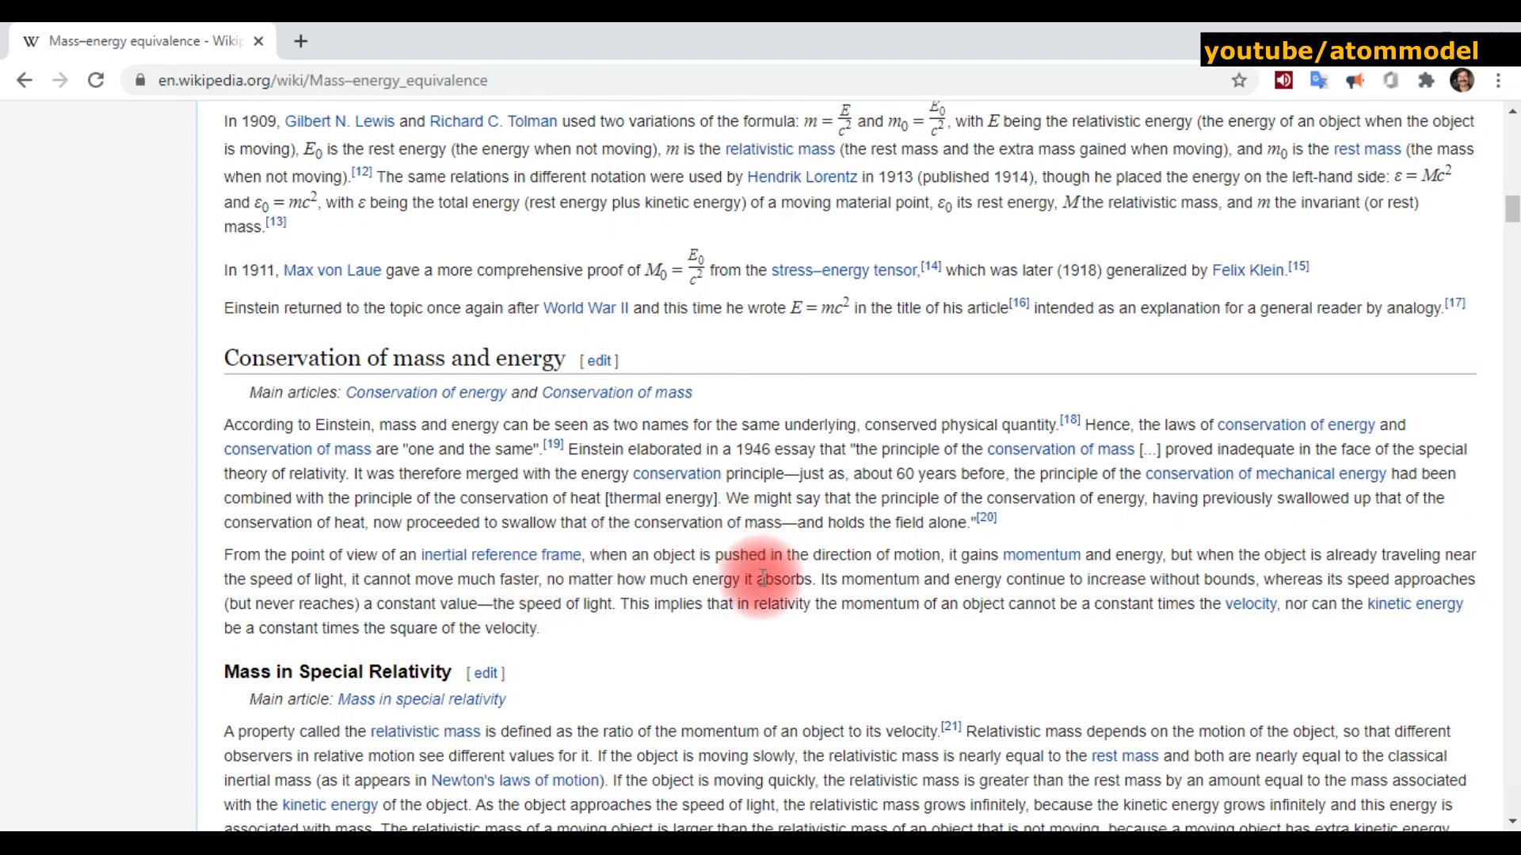
scroll(down, 3)
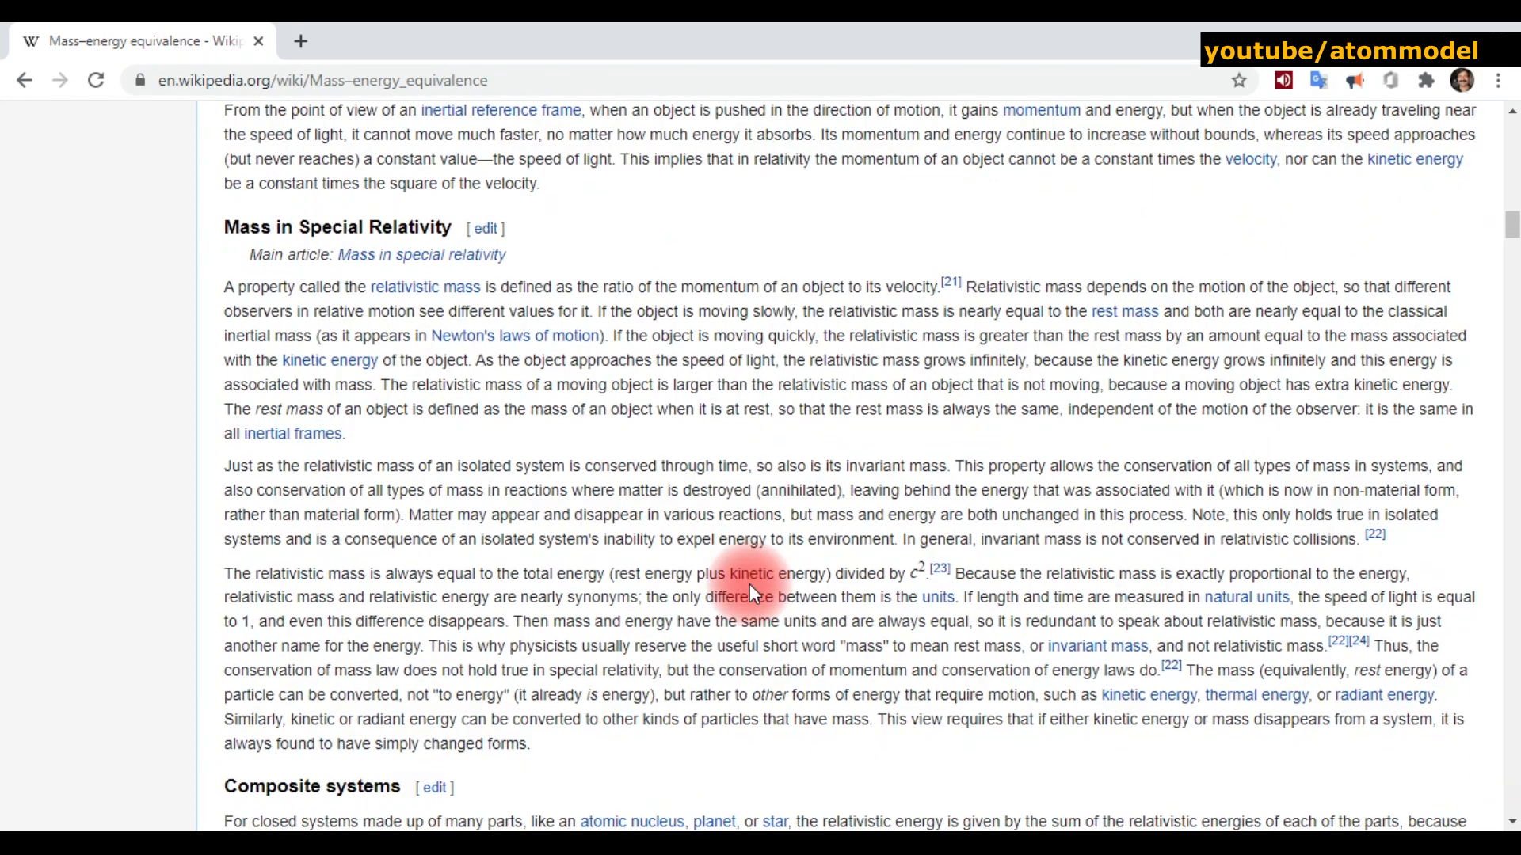
scroll(down, 3)
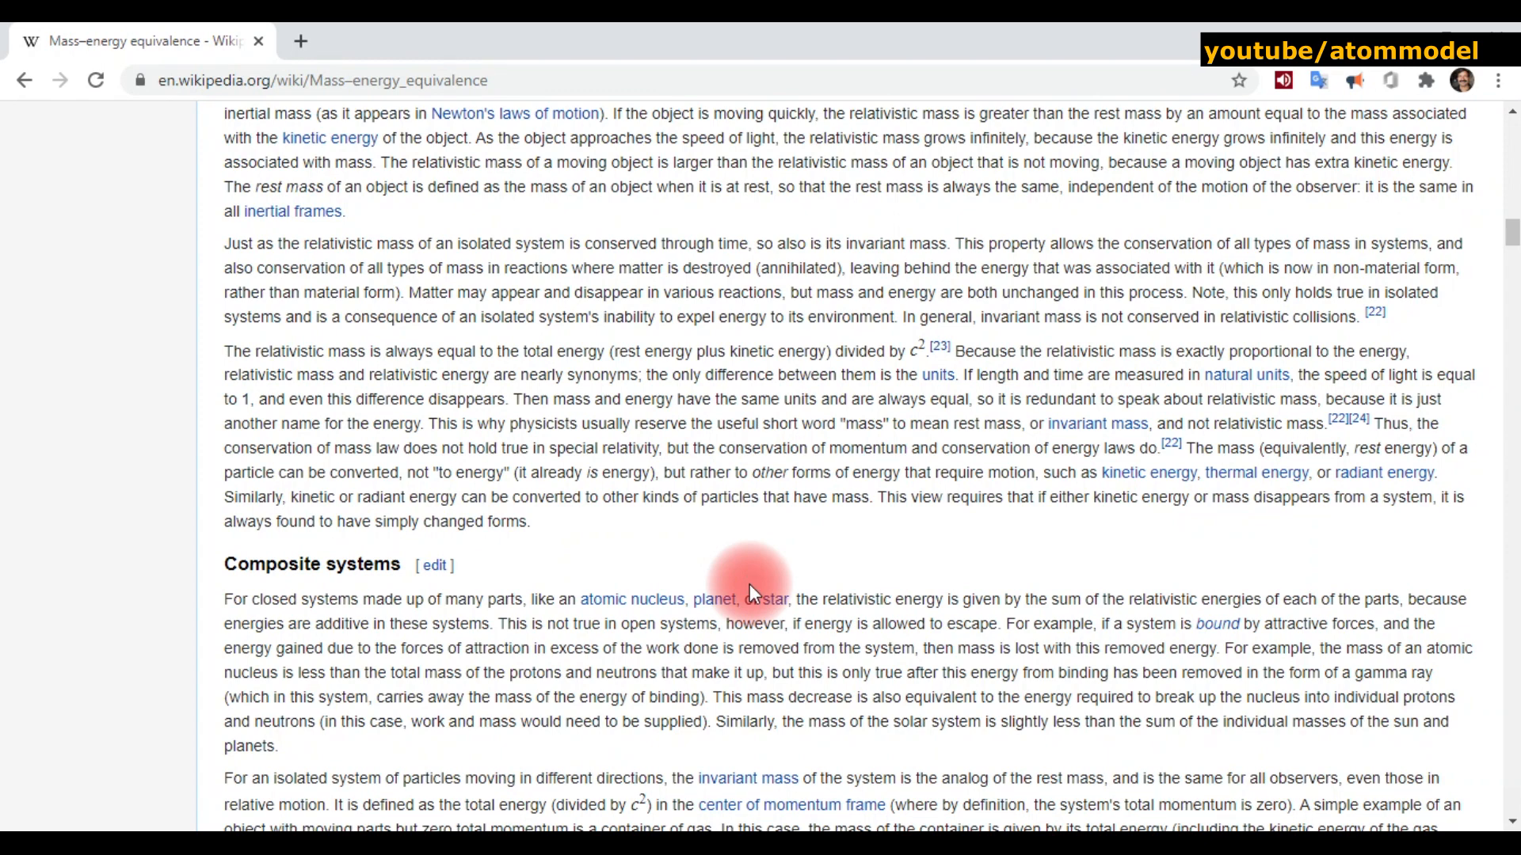
scroll(down, 3)
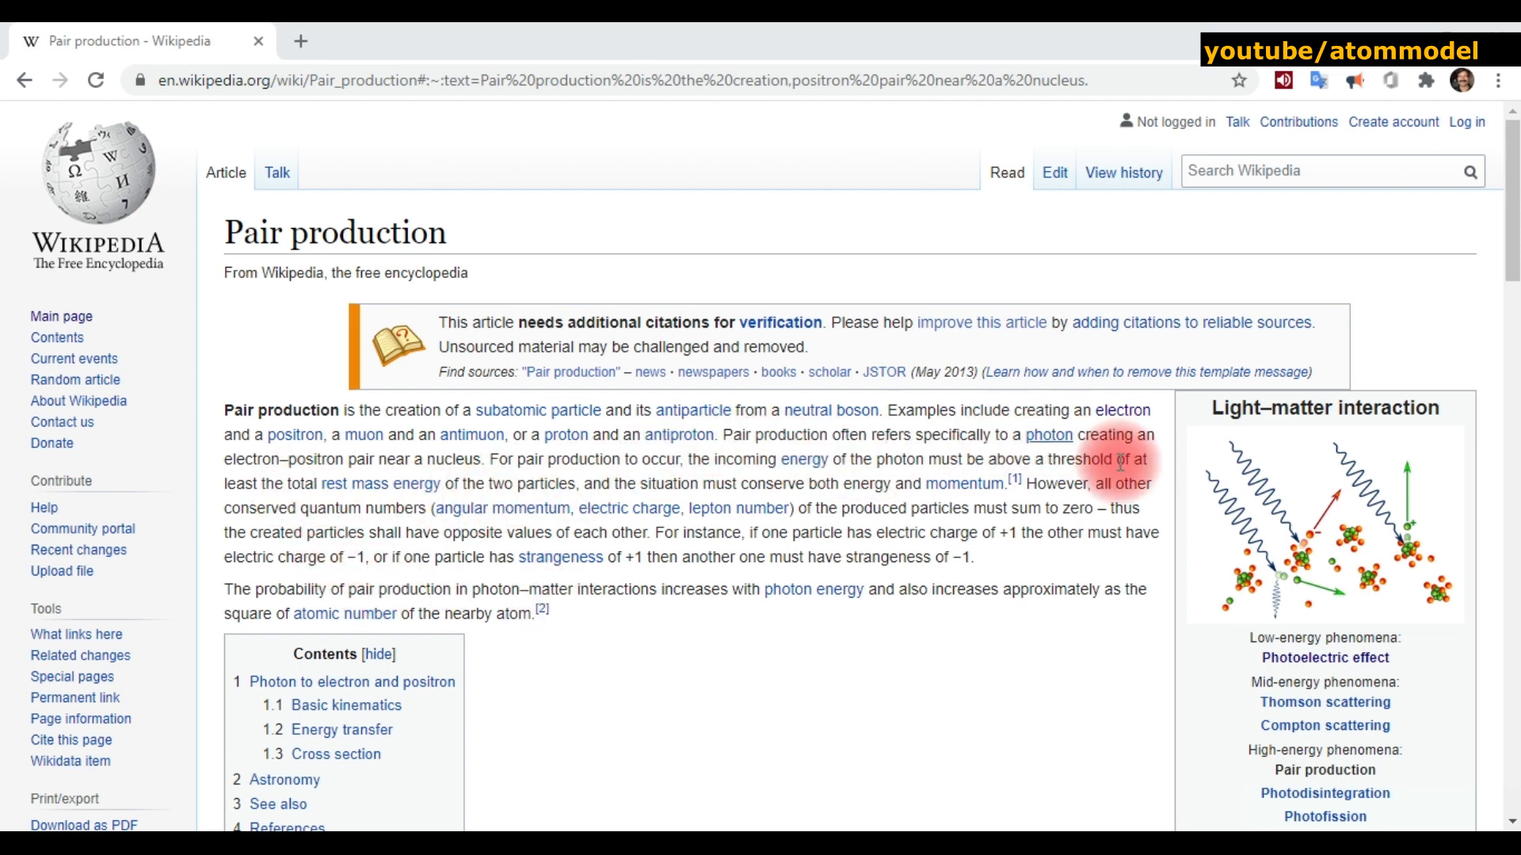
mouse_move(482, 526)
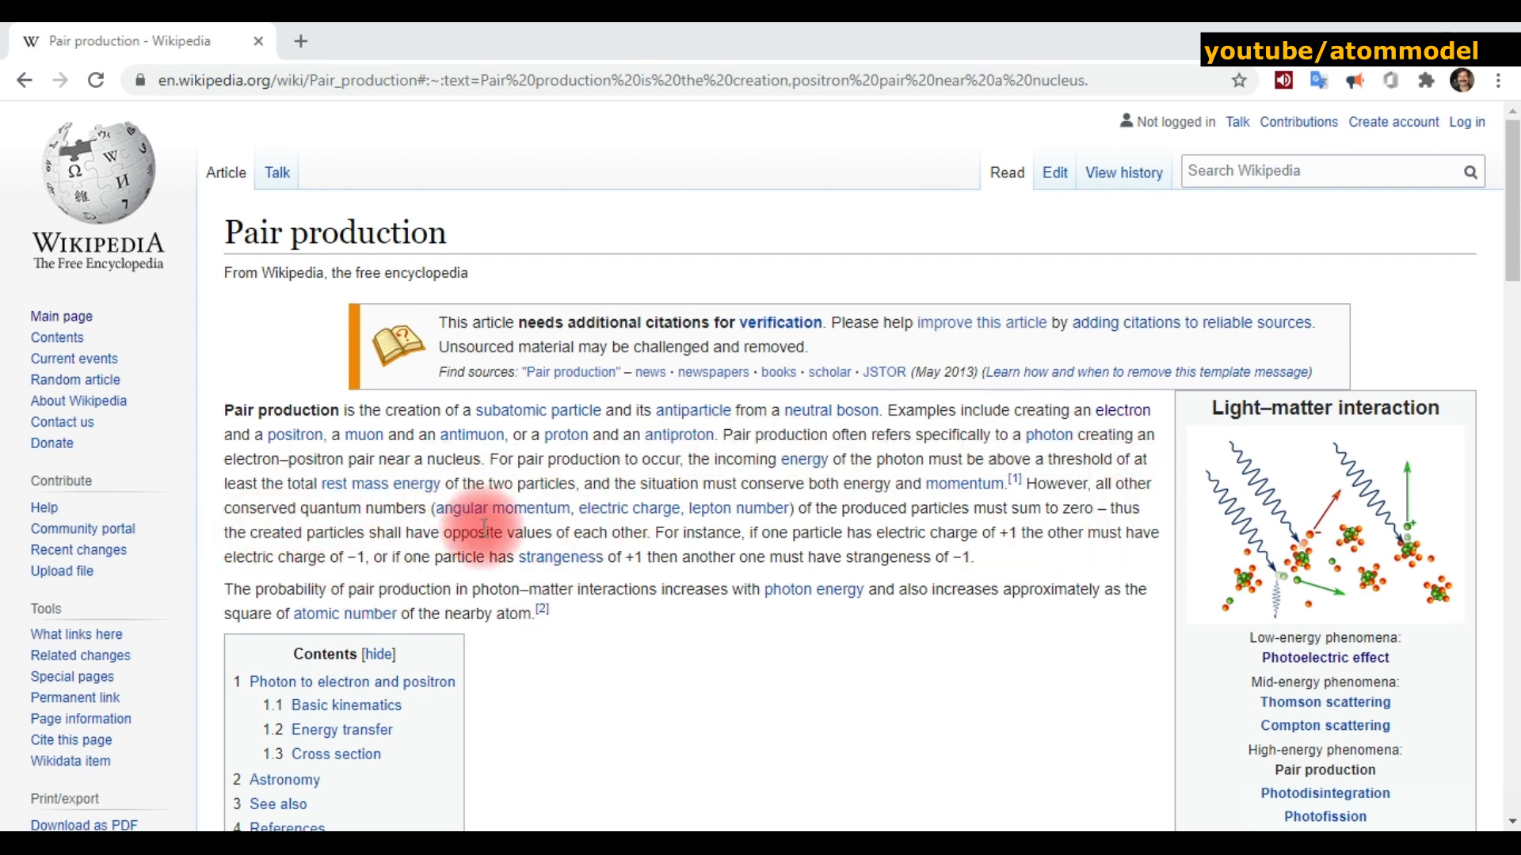
- Read down the Pair production article past the contents into the Basic kinematics derivation
scroll(down, 3)
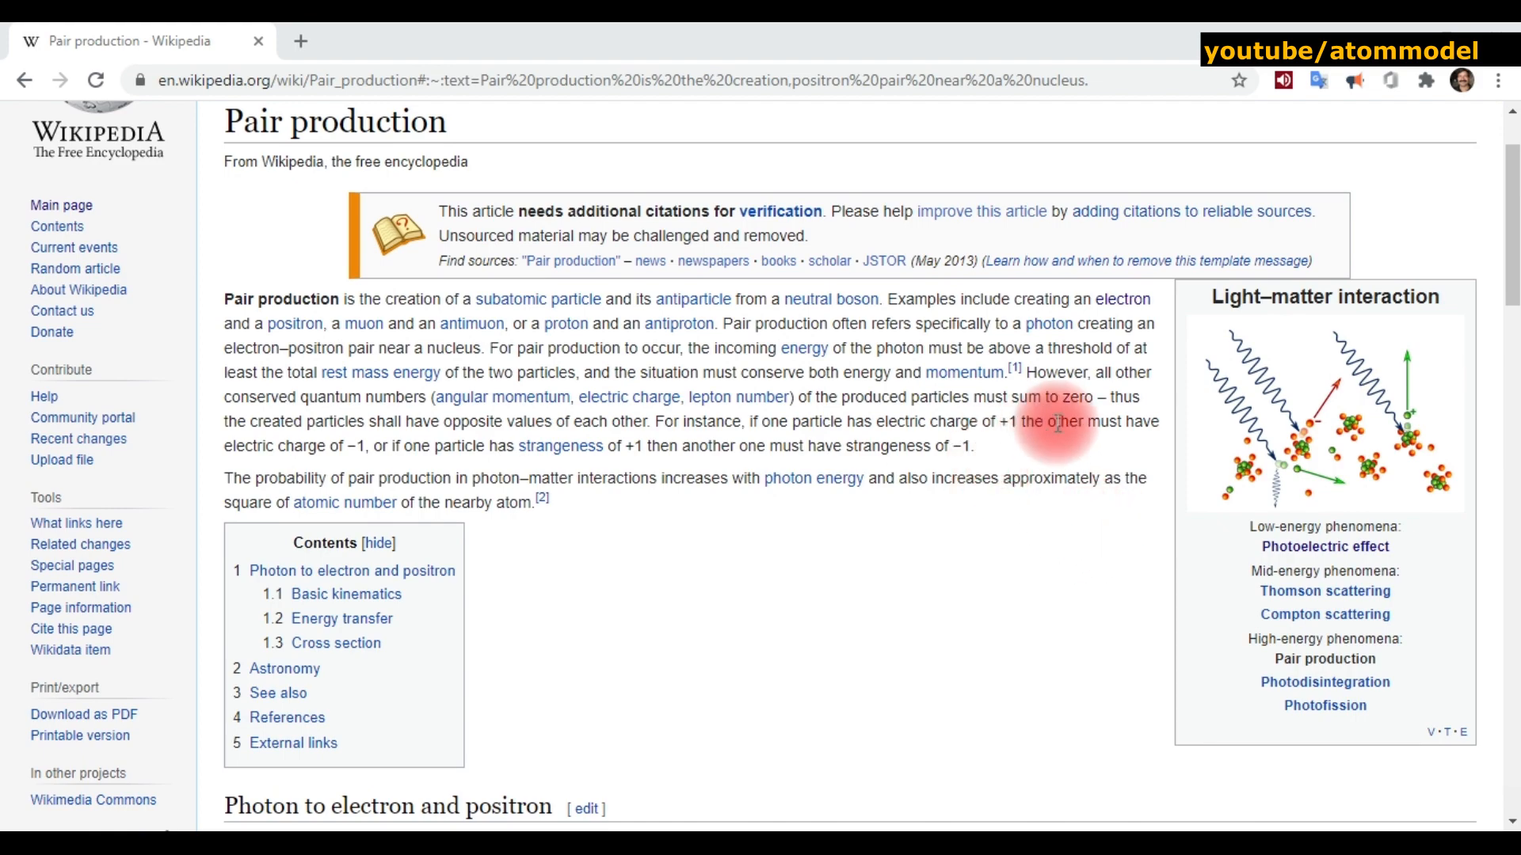
scroll(down, 3)
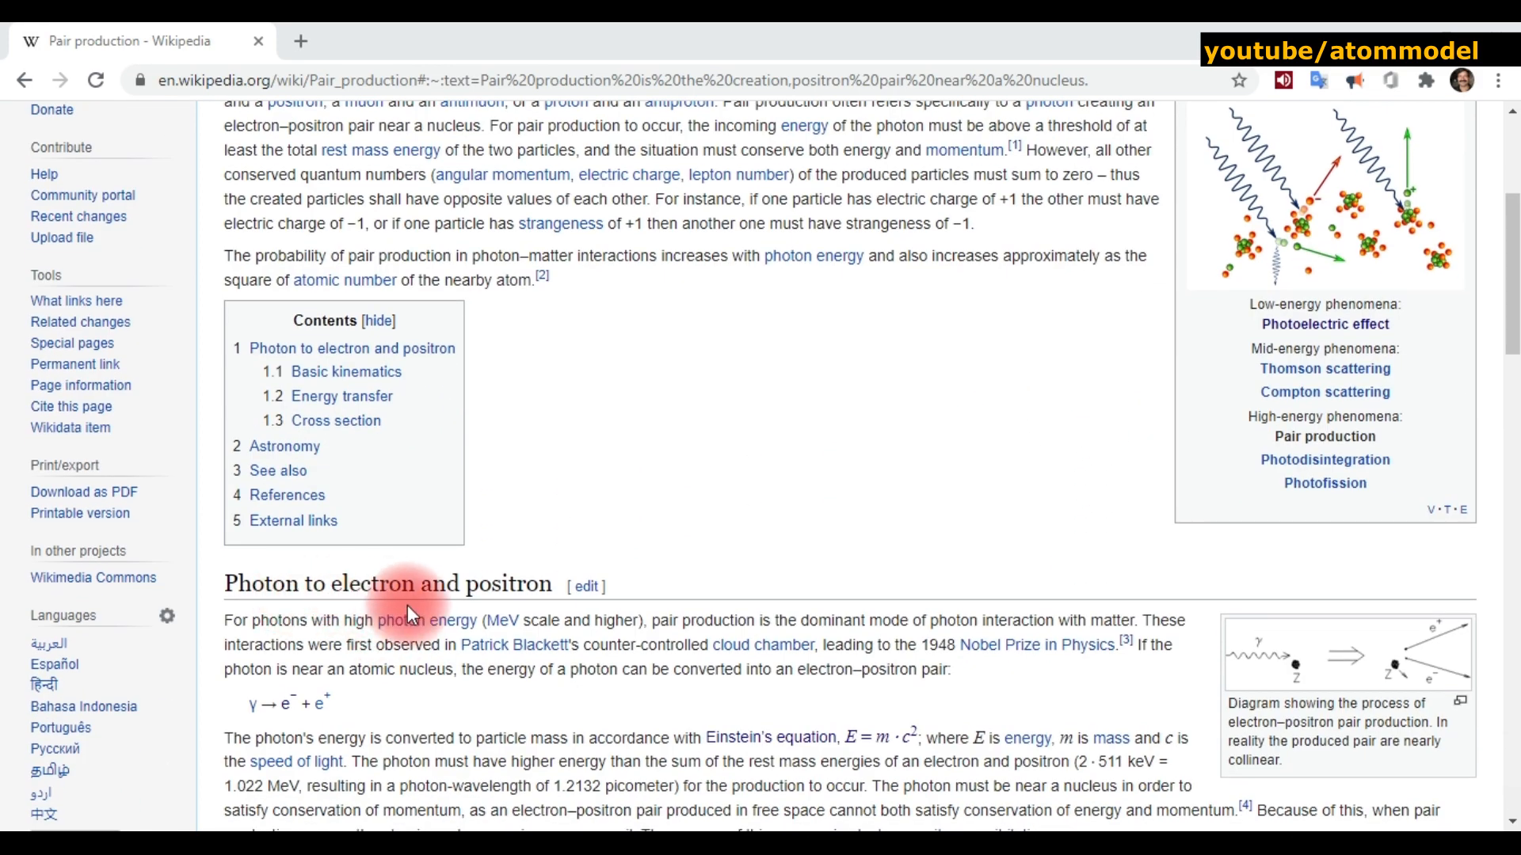
scroll(down, 3)
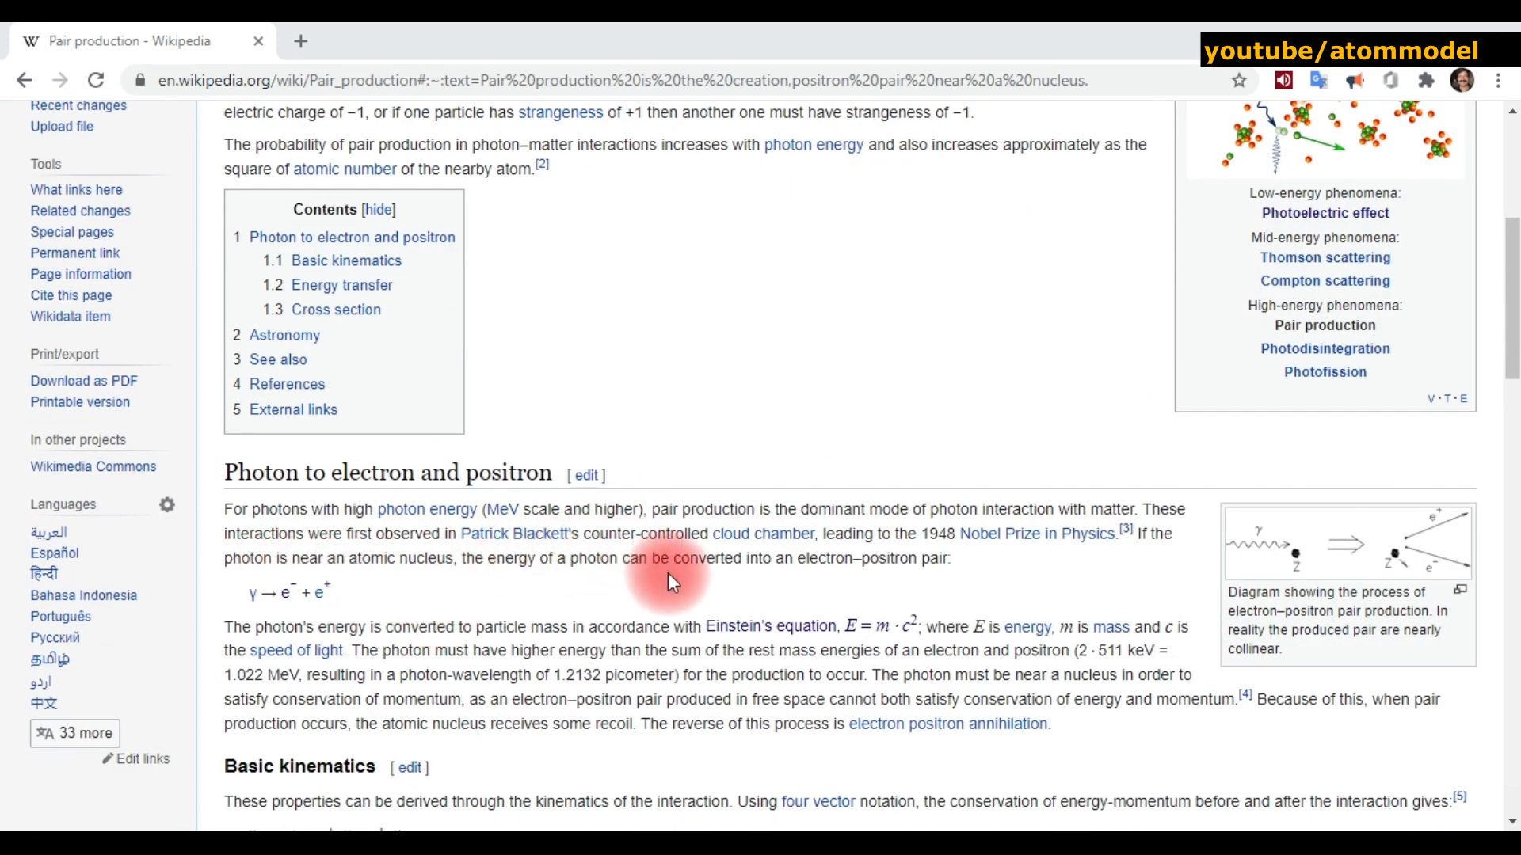
scroll(down, 3)
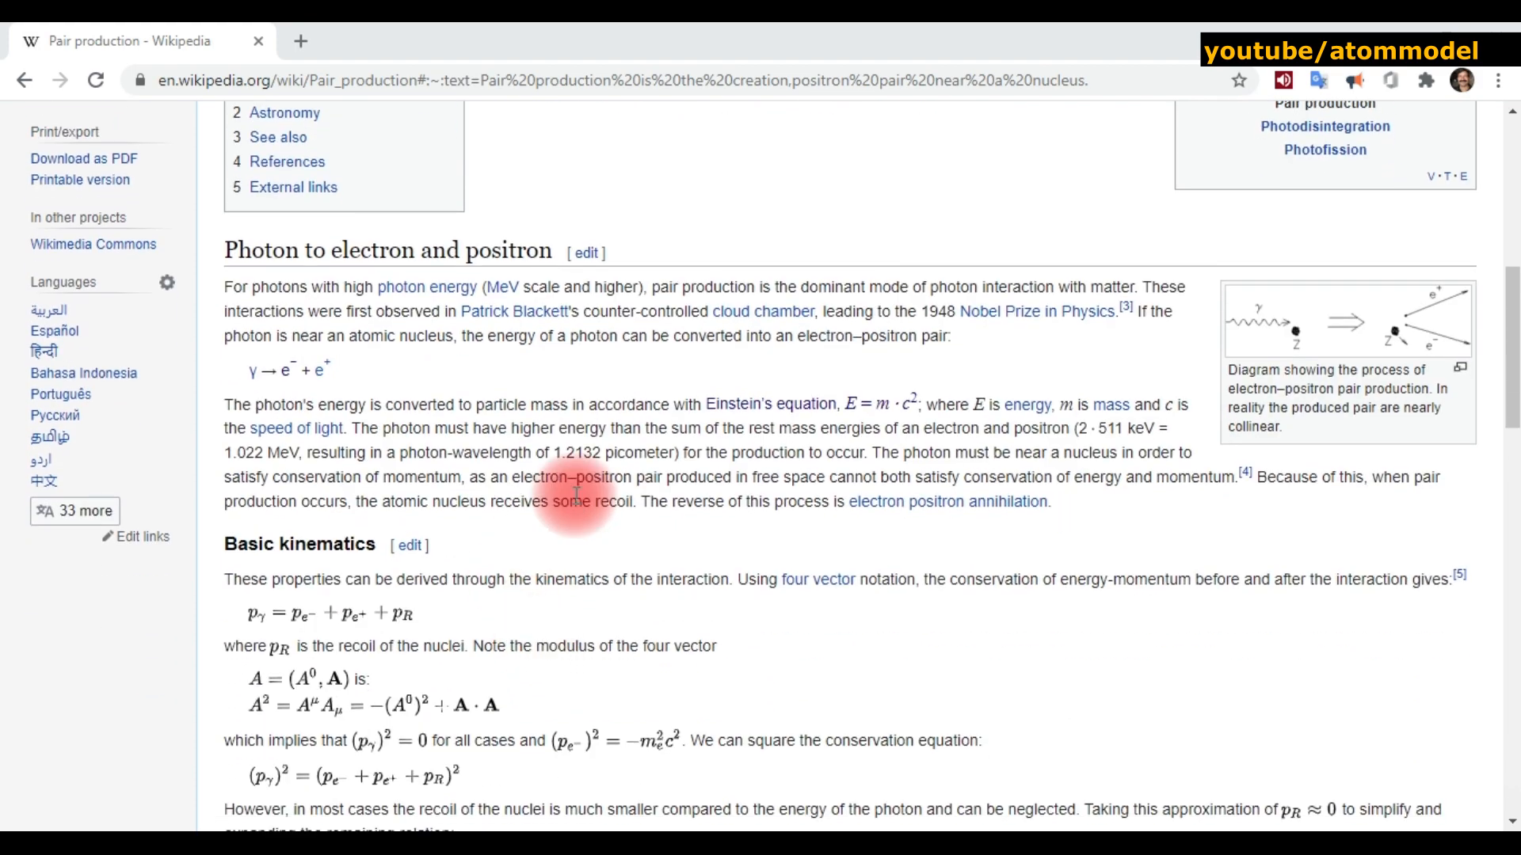
scroll(down, 3)
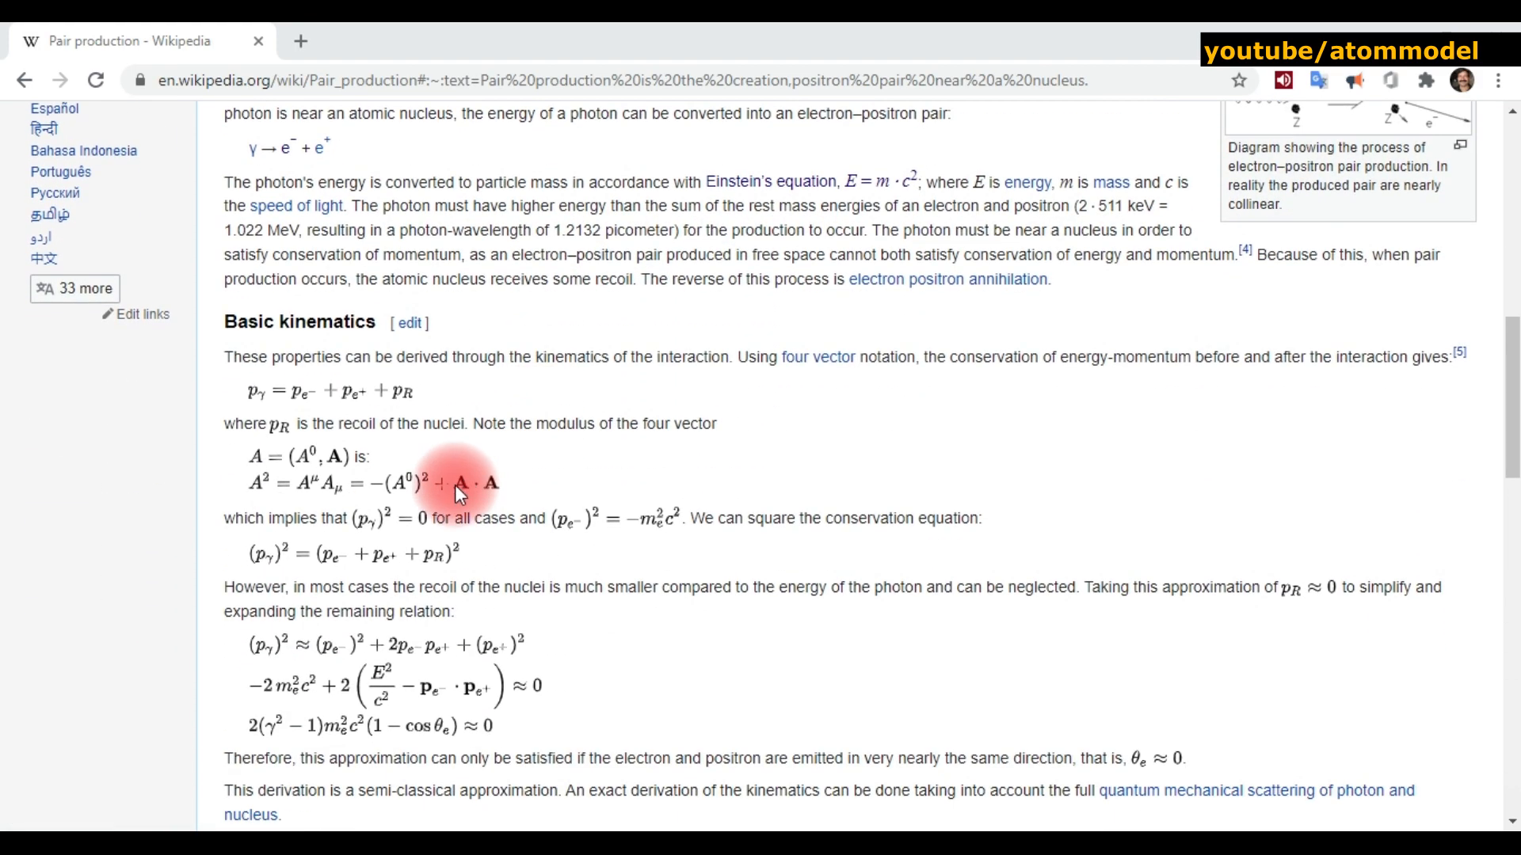
scroll(down, 3)
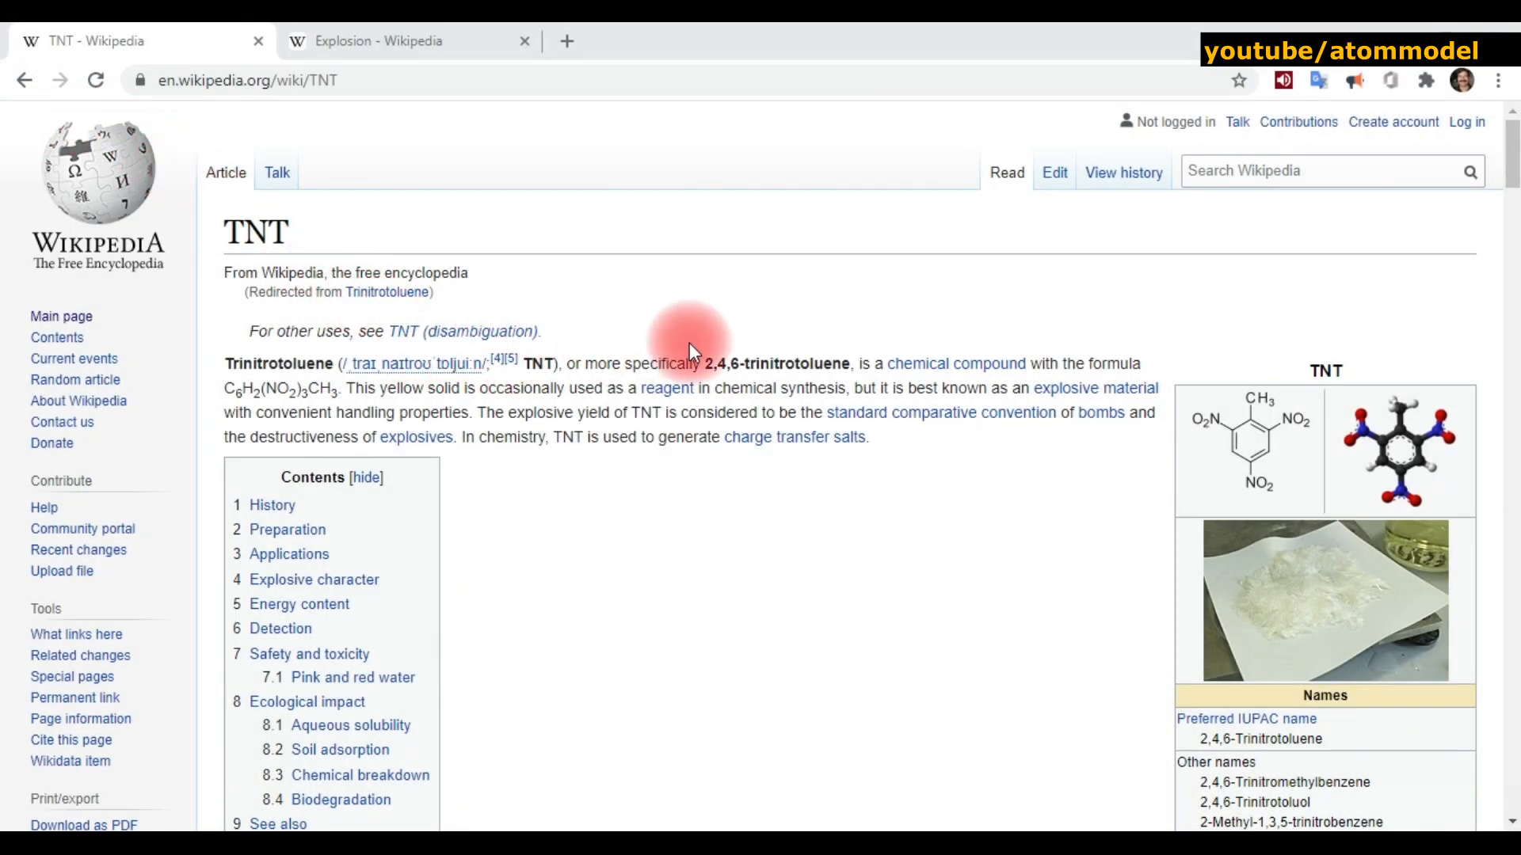
- View the Explosion article's detonation photo full-size, close it, and continue to the Internal combustion engine article
scroll(down, 3)
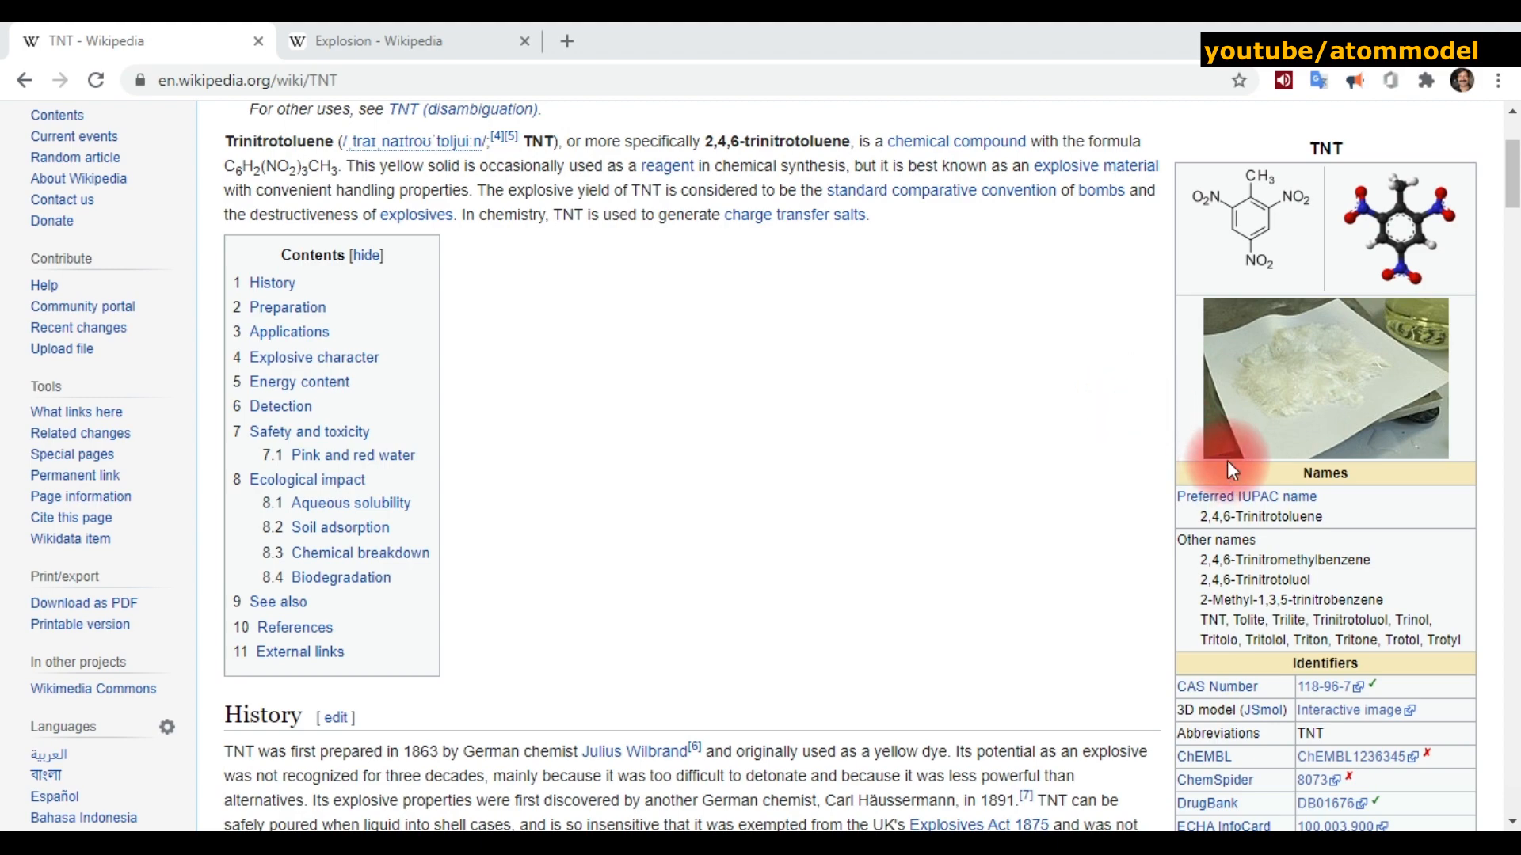
click(398, 41)
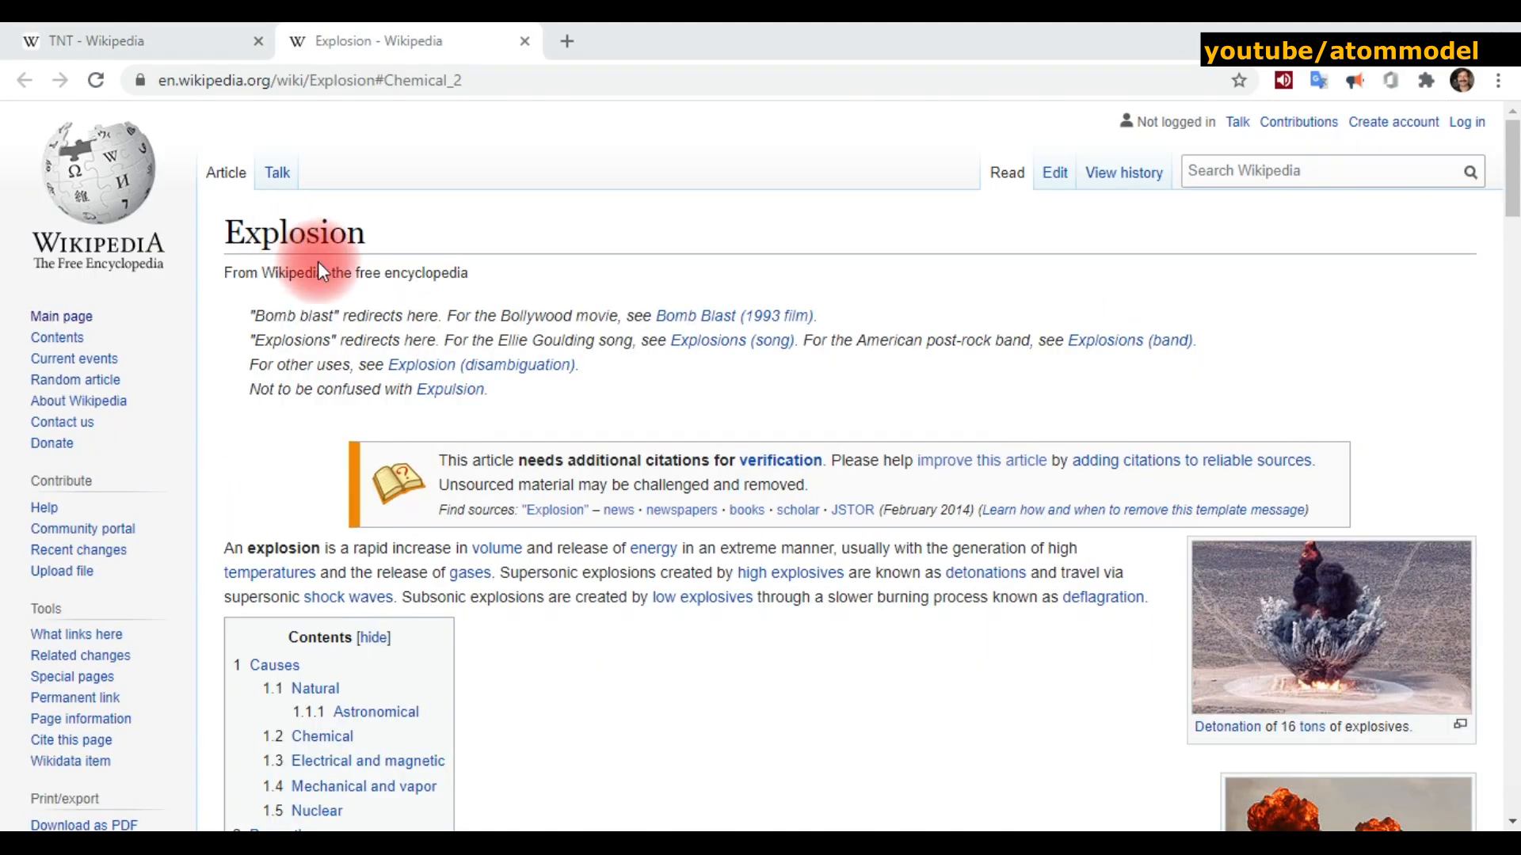
click(1330, 626)
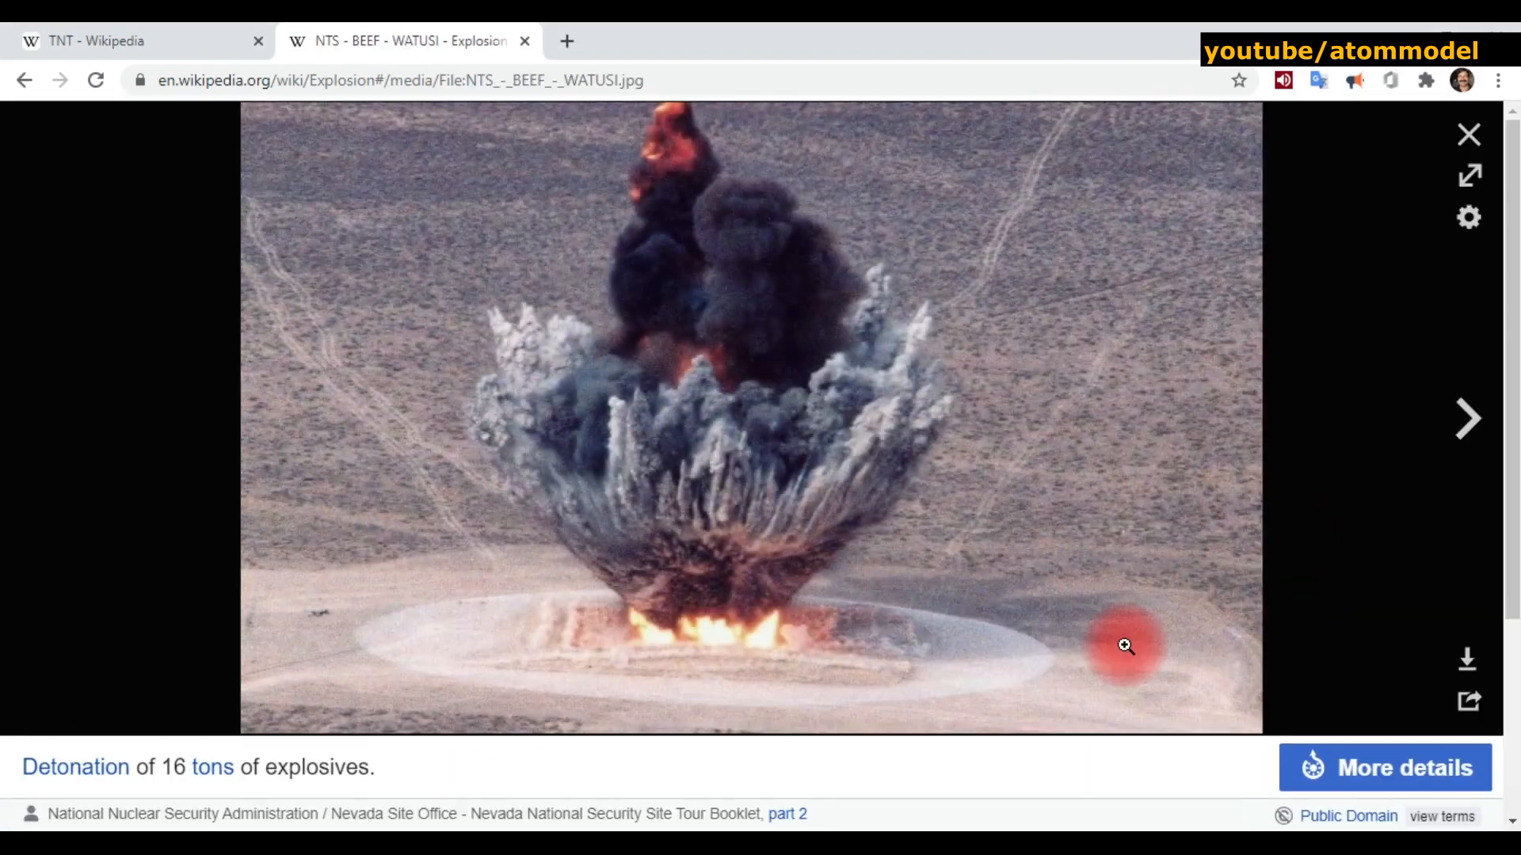
mouse_move(1394, 382)
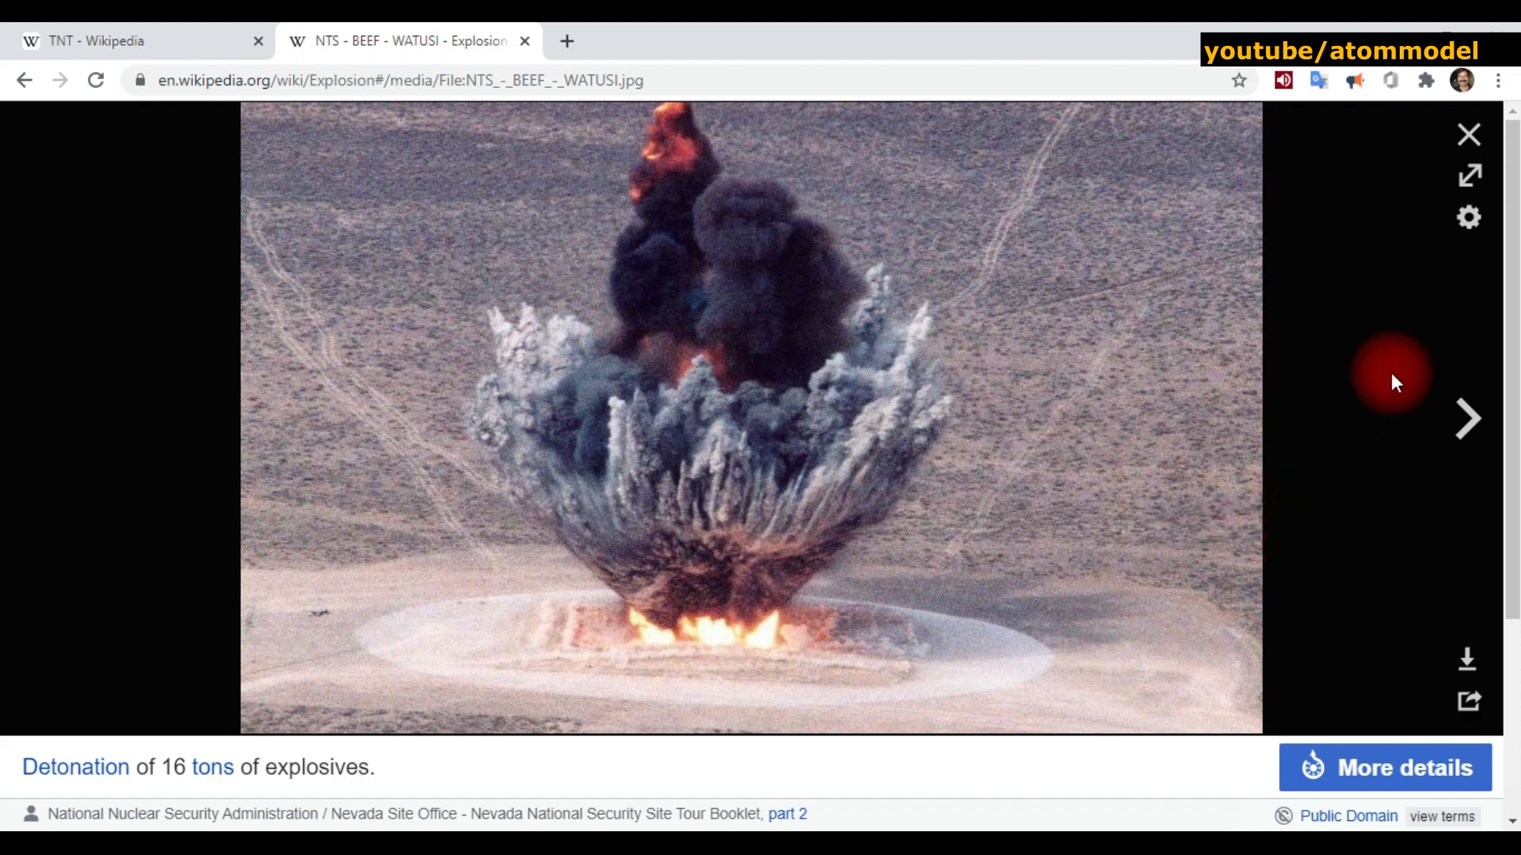
click(1465, 135)
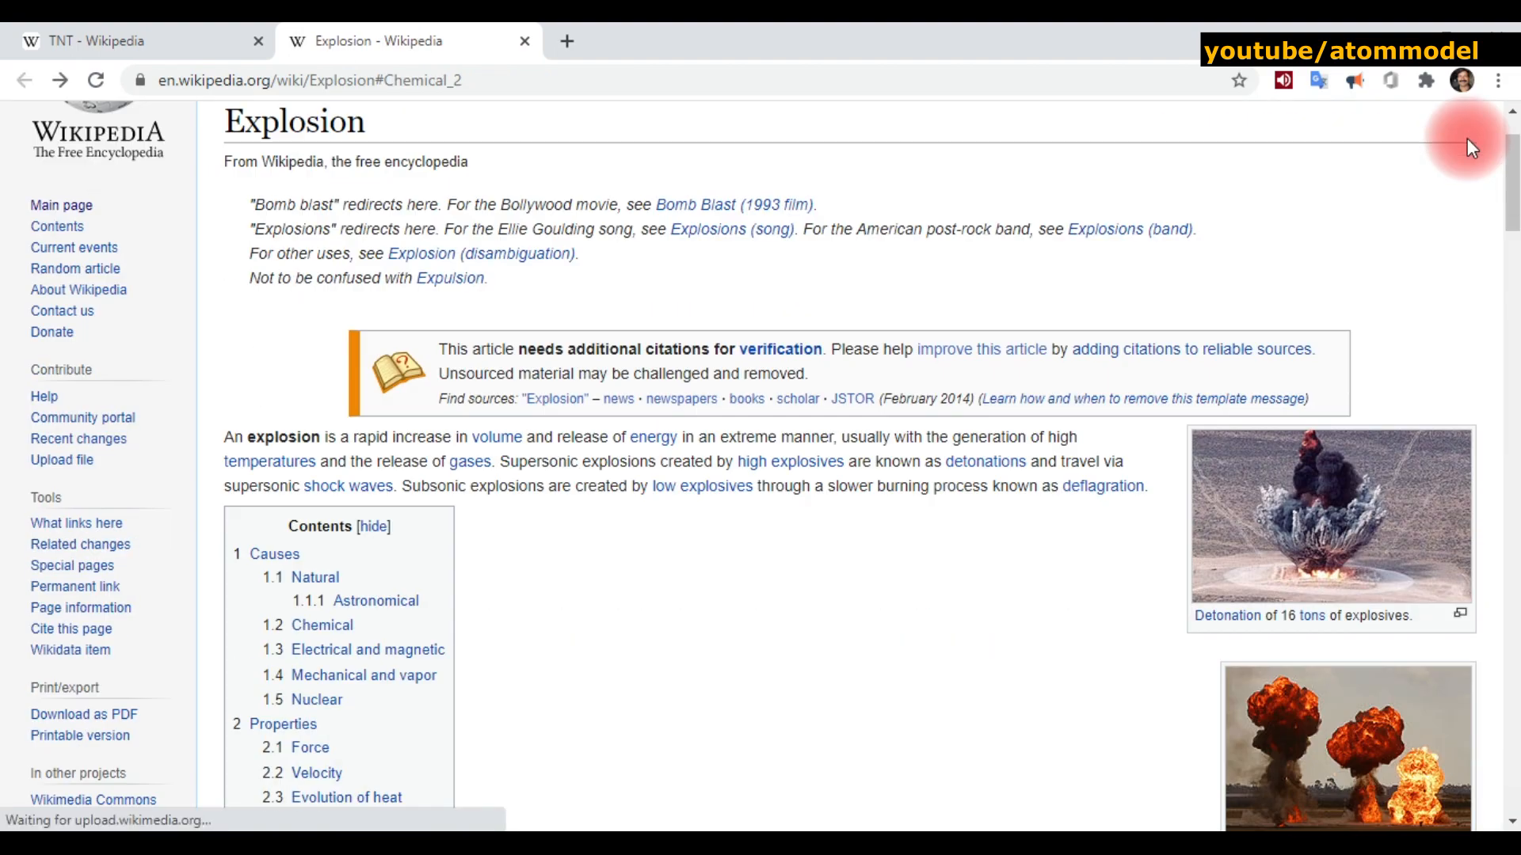
click(1345, 750)
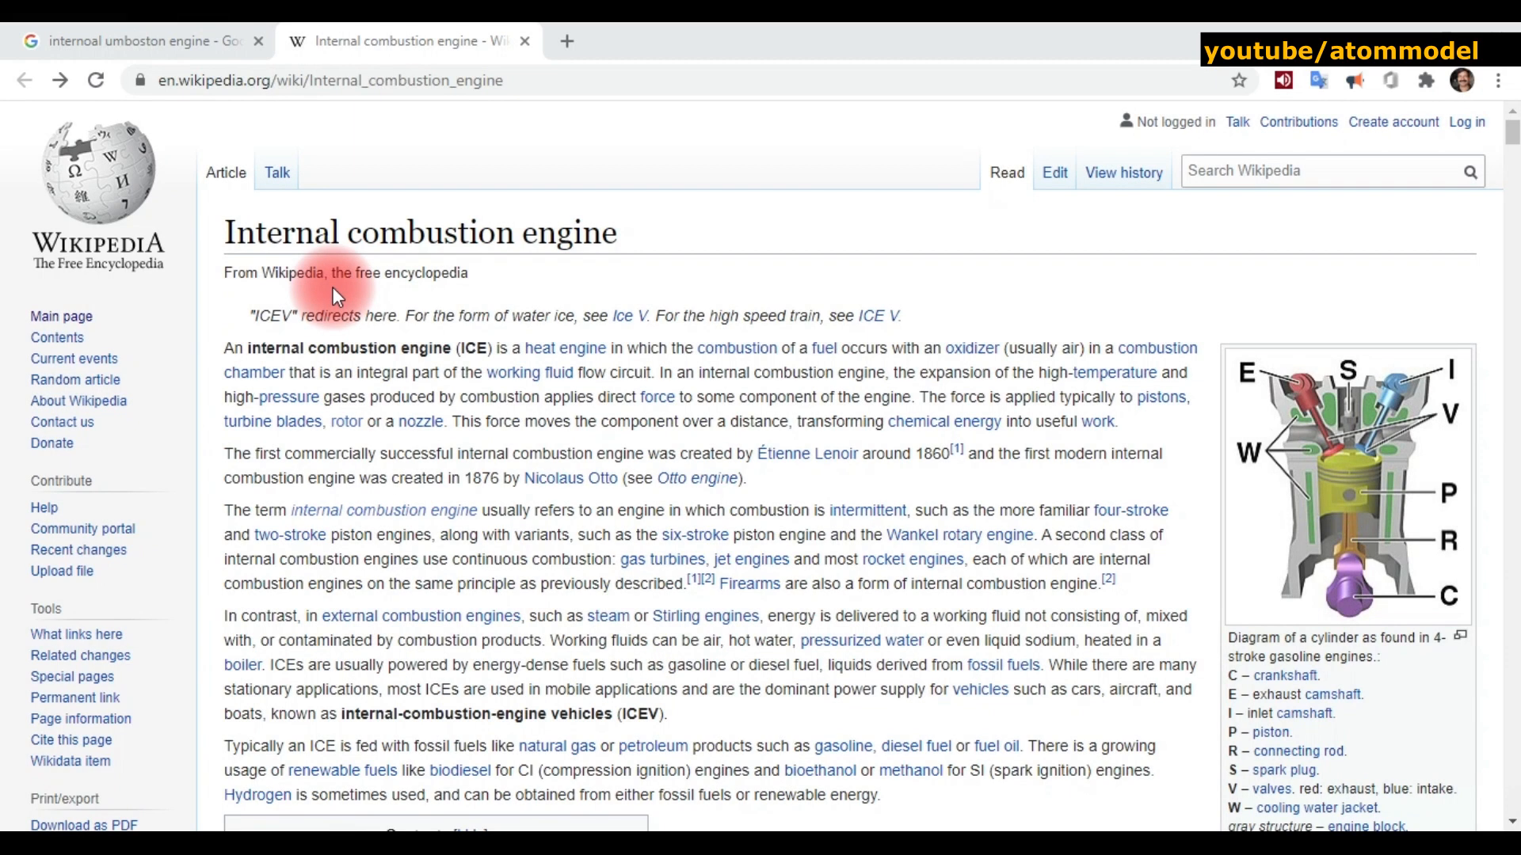
- Skim the Internal combustion engine page and navigate on to the Jet engine and Nuclear explosion articles
scroll(down, 3)
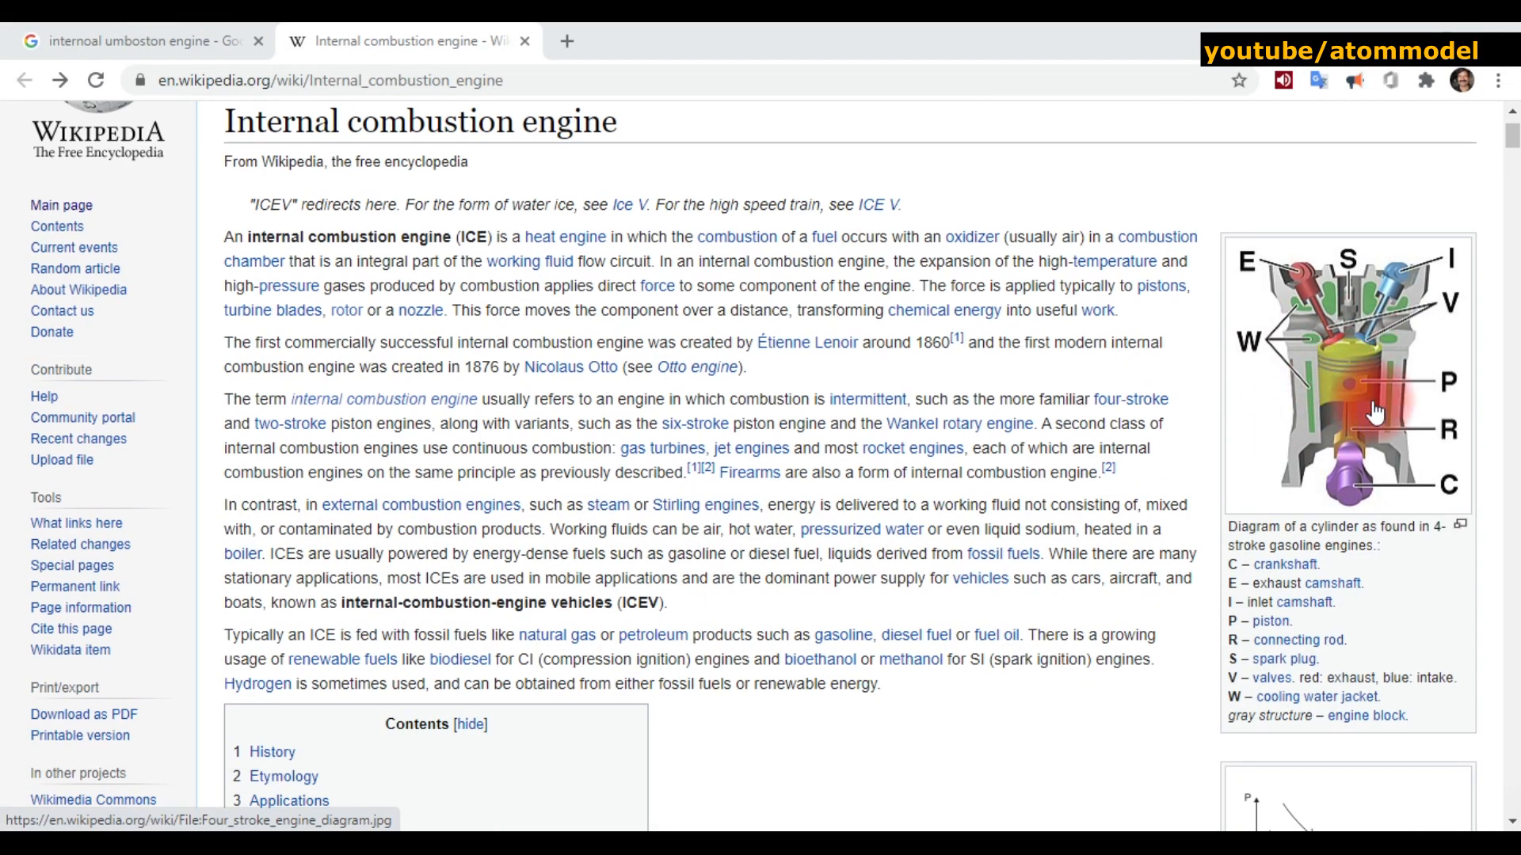
click(1346, 374)
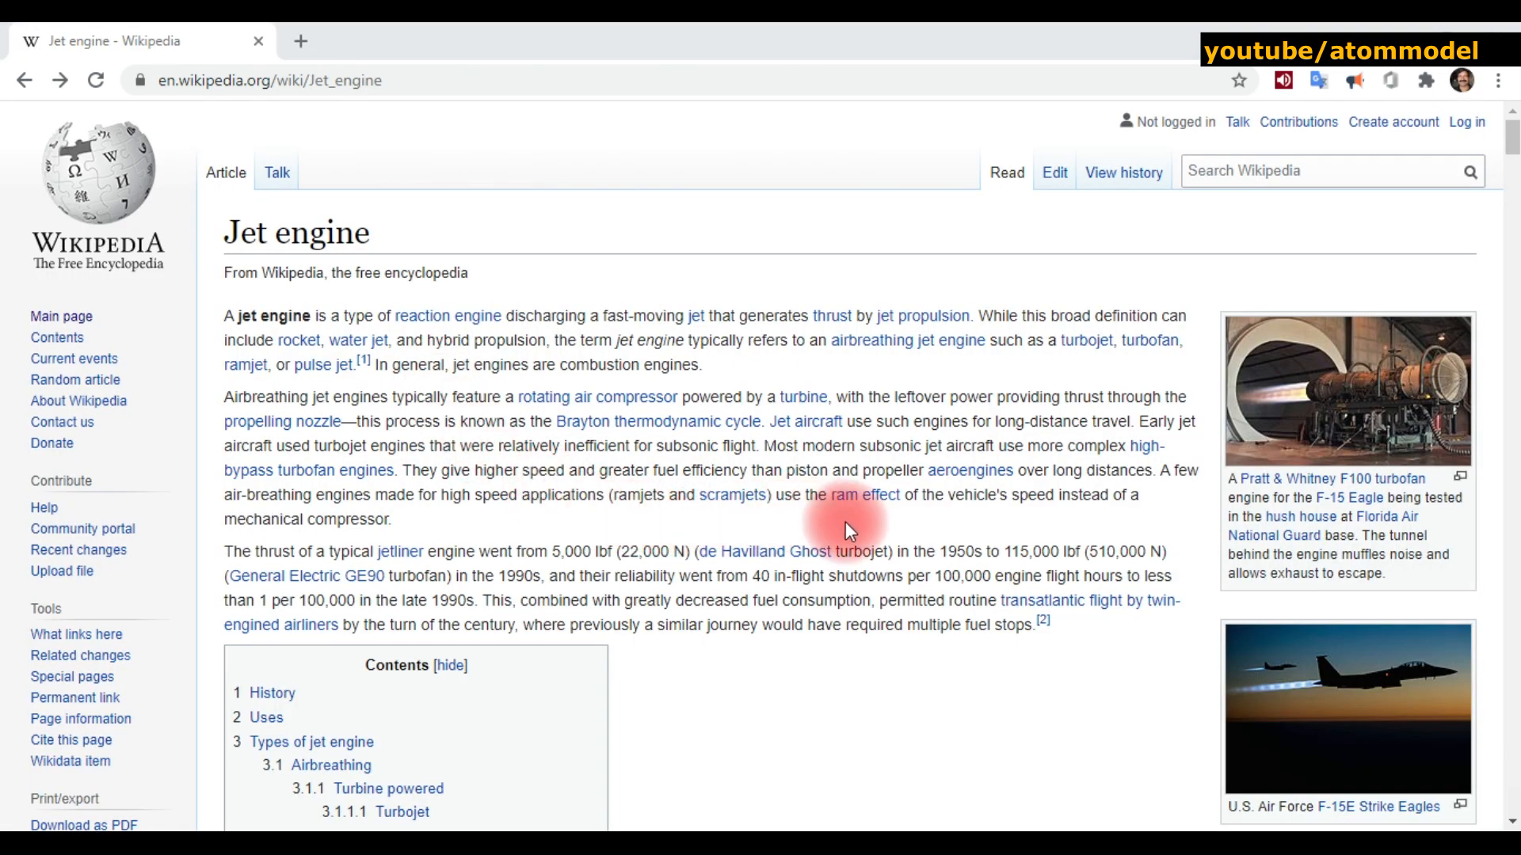
click(1346, 708)
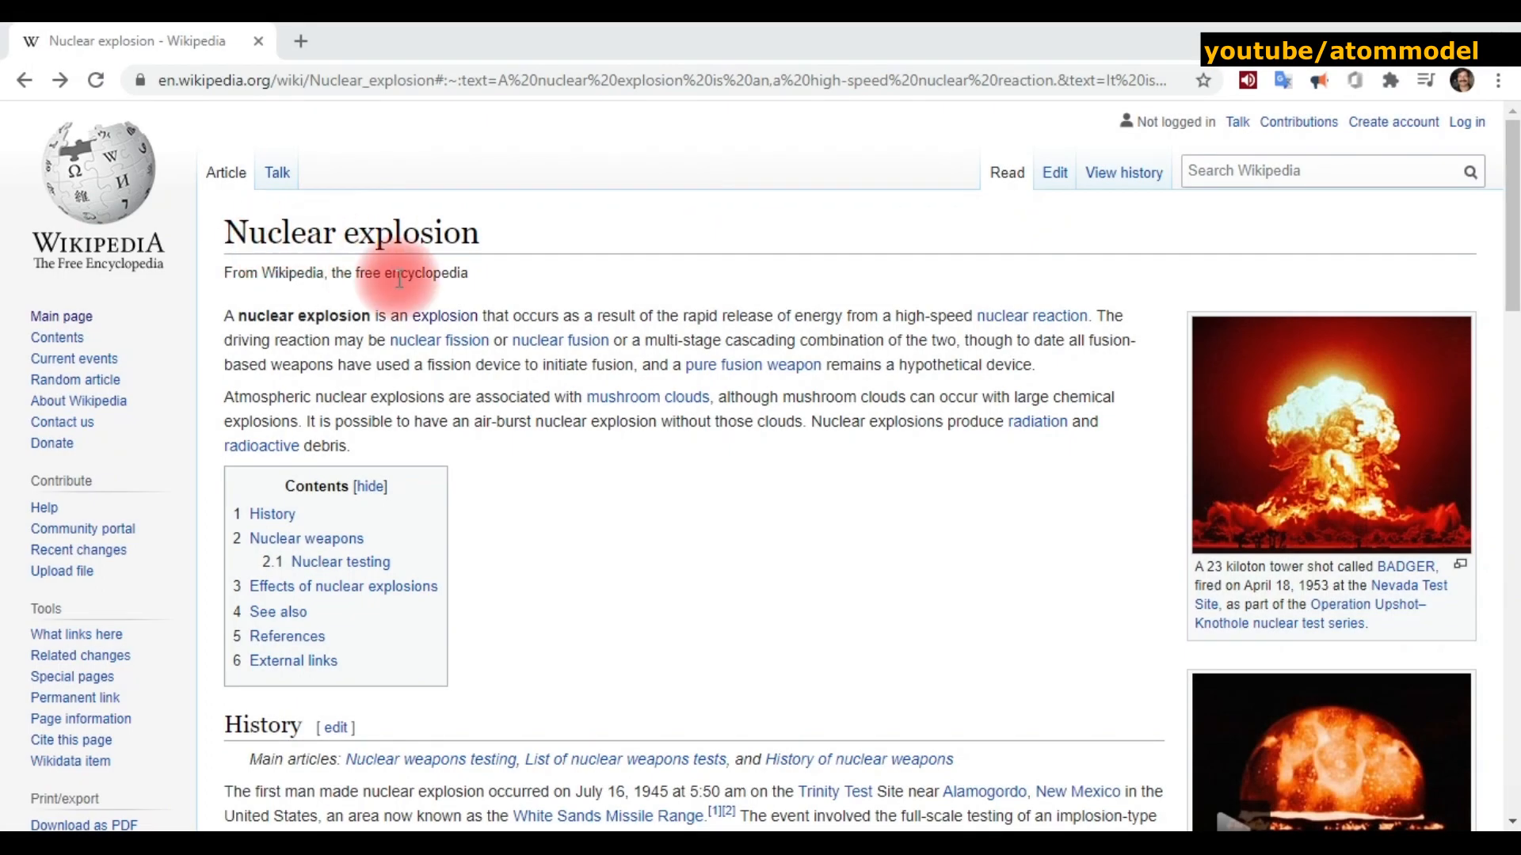
- View the BADGER mushroom-cloud photo full-size and go back to the Nuclear explosion article
click(1329, 431)
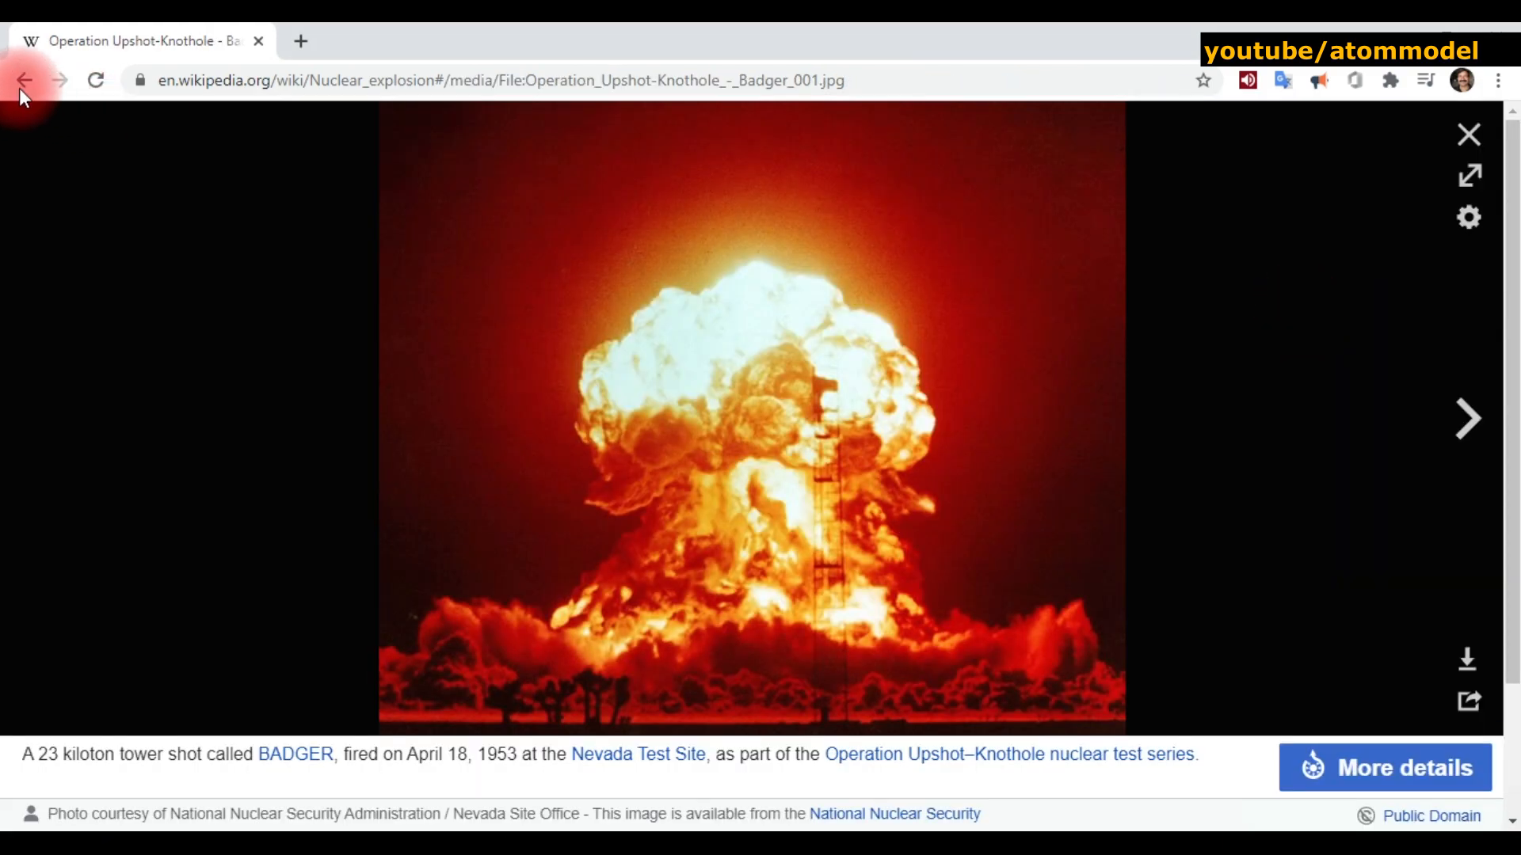
click(24, 80)
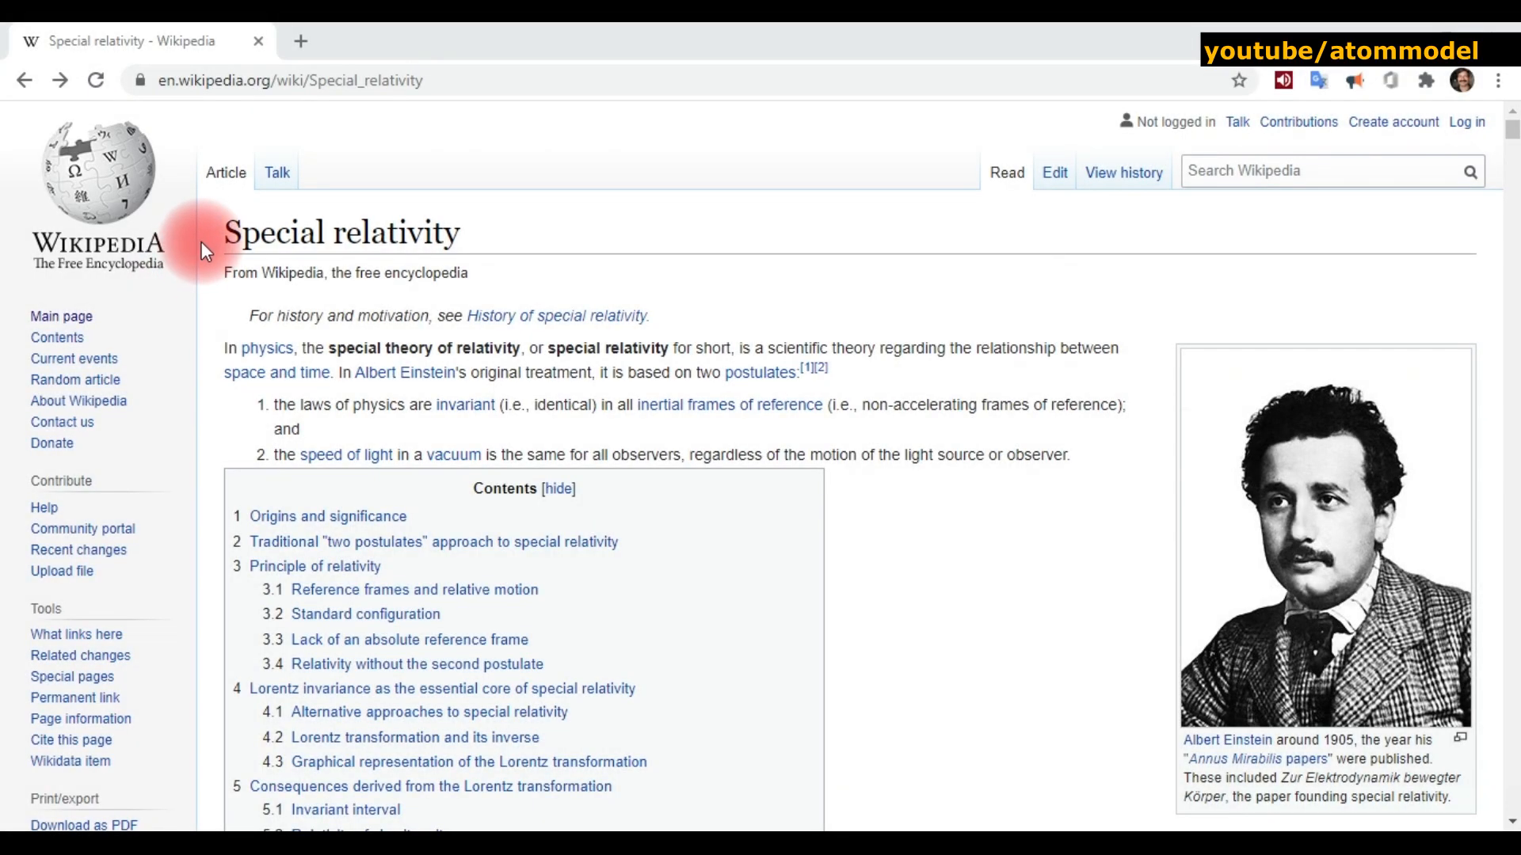
- Jump to Equivalence of mass and energy in Special relativity and follow the Mass–energy equivalence main-article link
scroll(down, 3)
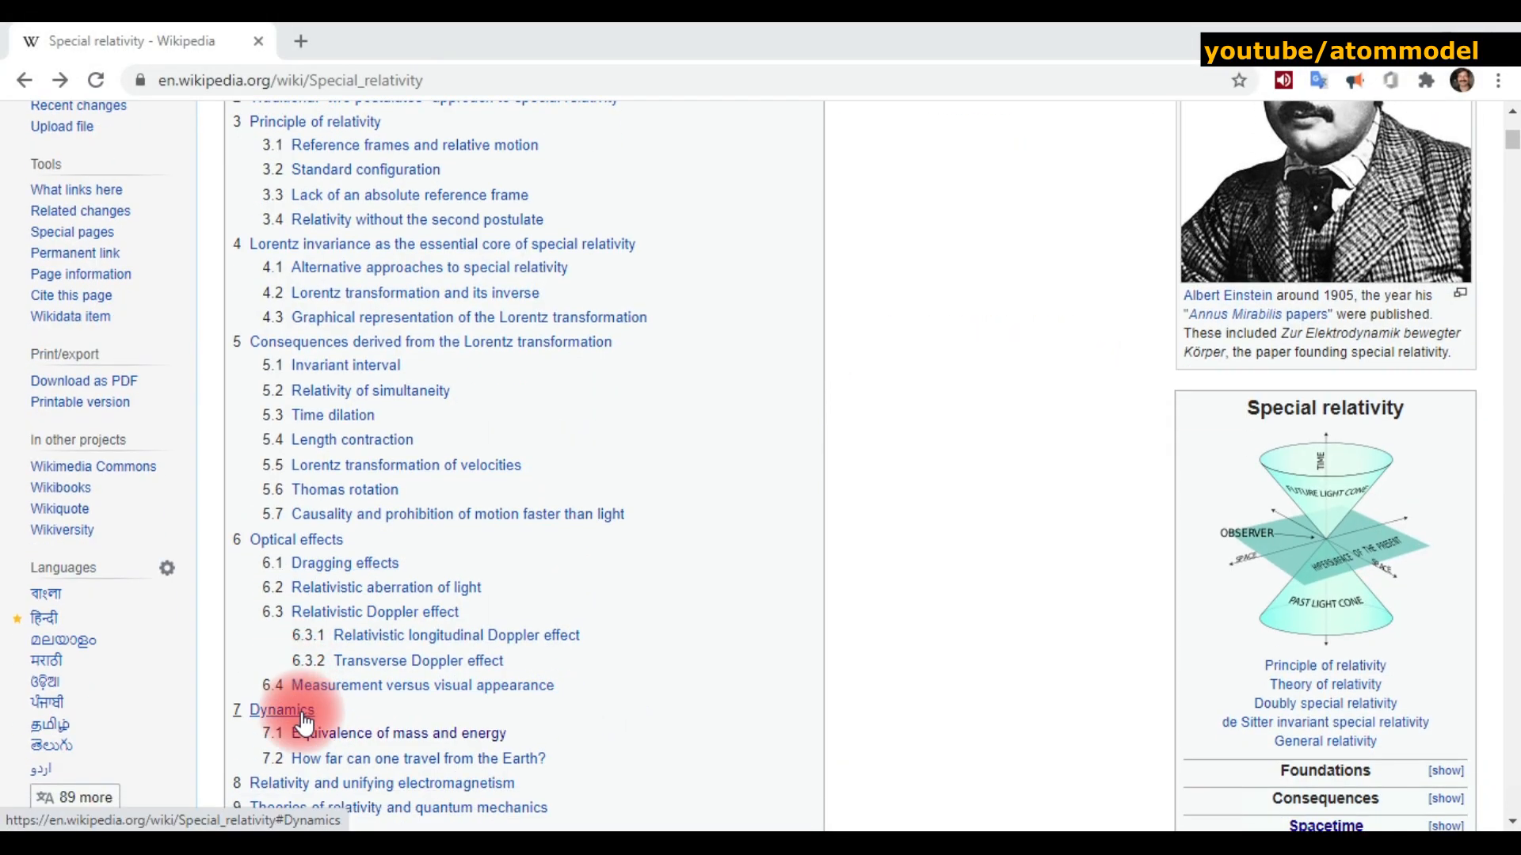
click(362, 733)
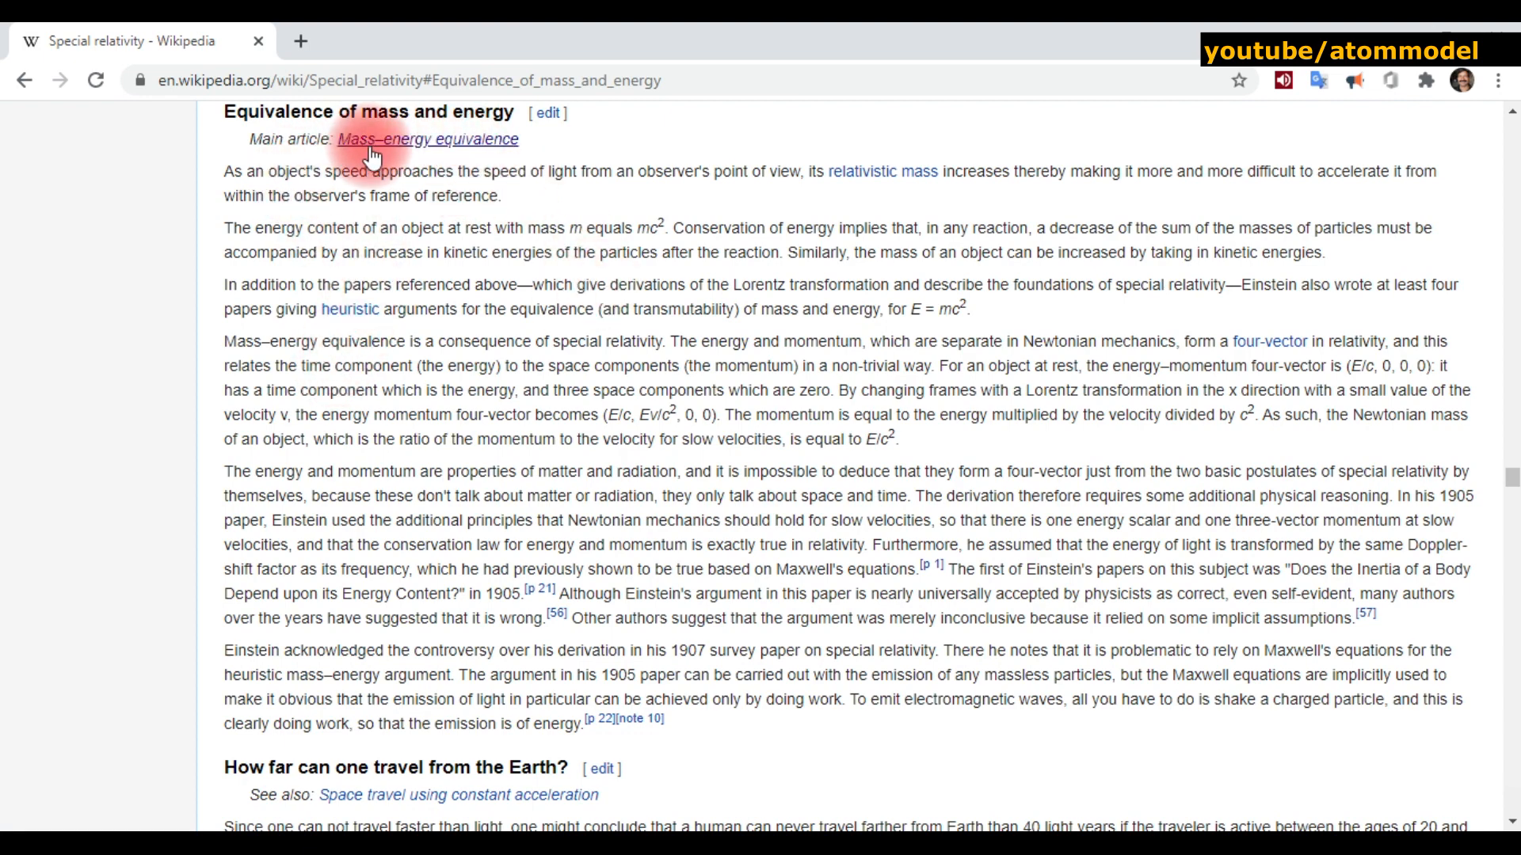
click(426, 140)
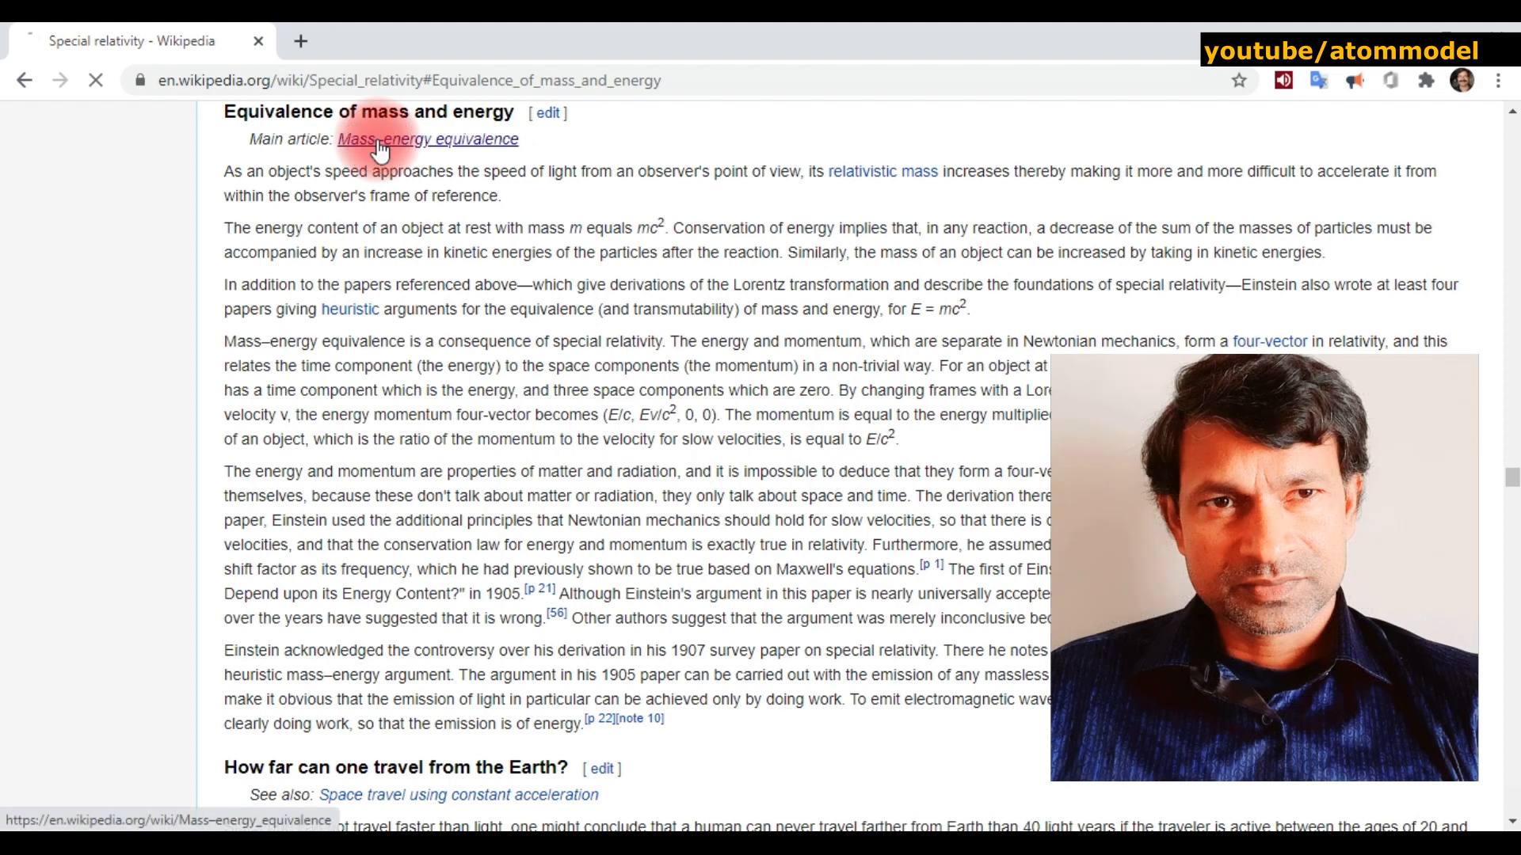
click(426, 140)
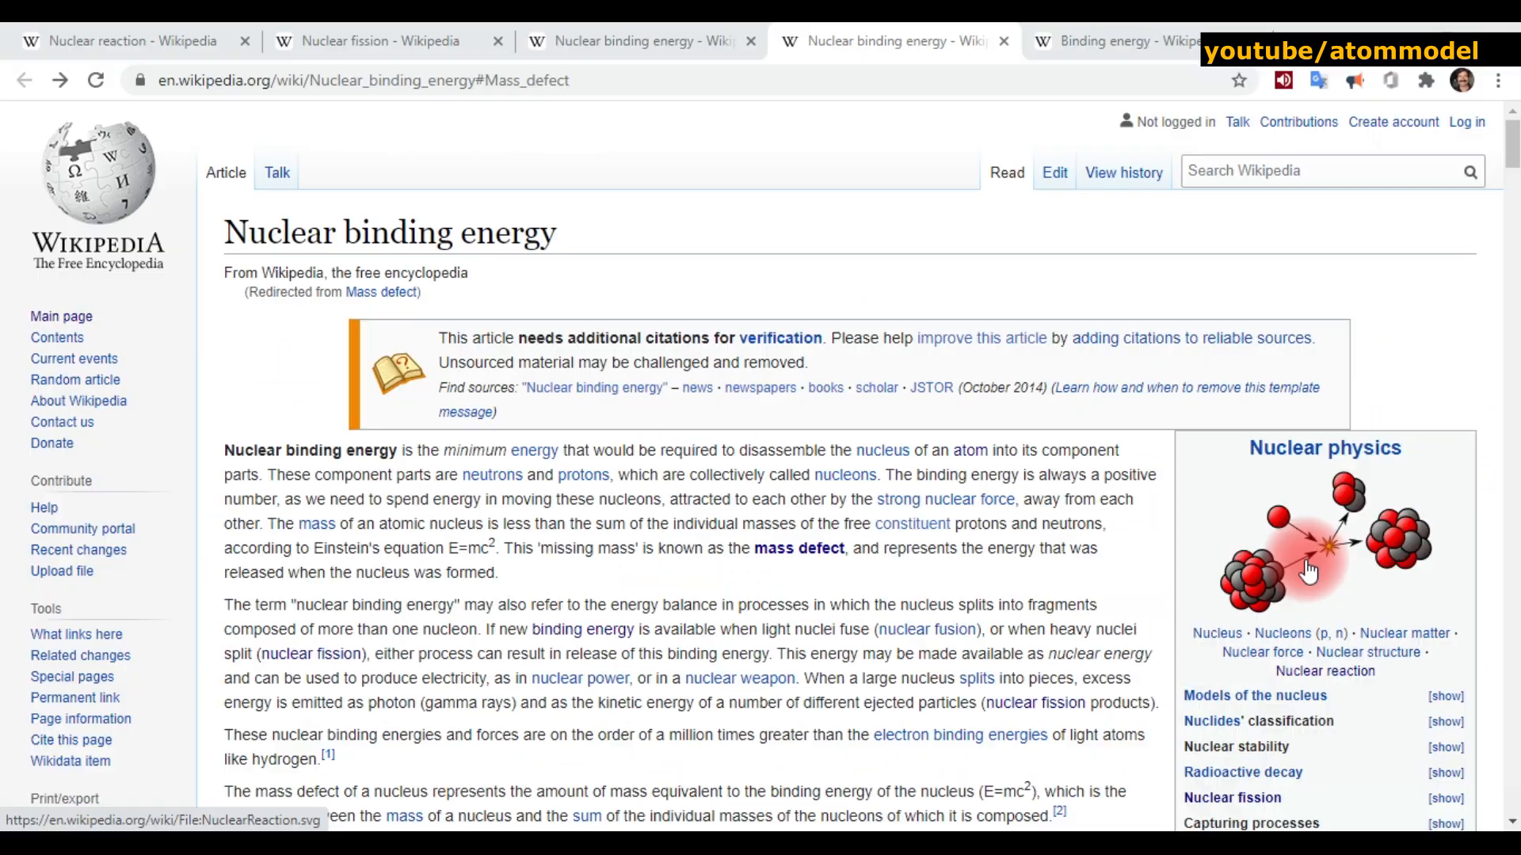
- View the nuclear reaction illustration, flip through the Nuclear power and Large Electron–Positron Collider tabs, landing on NASA image results
click(1308, 571)
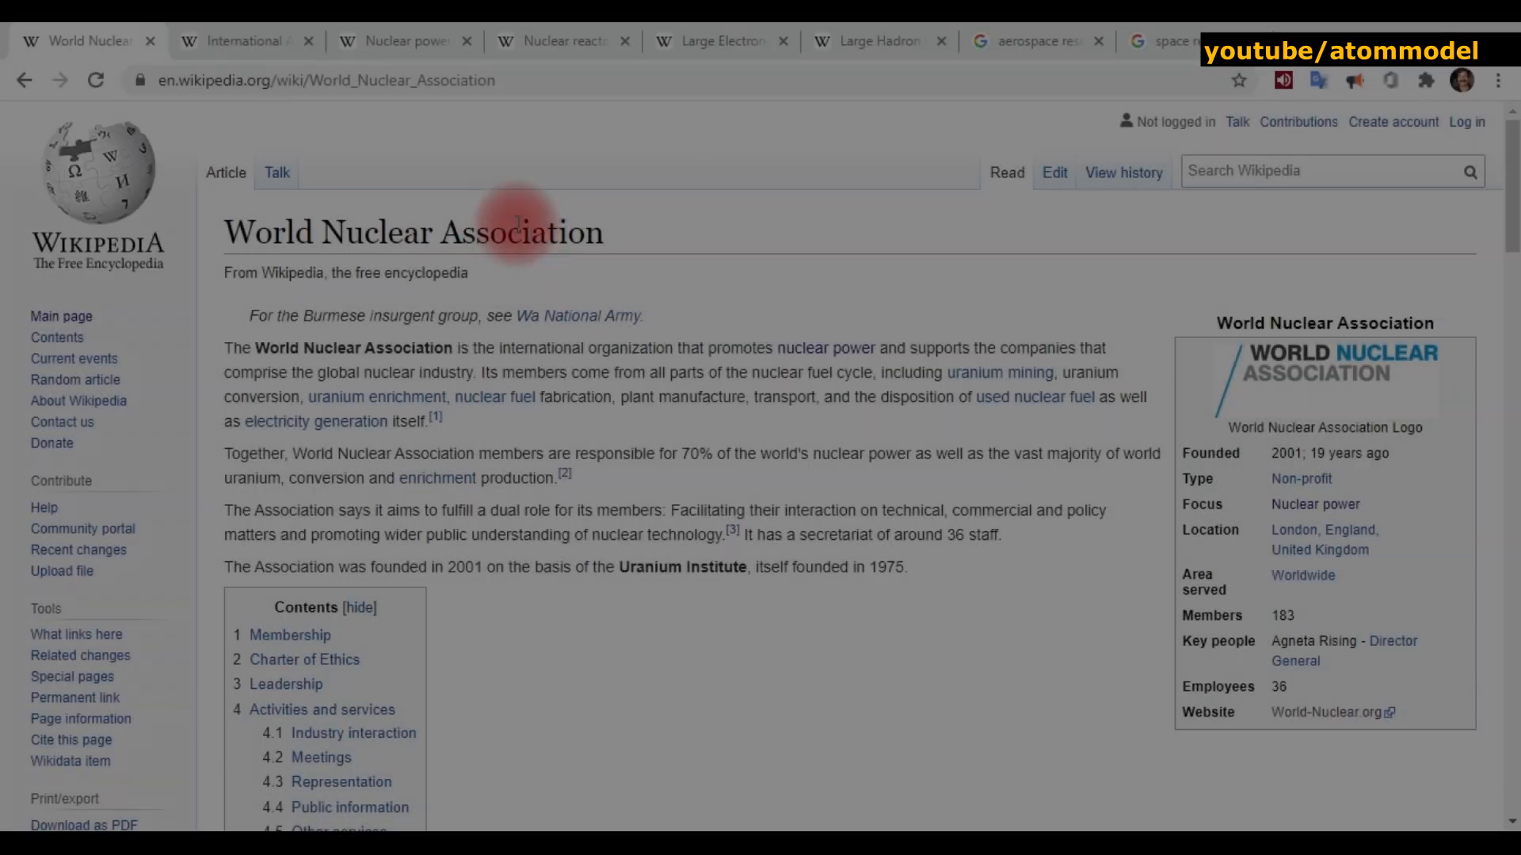
click(398, 42)
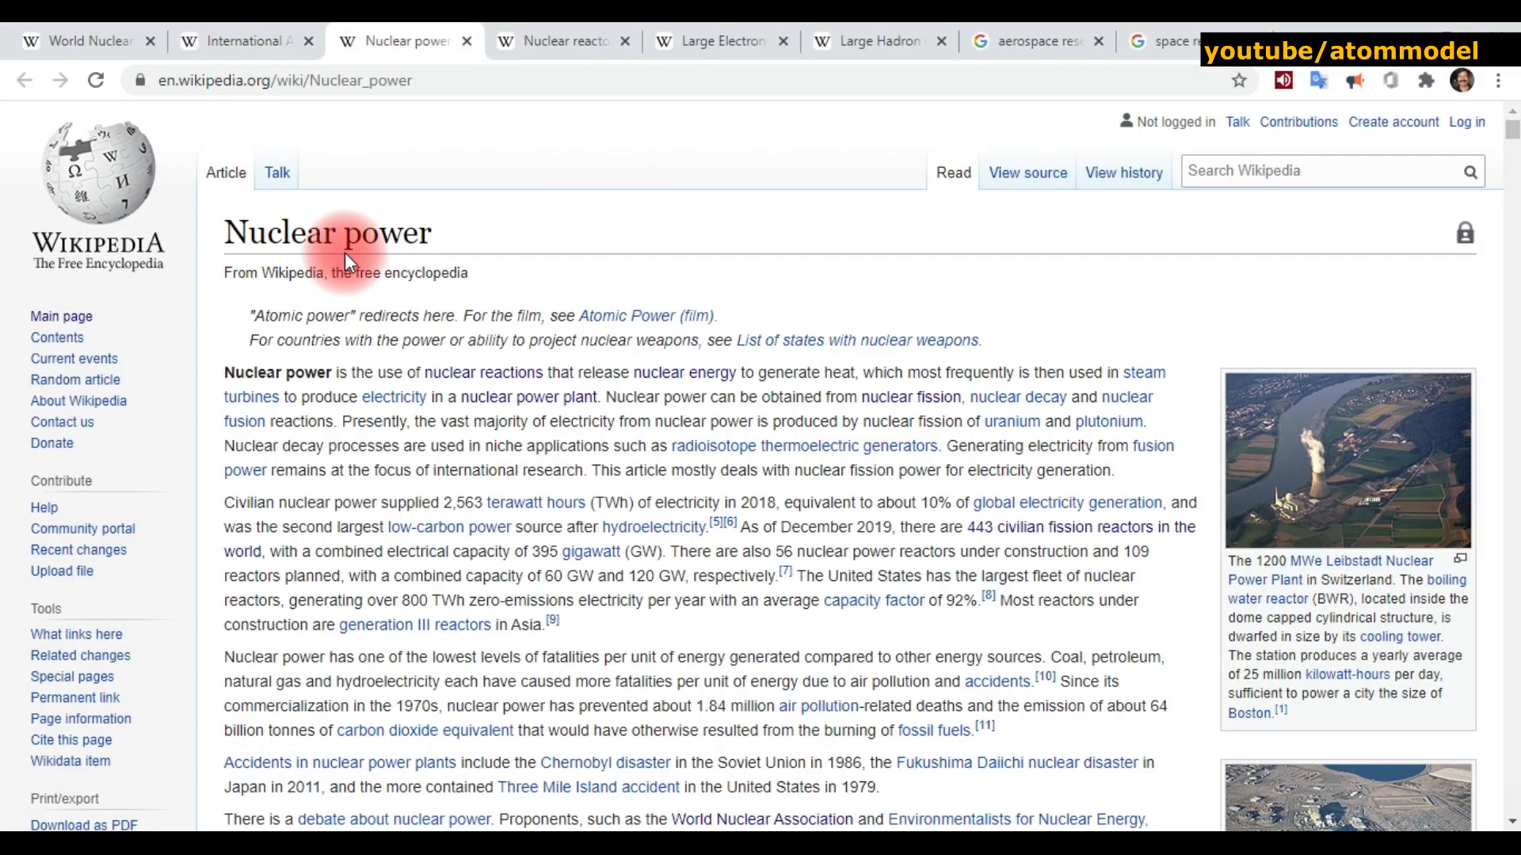
click(718, 41)
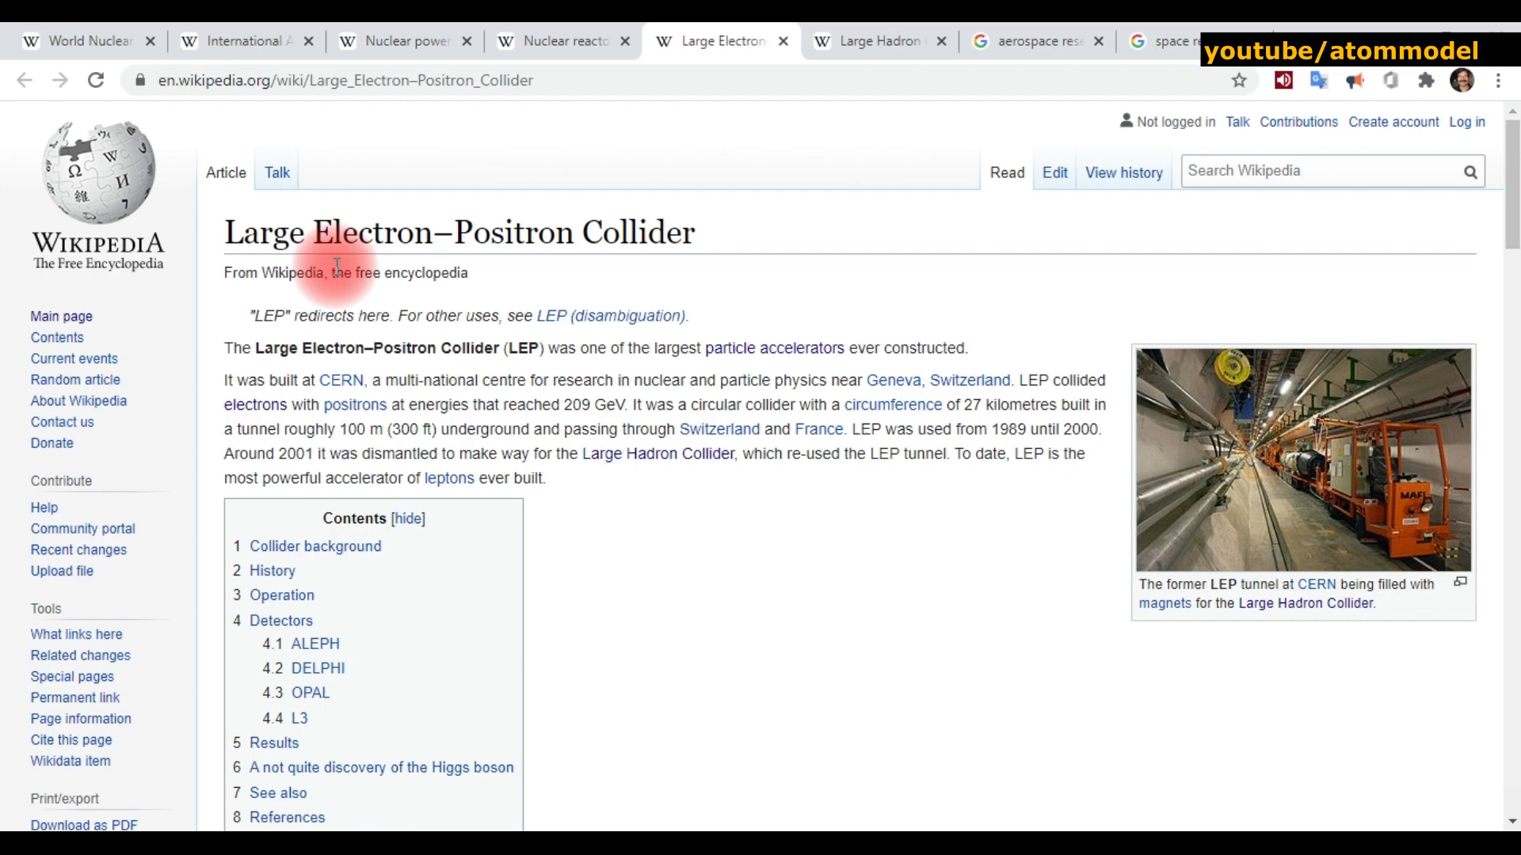
click(1033, 41)
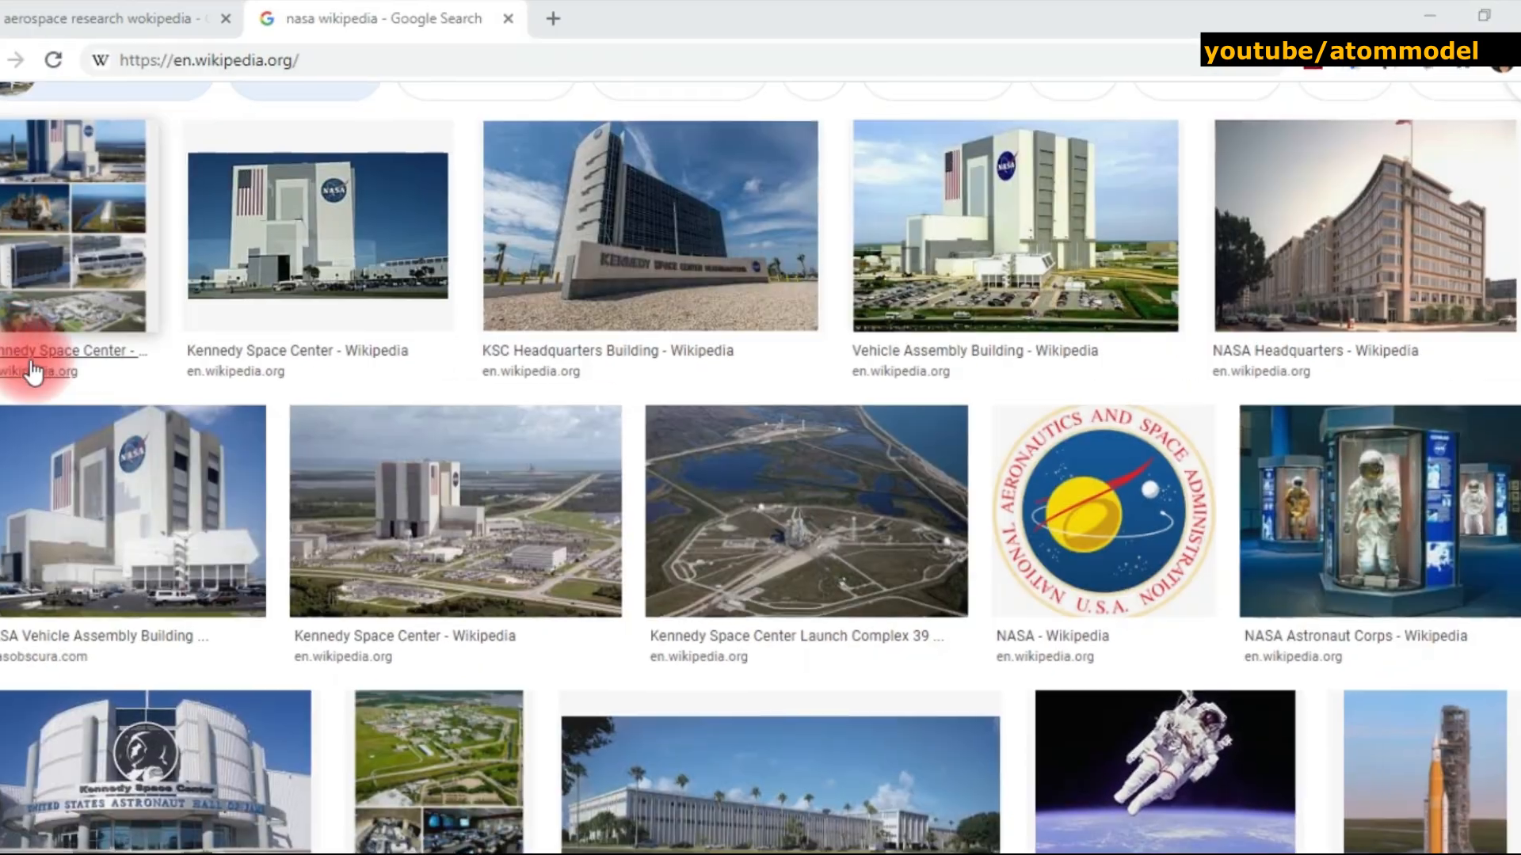
- Scroll through Google's NASA Wikipedia image results showing Kennedy Space Center and astronaut photos
scroll(down, 3)
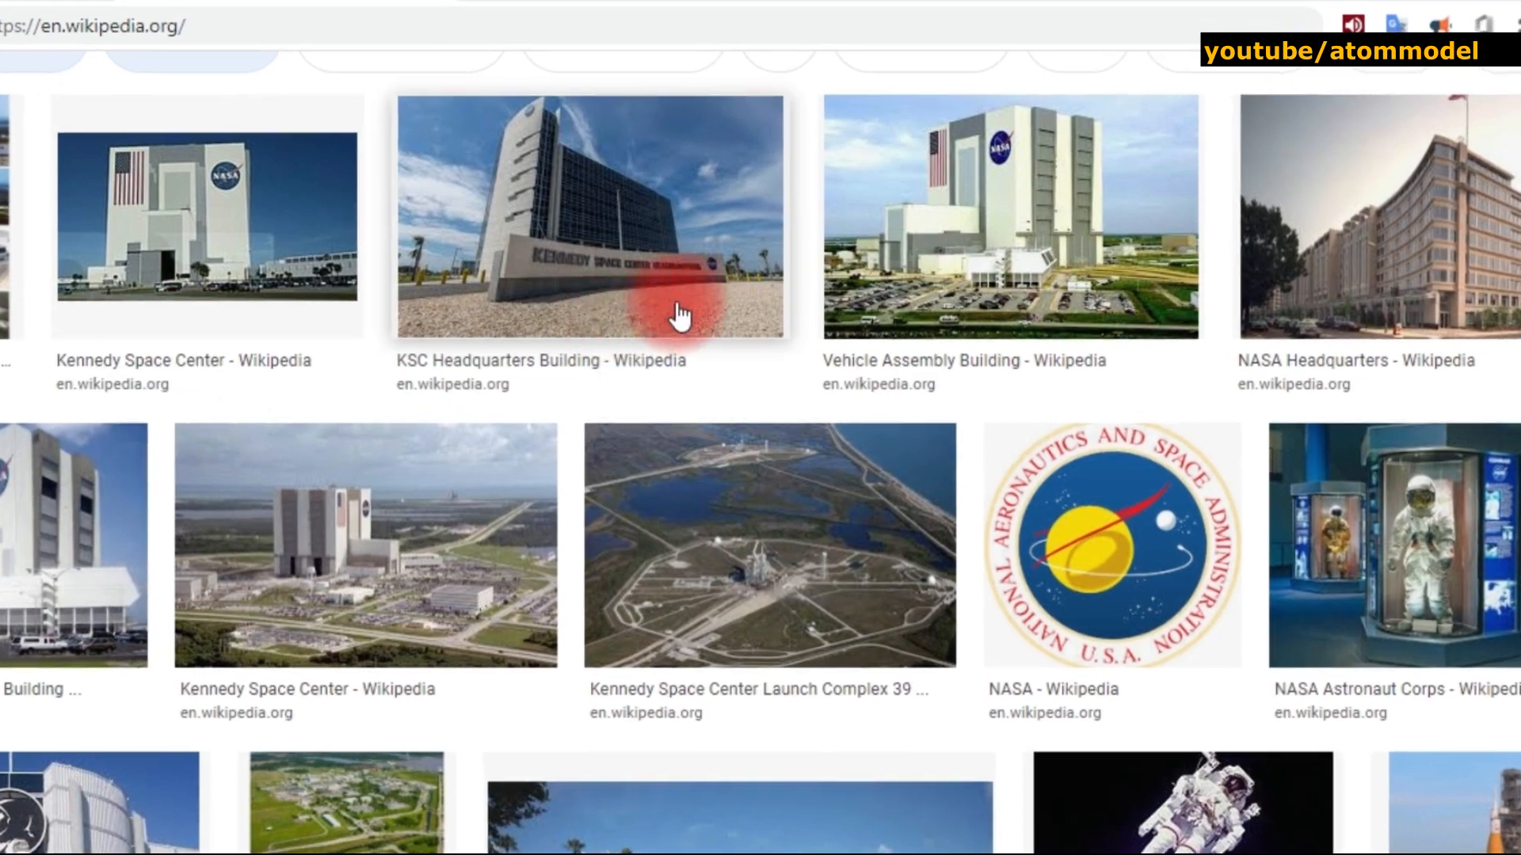
mouse_move(1339, 717)
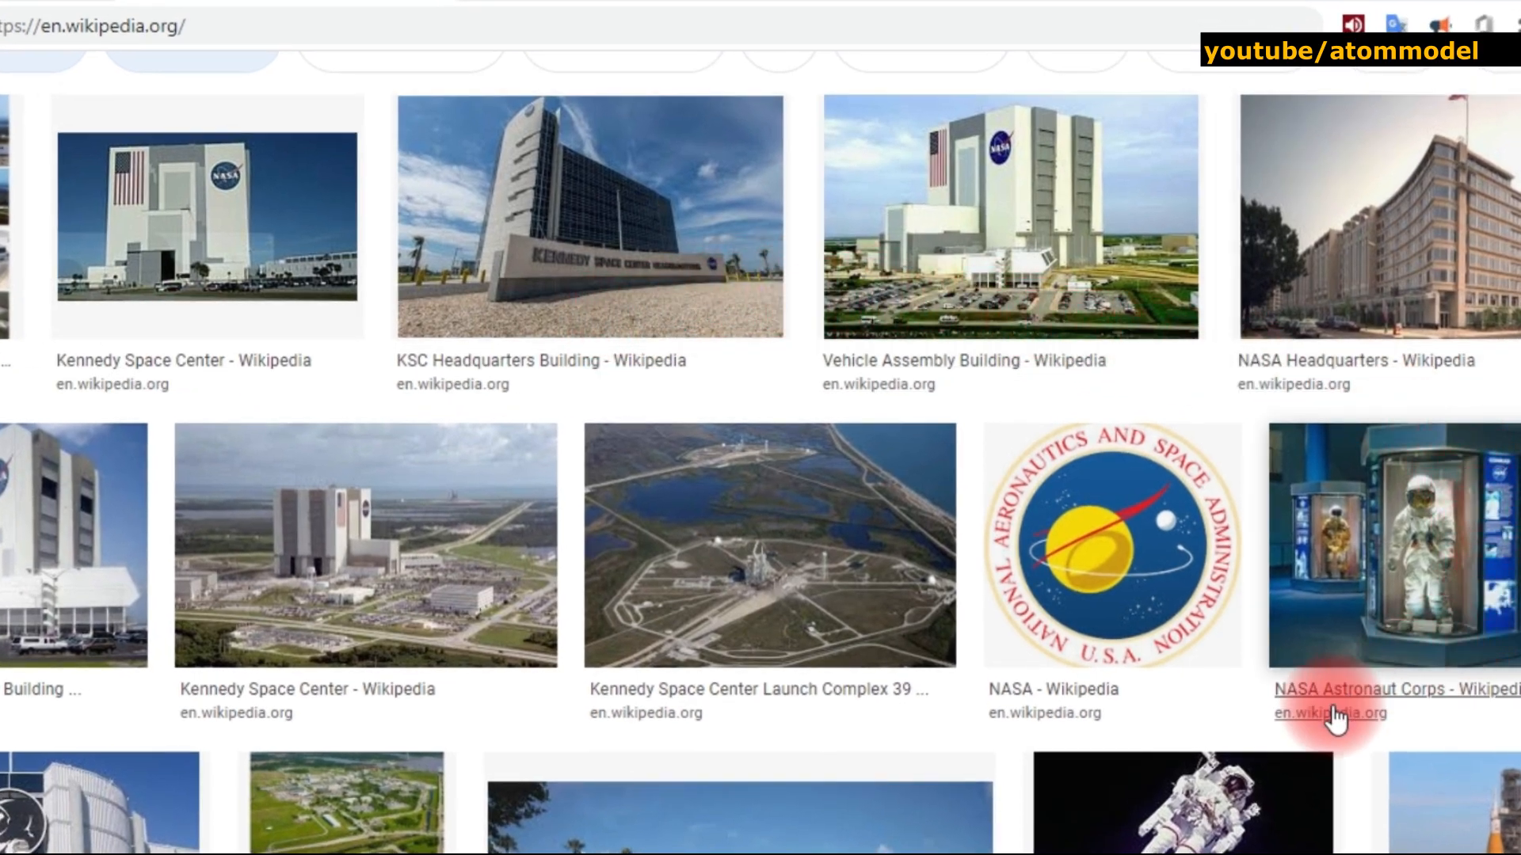